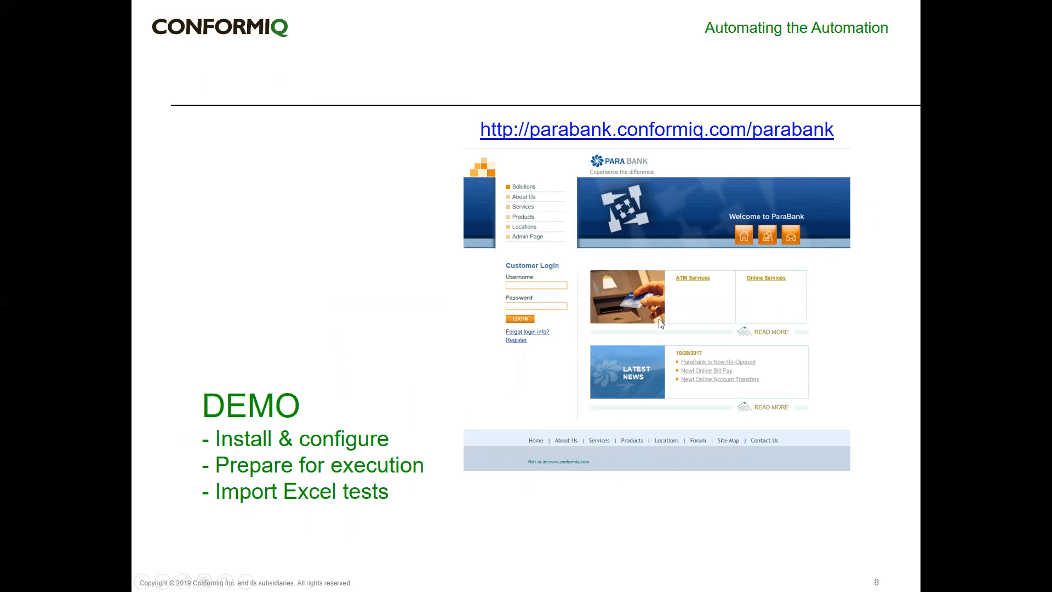
mouse_move(631, 475)
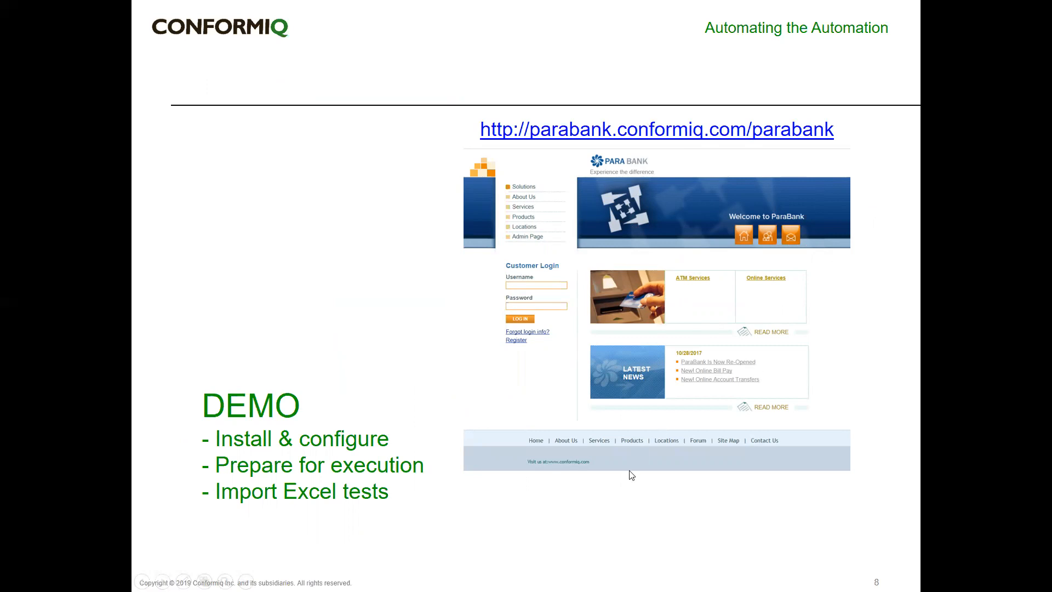
mouse_move(247, 424)
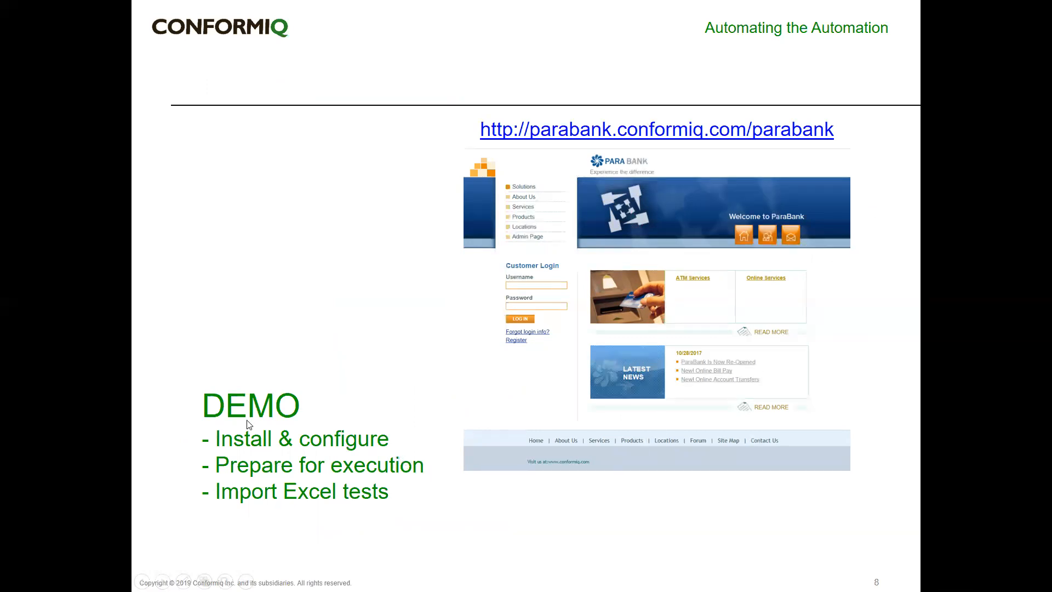
mouse_move(302, 439)
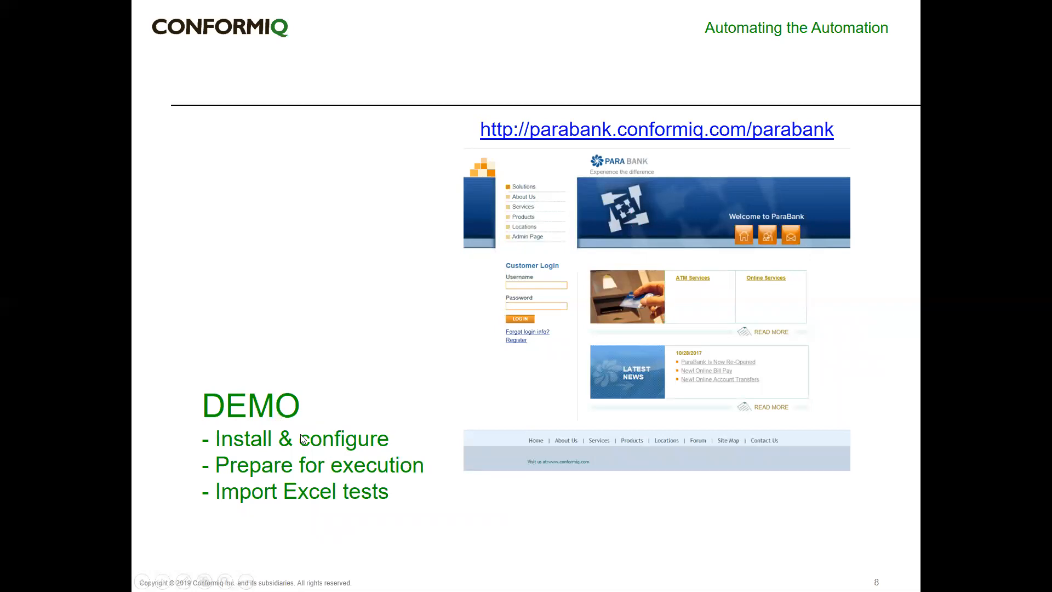
mouse_move(391, 428)
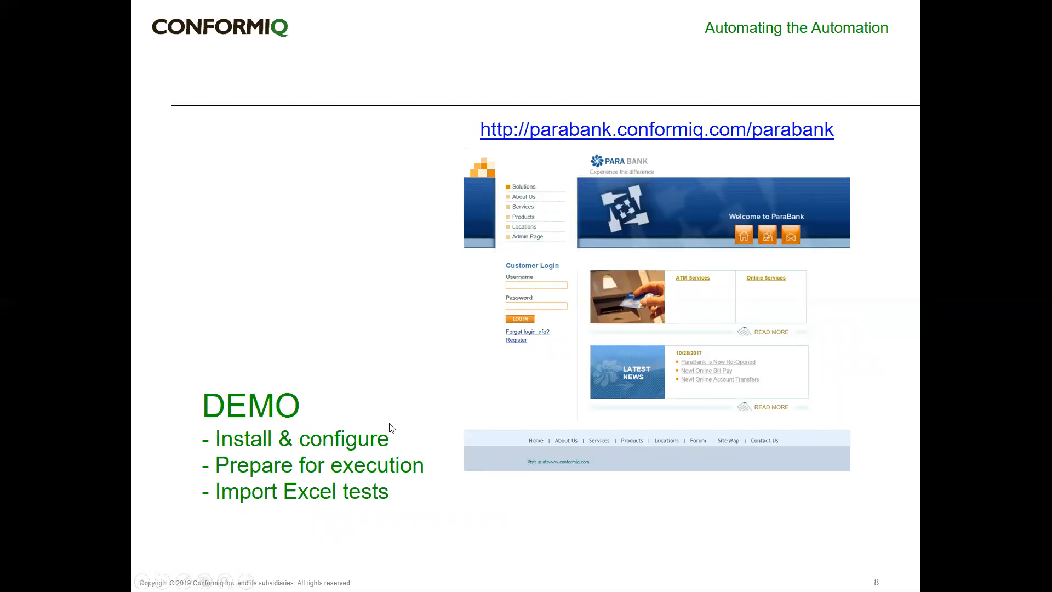
mouse_move(375, 464)
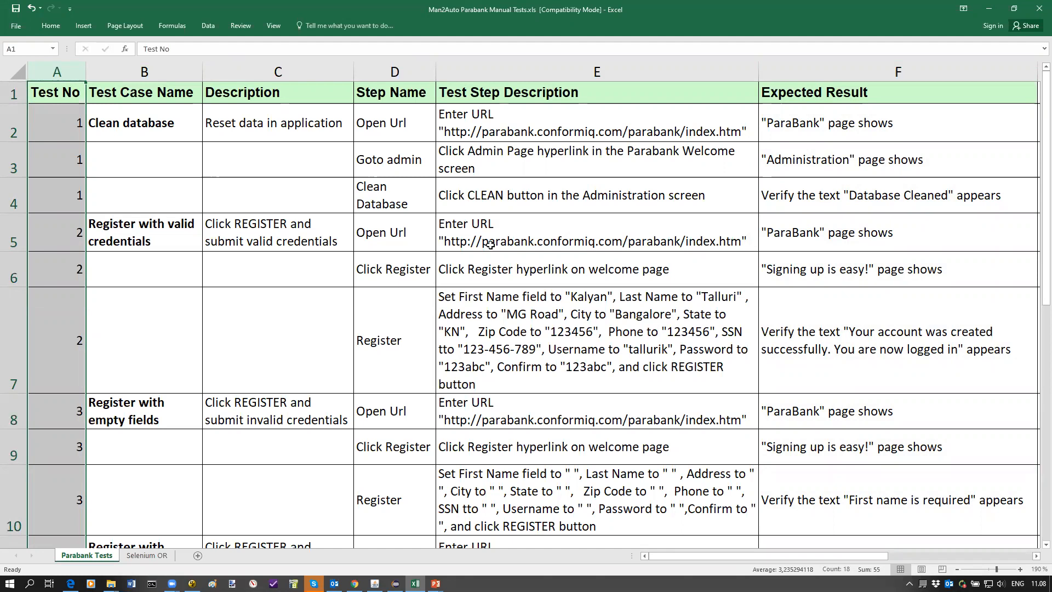
mouse_move(736, 146)
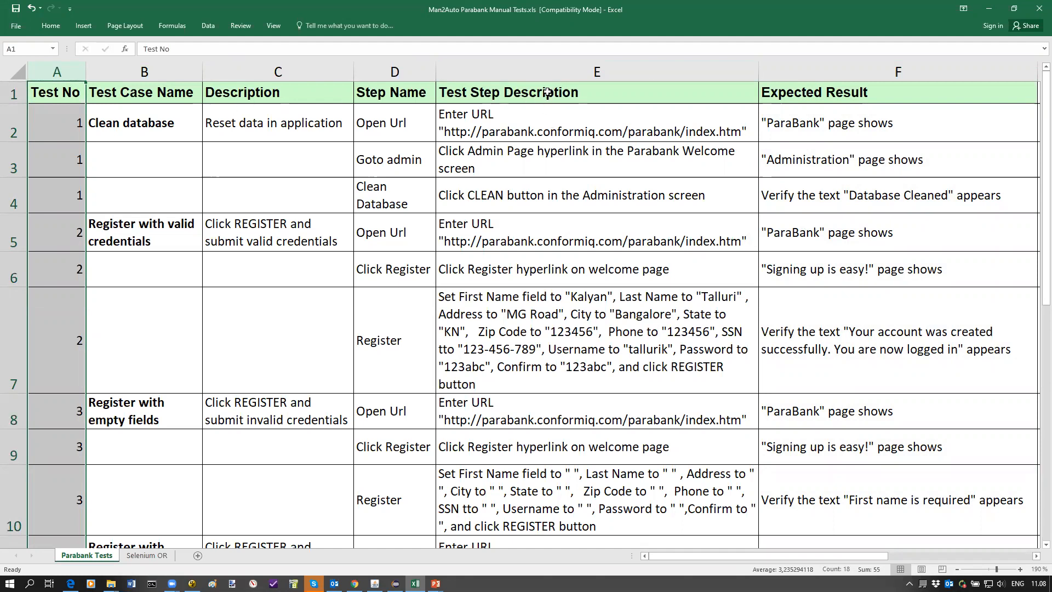
- Walk through the Test Step Description cells, including URL and registration steps, in Excel
left_click(596, 92)
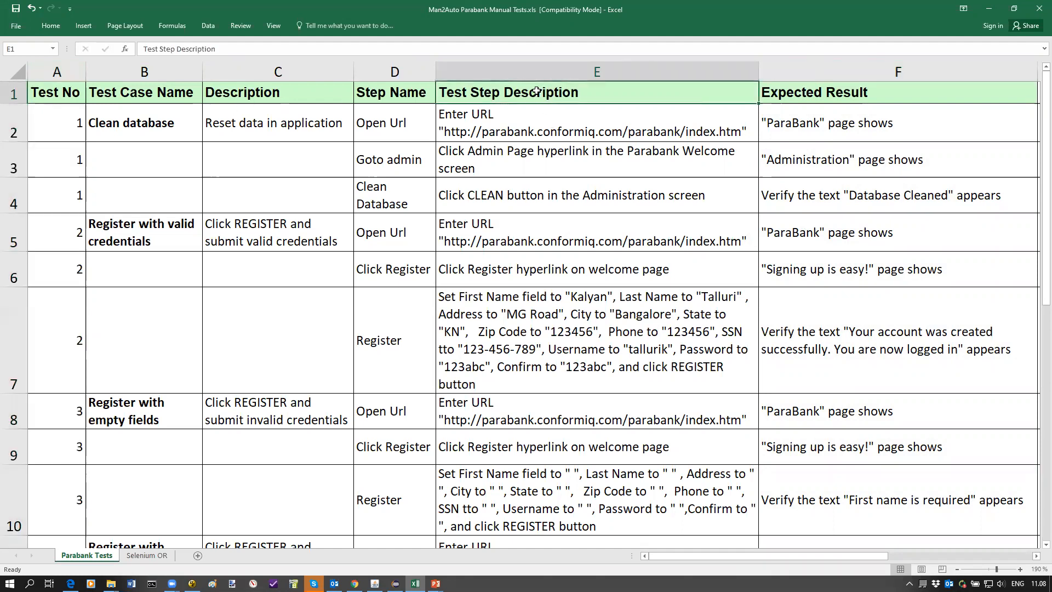
left_click(596, 123)
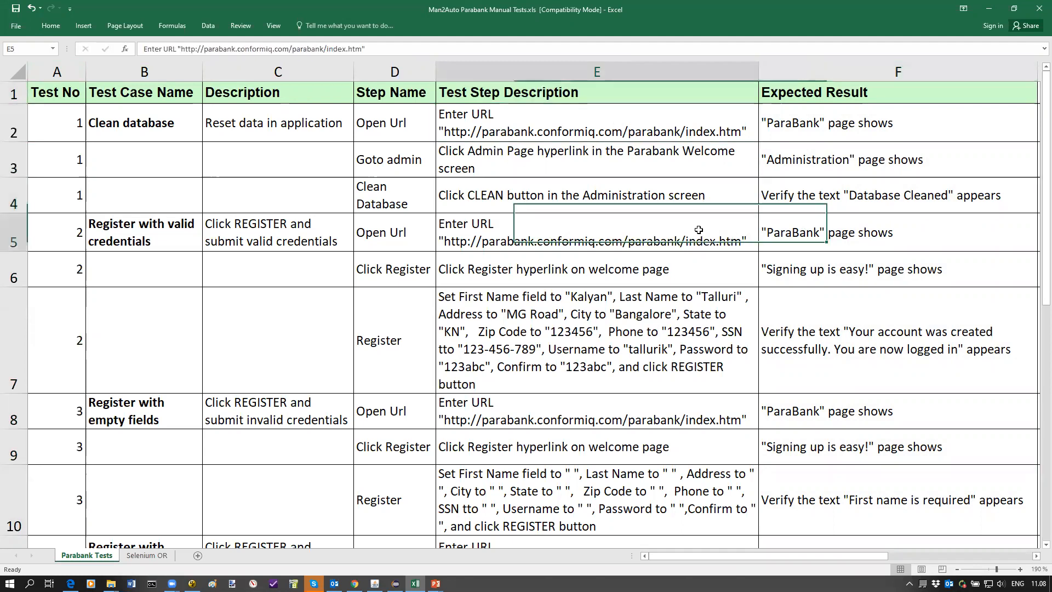
left_click(596, 123)
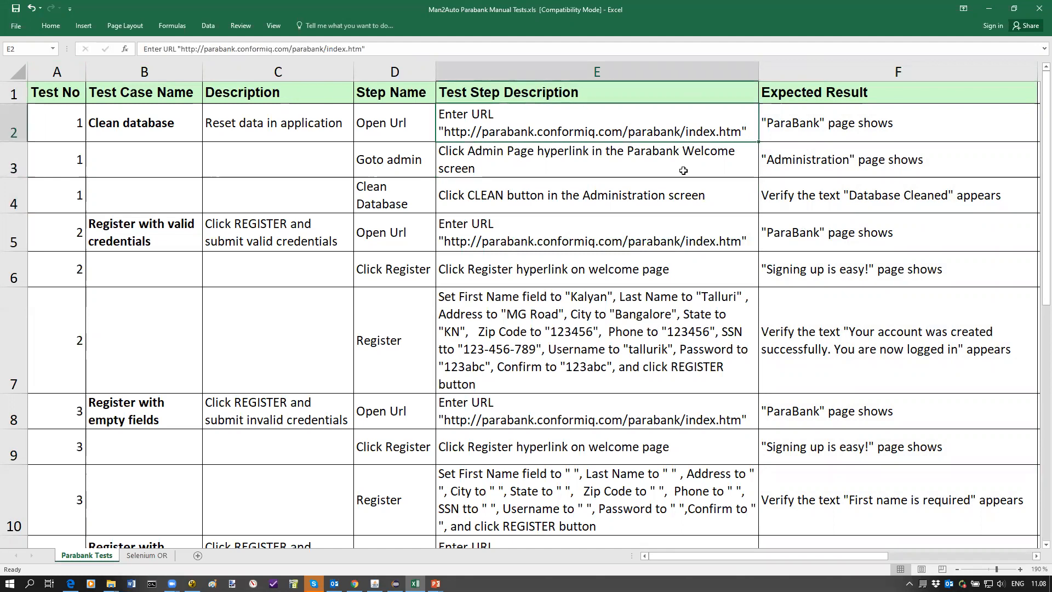
left_click(596, 159)
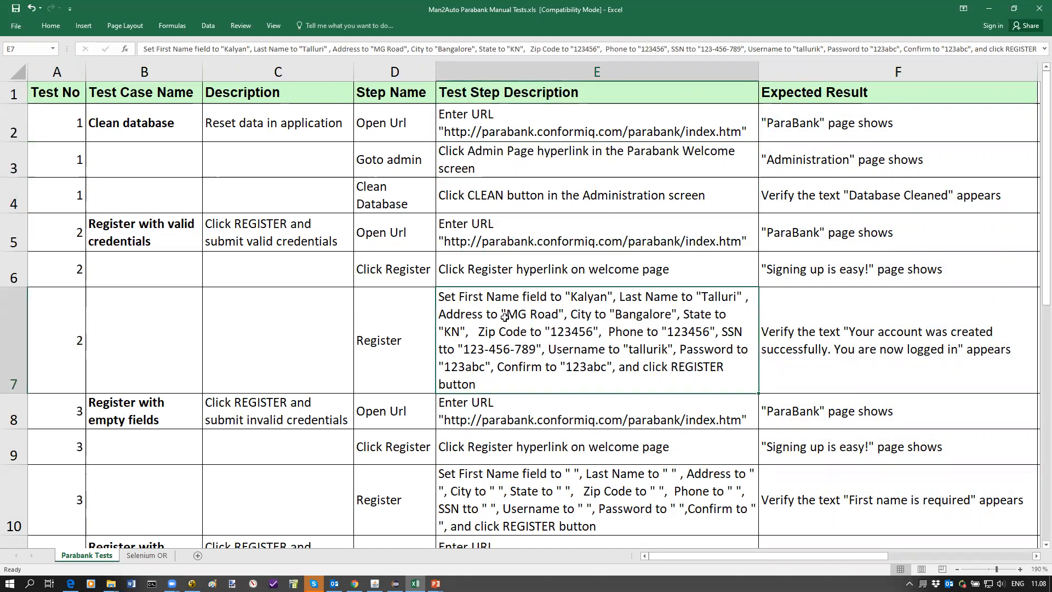
left_click(898, 341)
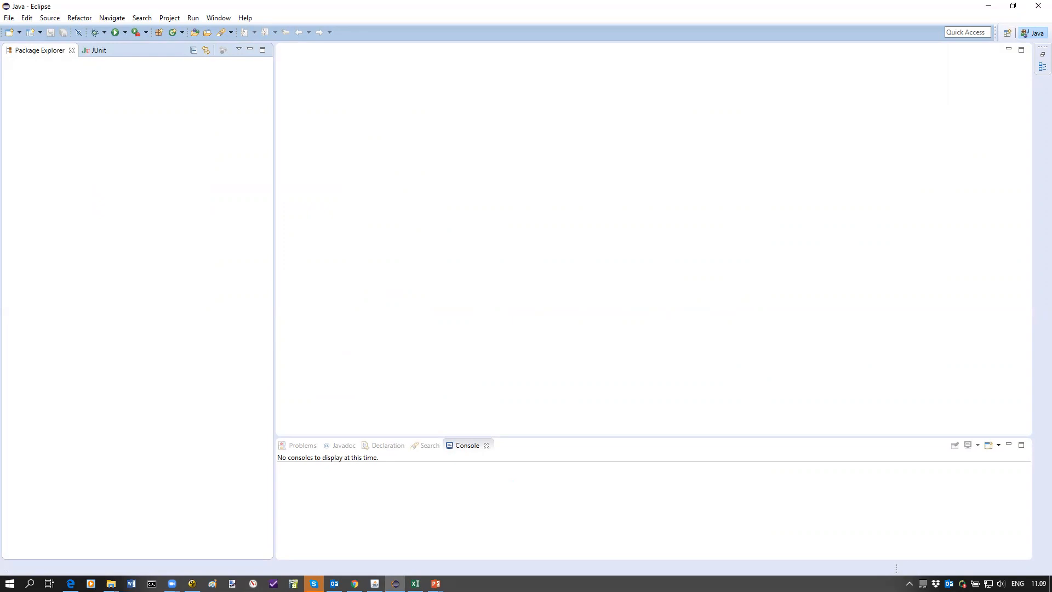
mouse_move(403, 149)
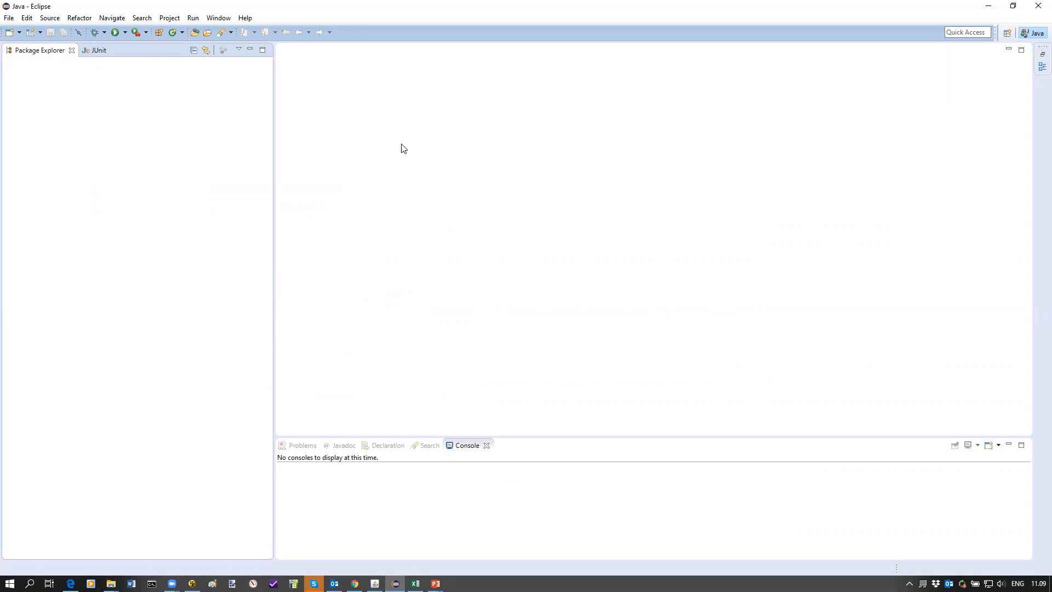
- Preview the Install New Software and Add Repository dialogs, cancelling both without adding a site
left_click(245, 17)
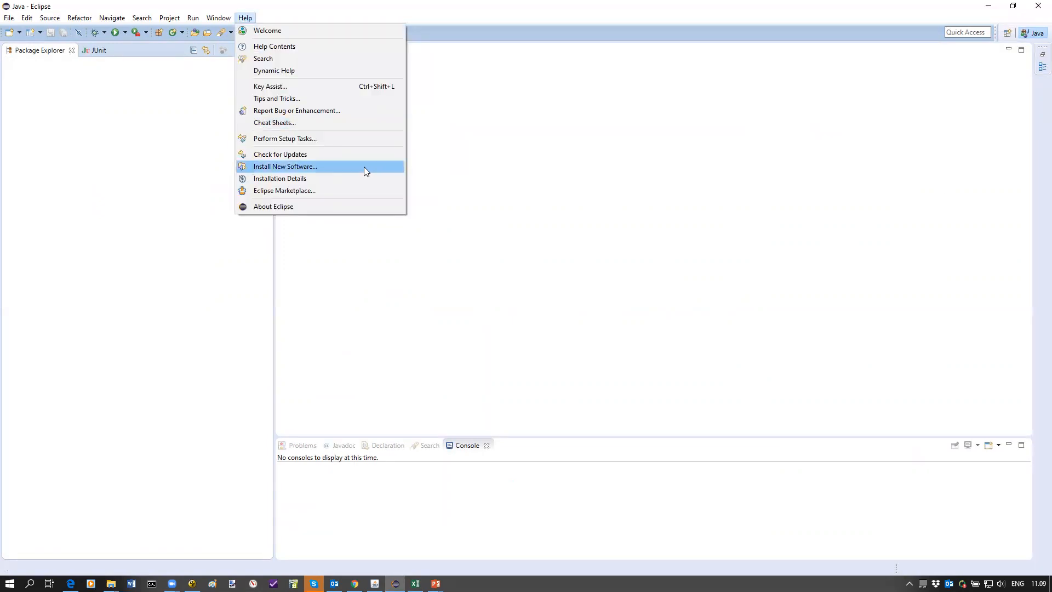
left_click(284, 166)
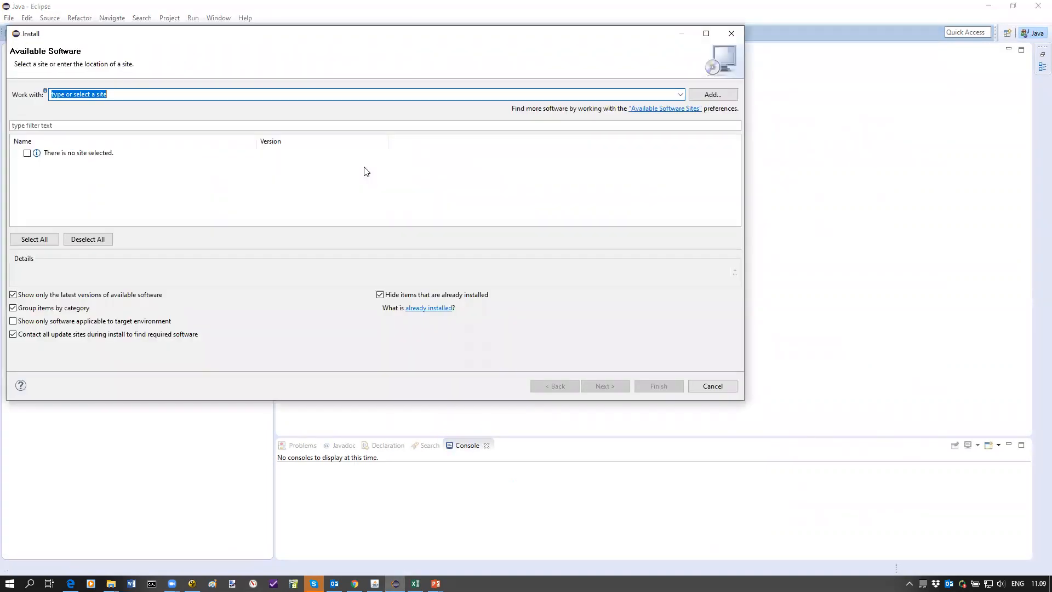
left_click(712, 94)
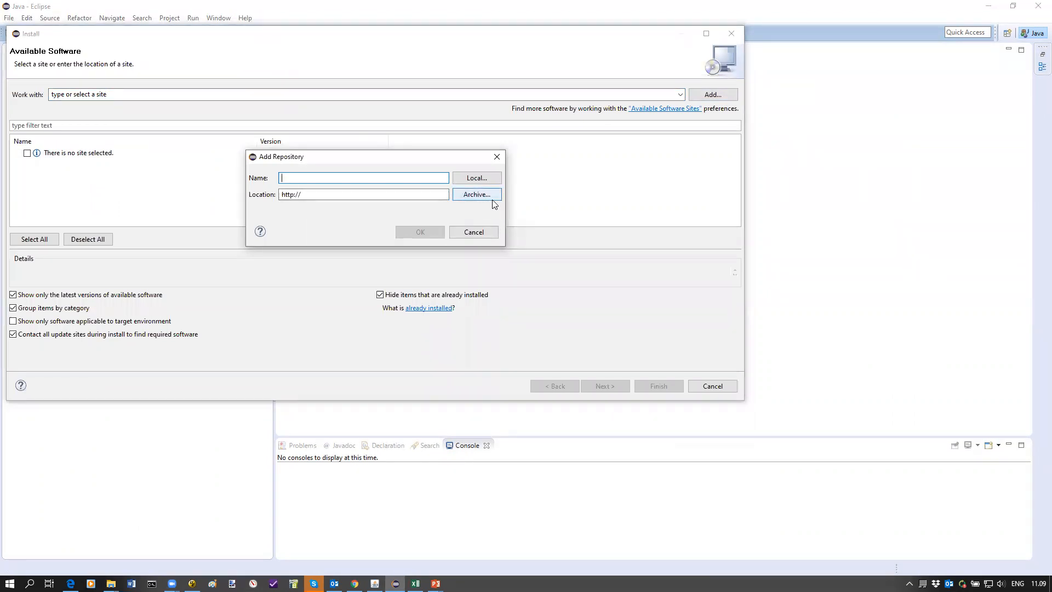
left_click(473, 231)
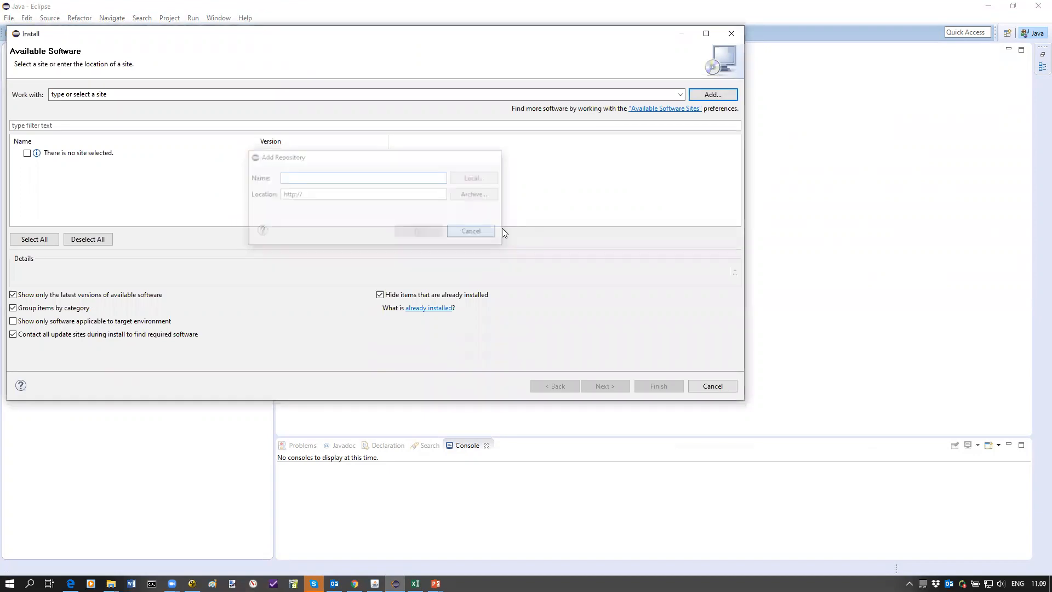
left_click(471, 231)
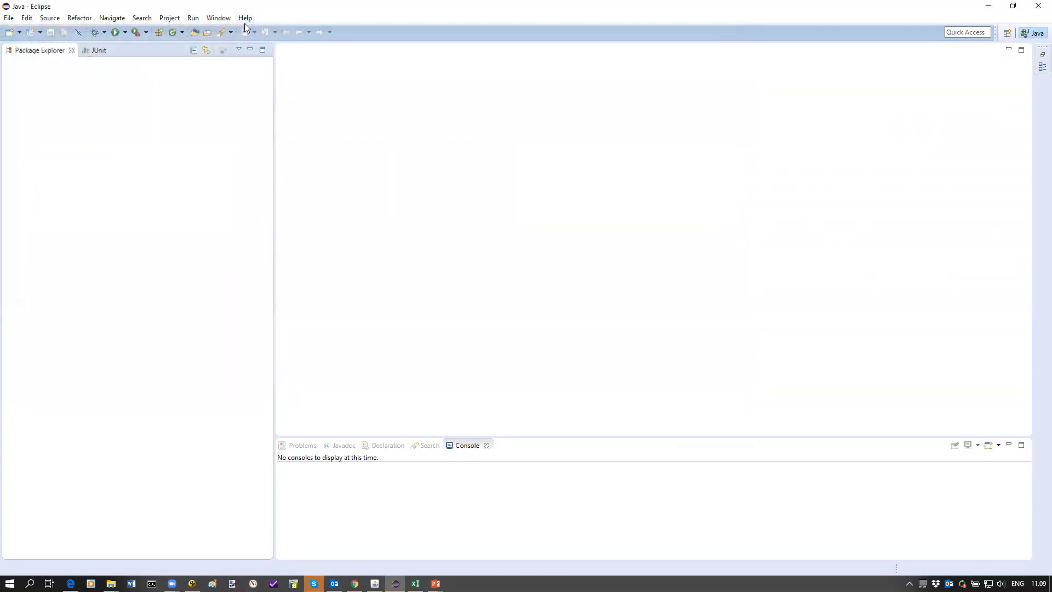
left_click(245, 18)
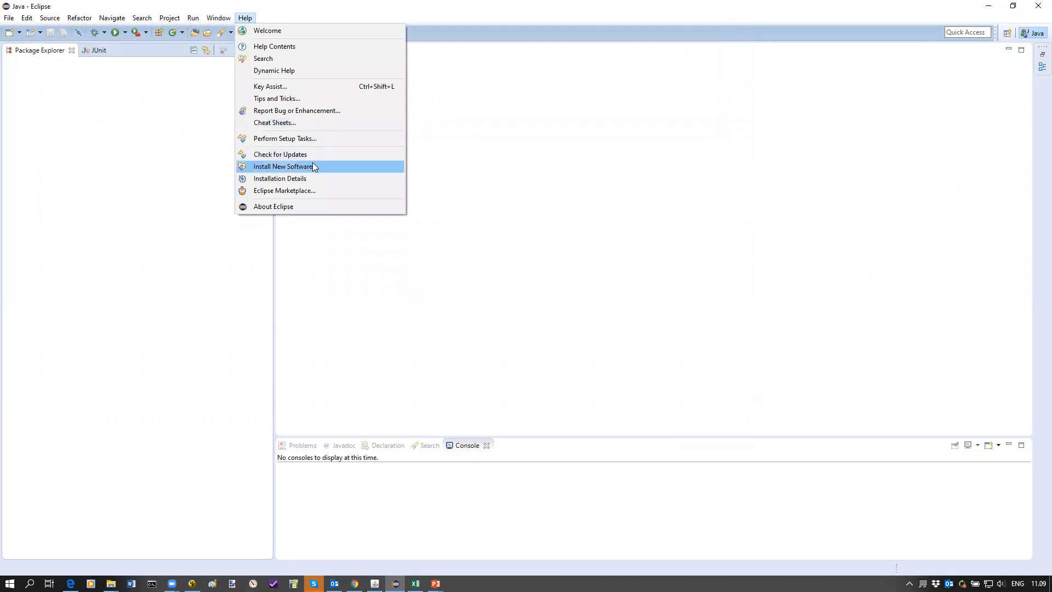
- Read the Conformiq AutomatIQ Excel plugin's properties description in Installation Details
left_click(280, 179)
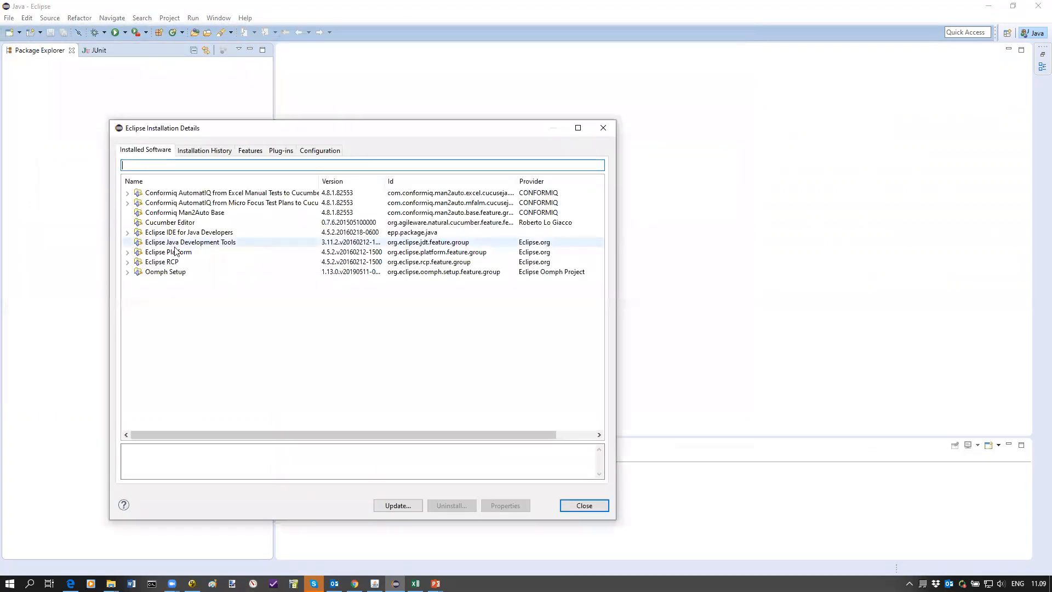
left_click(228, 193)
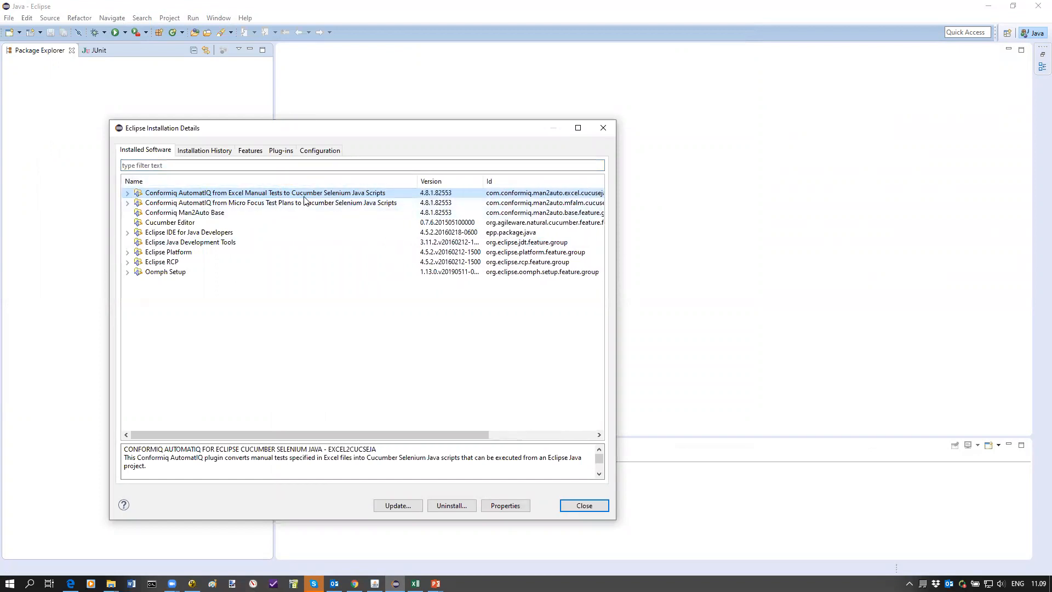
mouse_move(470, 537)
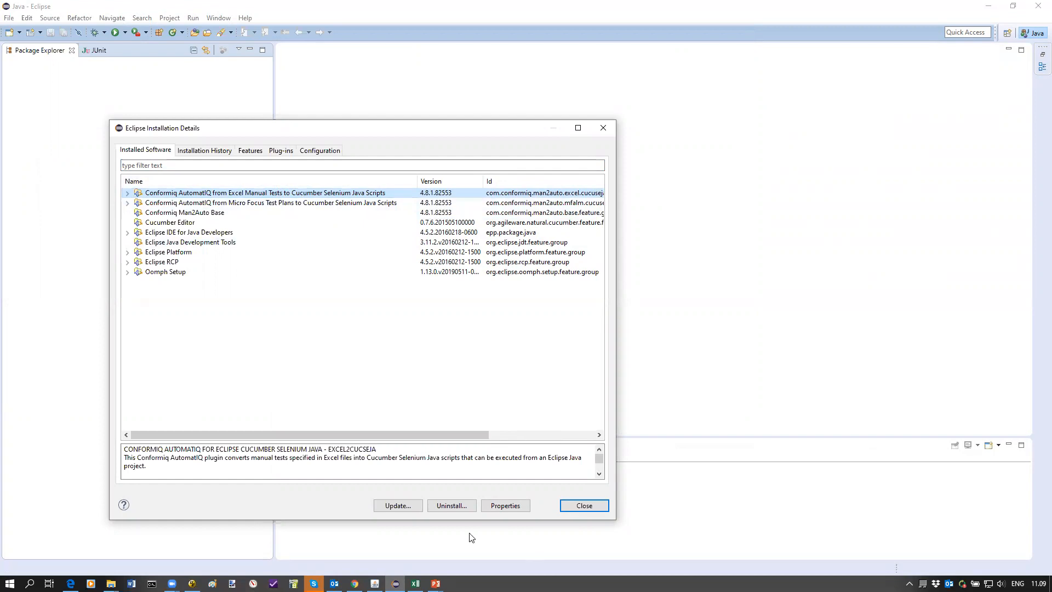
left_click(504, 505)
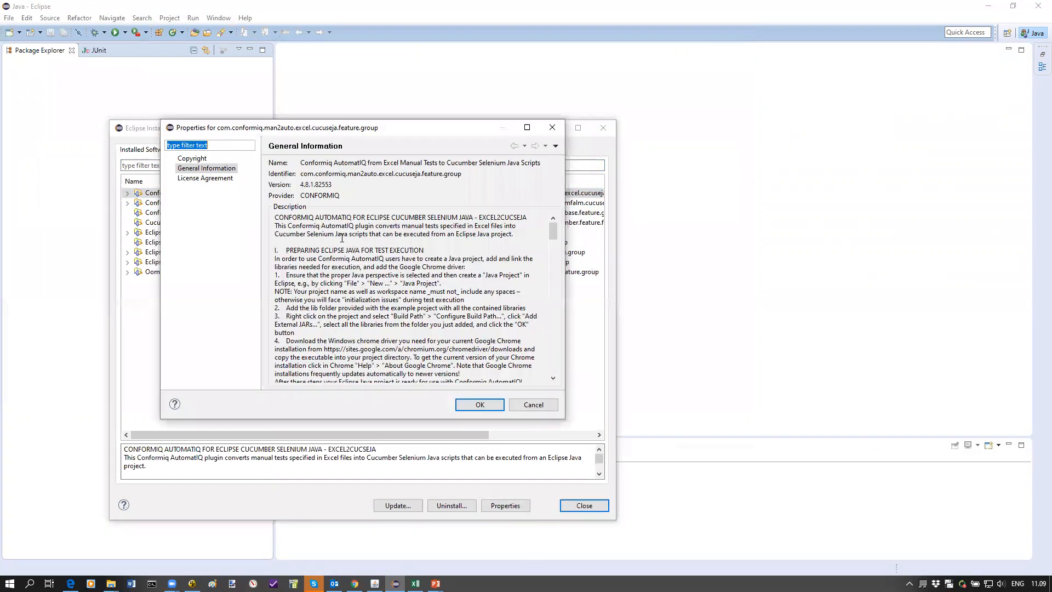
scroll("down", 3)
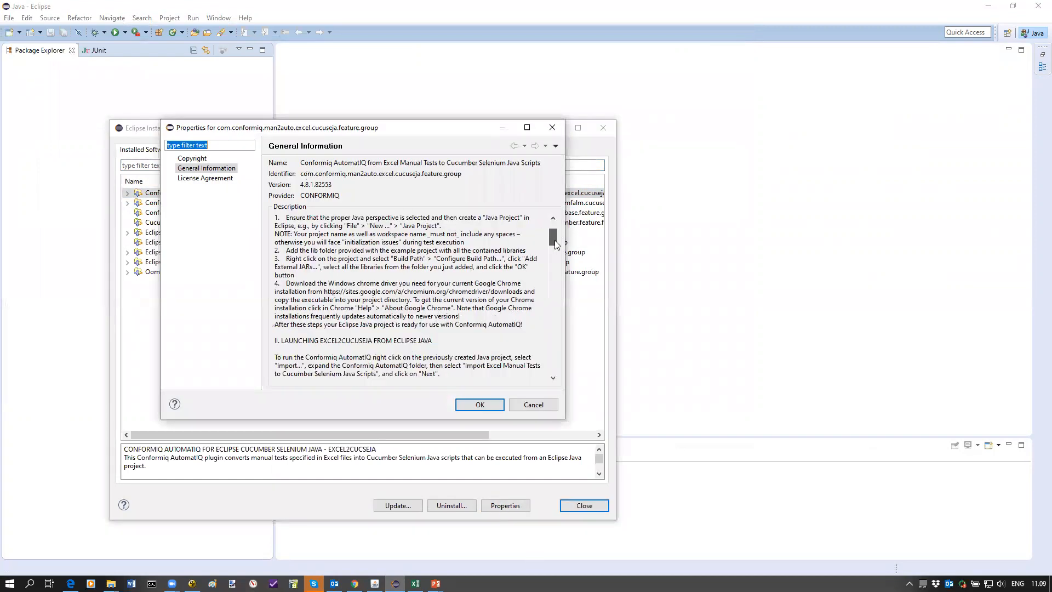
scroll("down", 3)
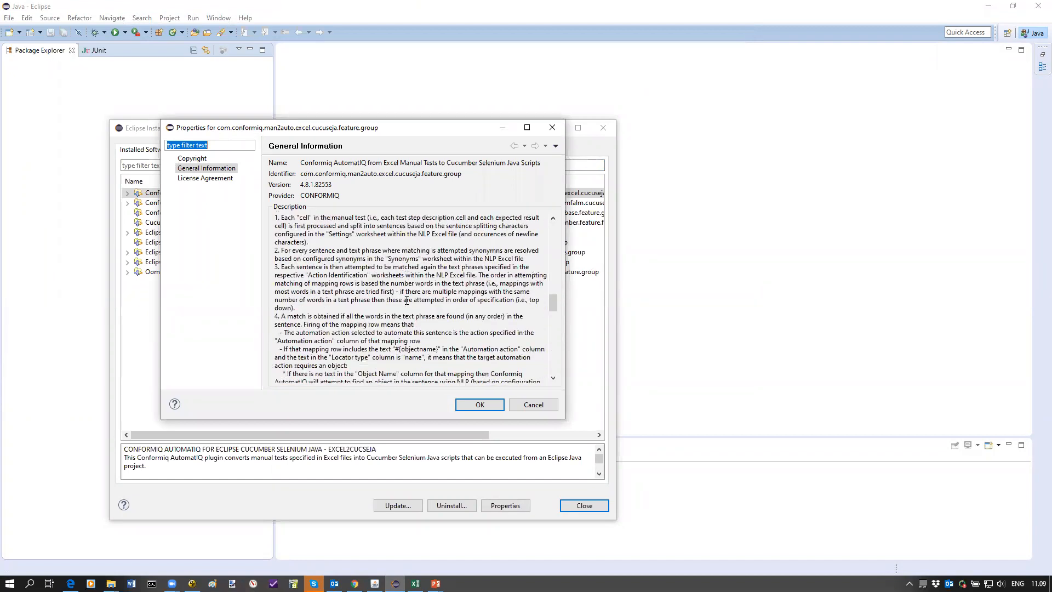
scroll("down", 3)
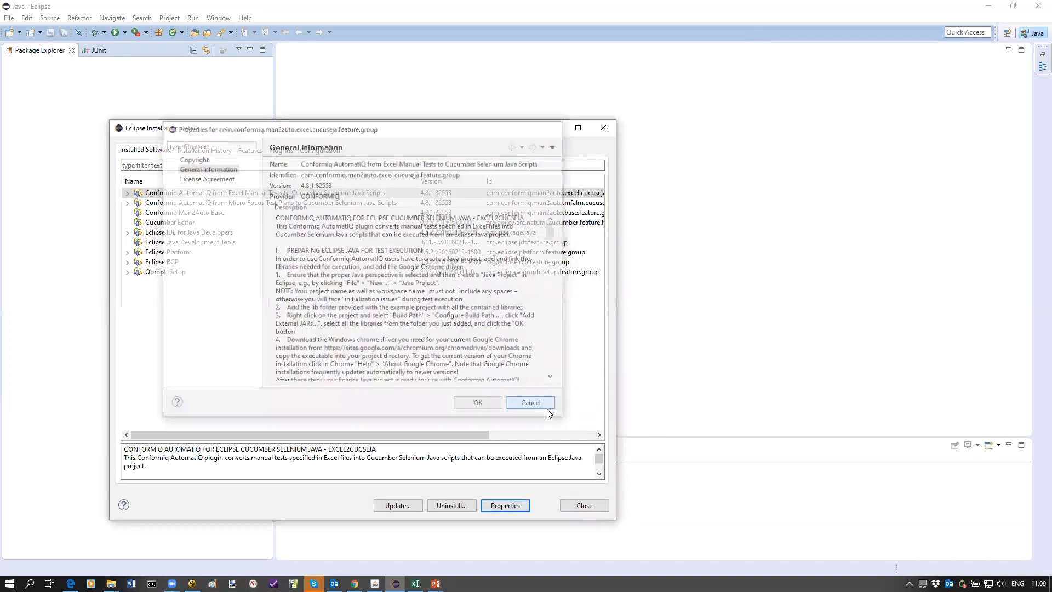
- Review the Conformiq Licensing preferences and their local license file, then cancel
left_click(530, 402)
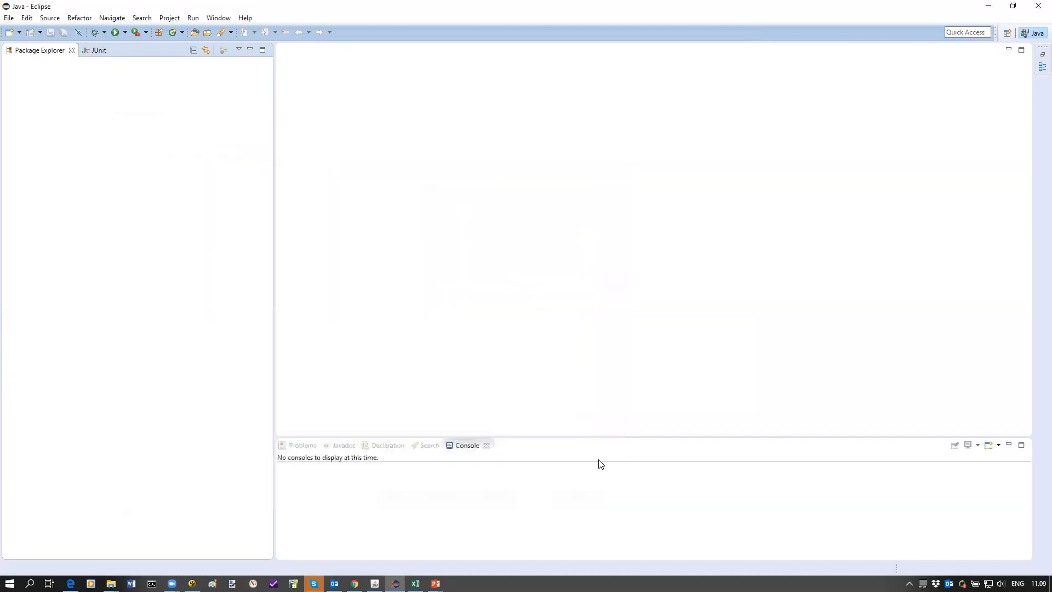
left_click(218, 17)
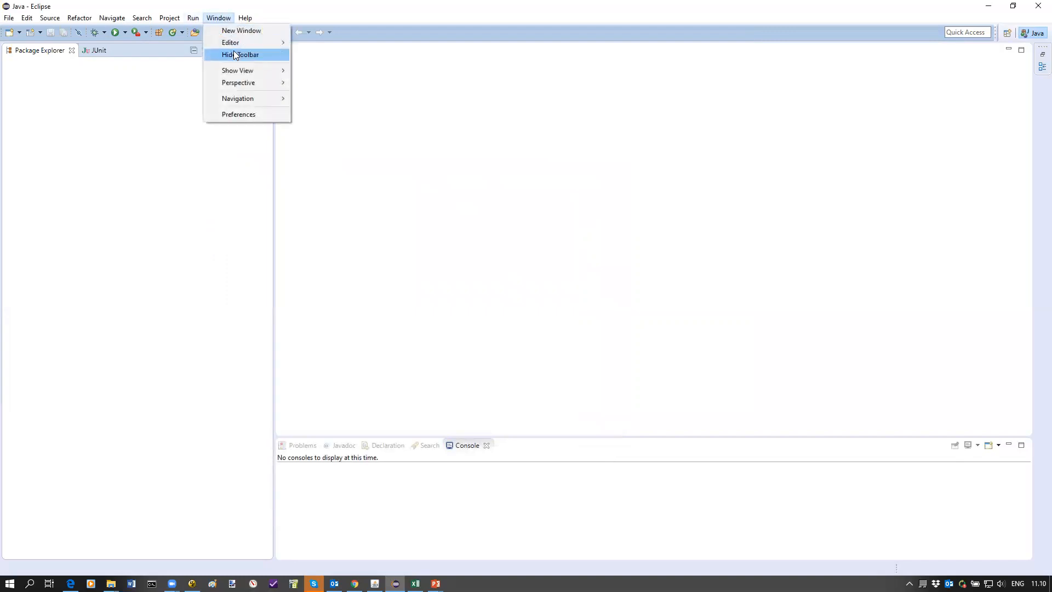
left_click(239, 114)
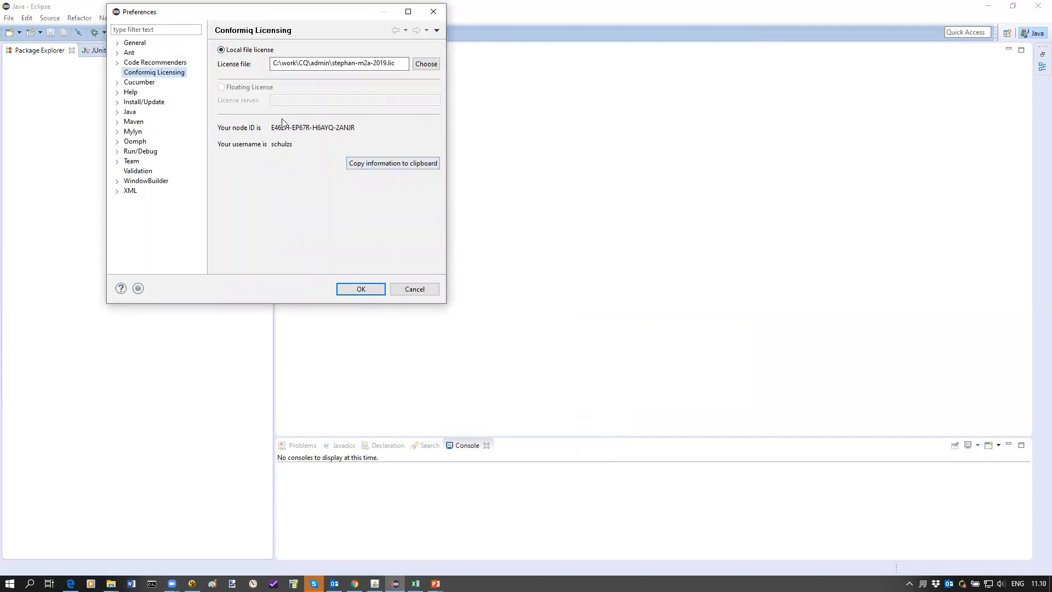
left_click_drag(272, 127, 330, 128)
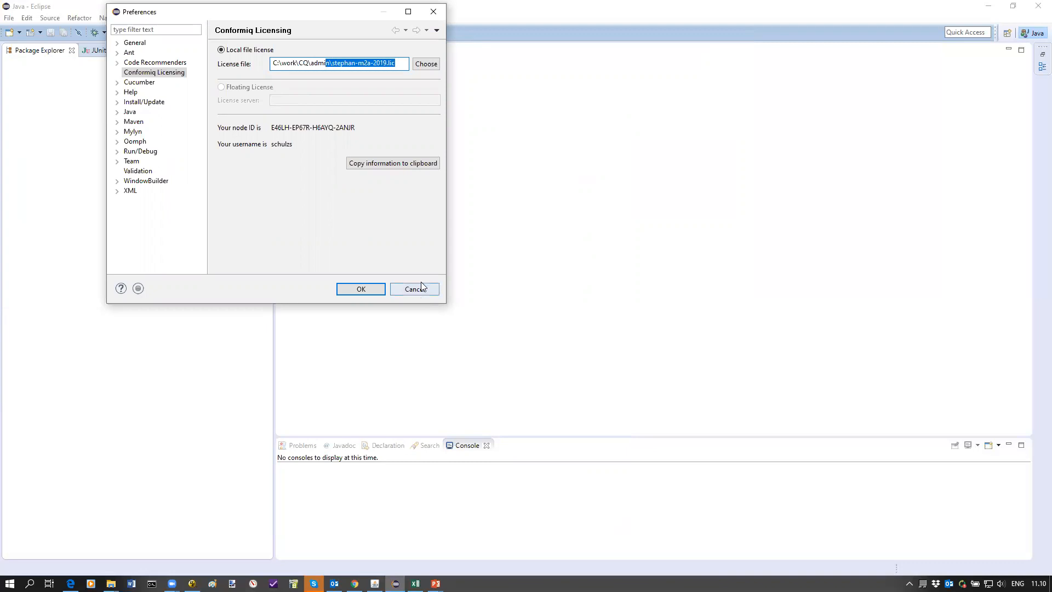
left_click(415, 289)
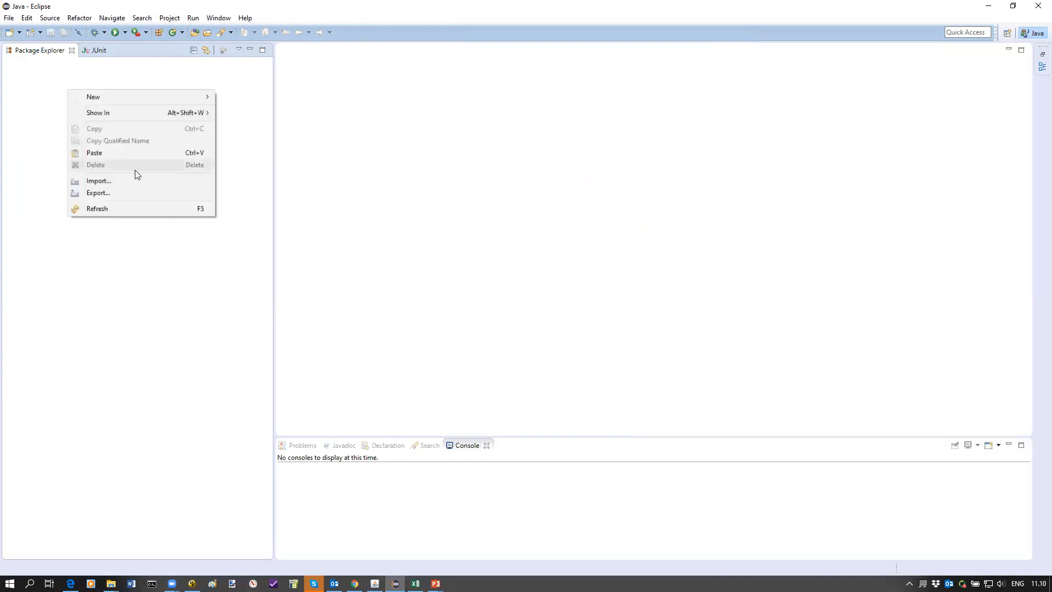
- Import ExampleAutomatIQProject from ExampleAutomatIQEclipseJavaProject.zip as an existing project
left_click(98, 180)
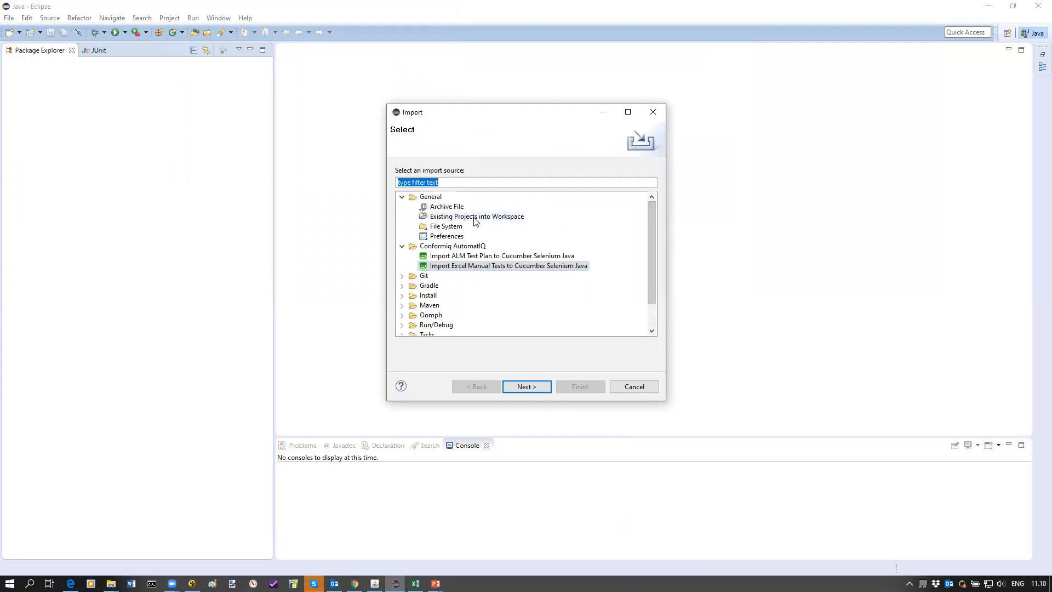
left_click(477, 216)
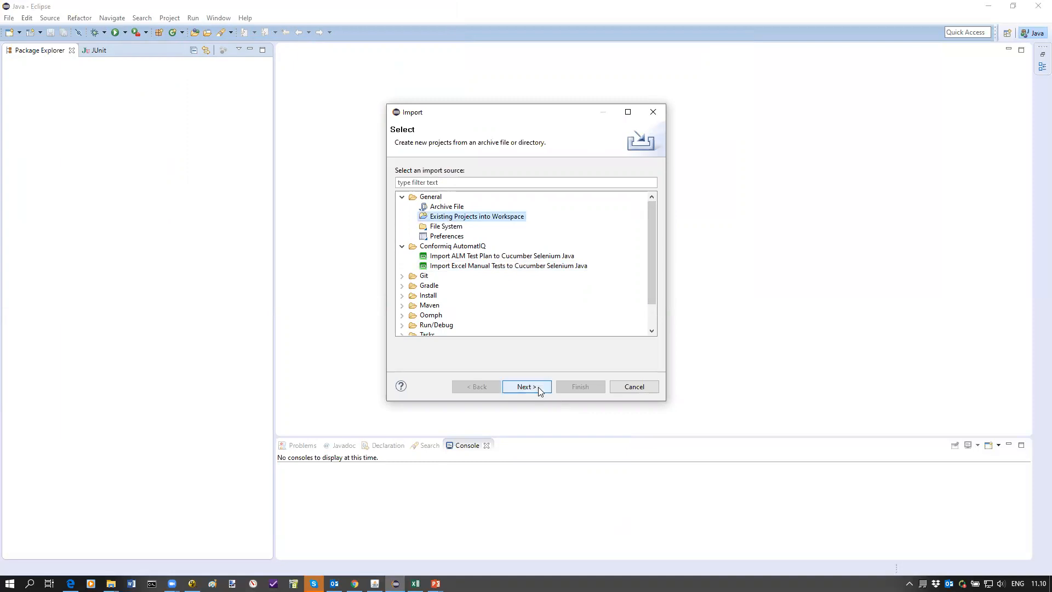
left_click(526, 386)
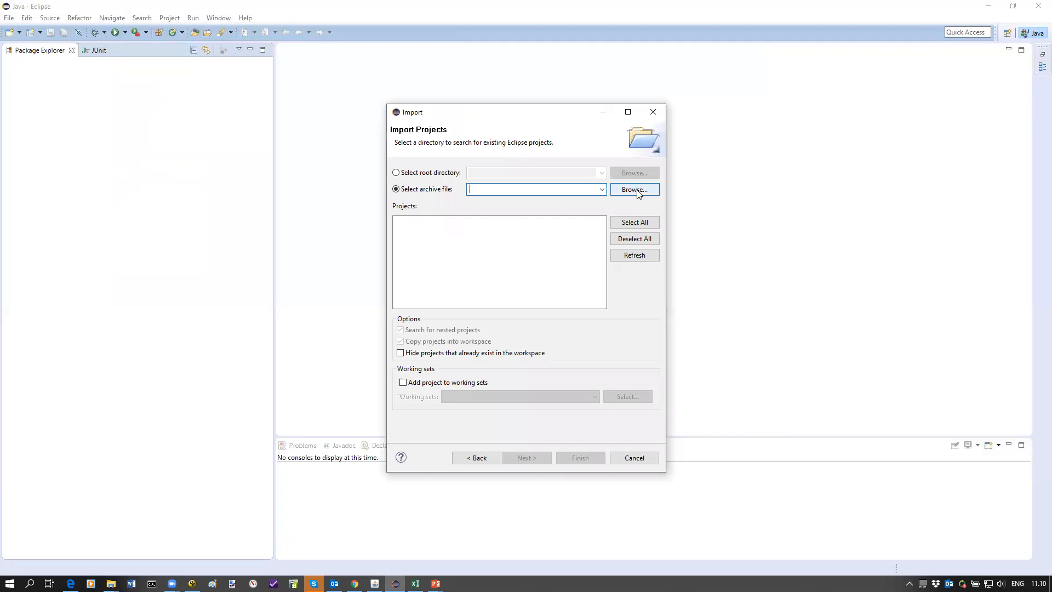
left_click(634, 189)
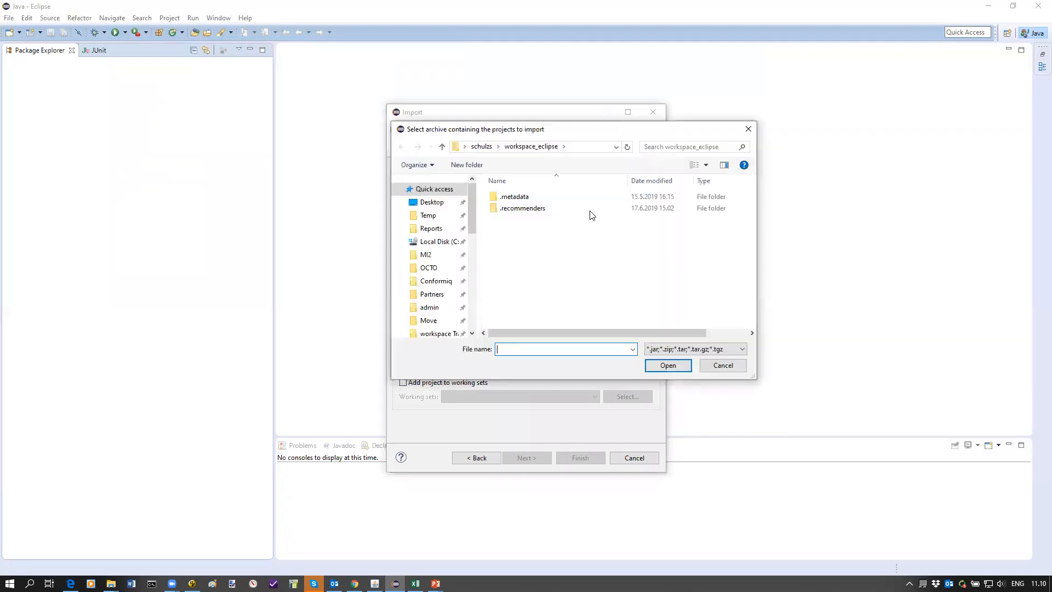
mouse_move(469, 236)
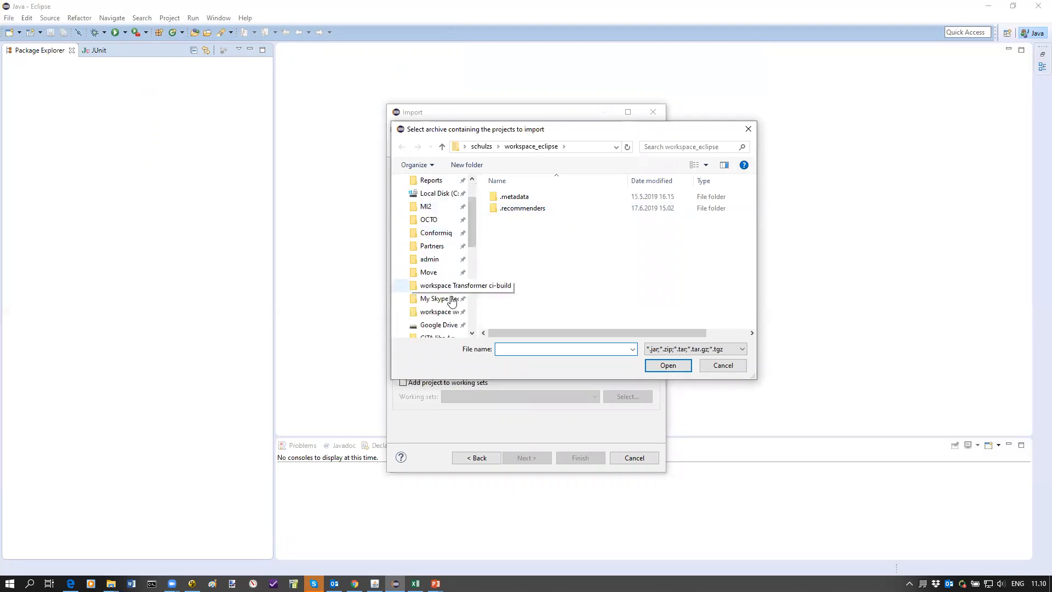
scroll("down", 3)
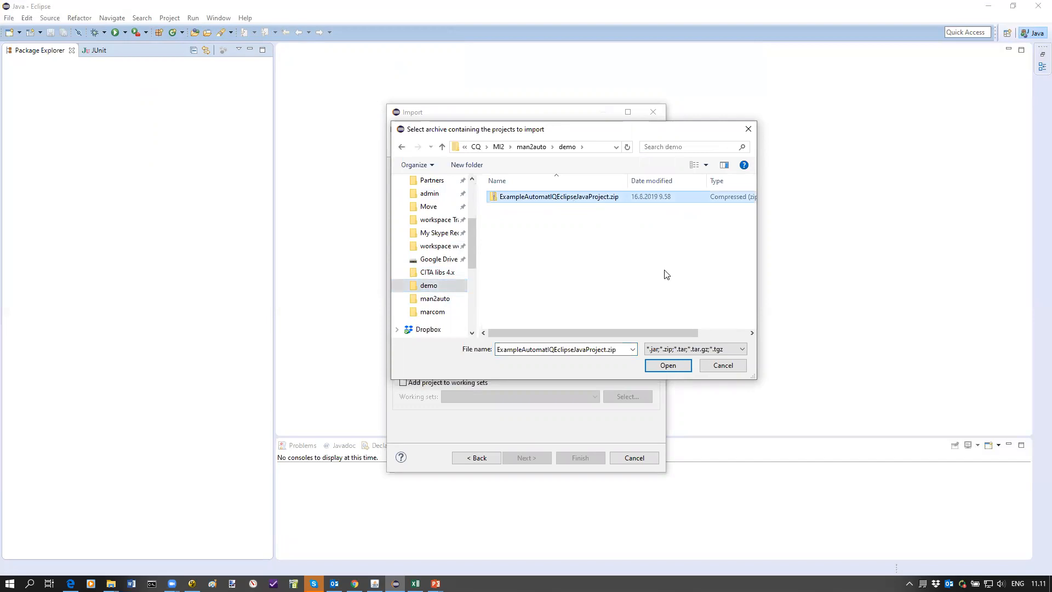
left_click(667, 365)
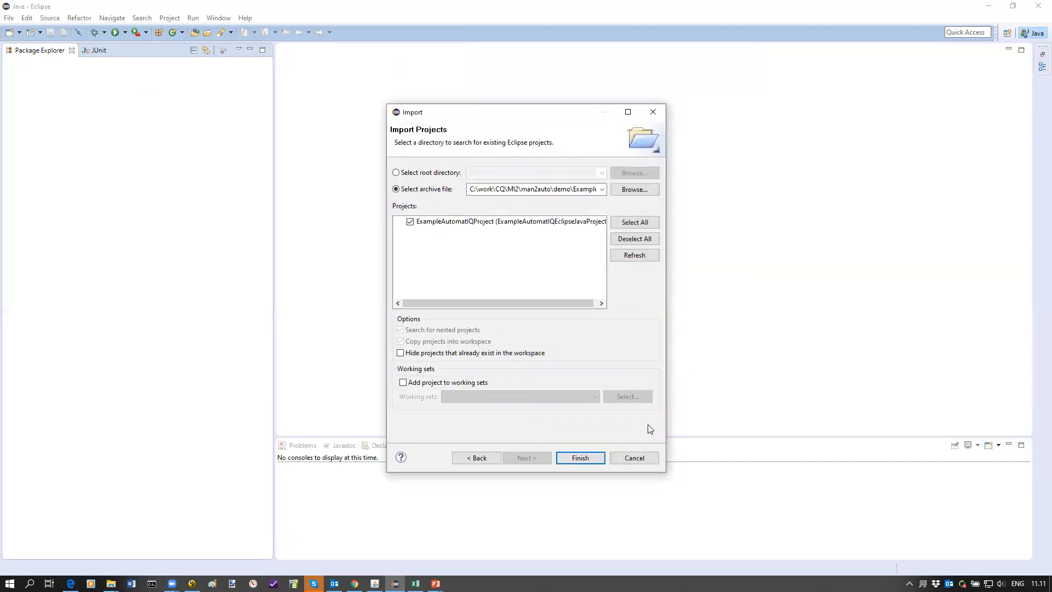
left_click(580, 457)
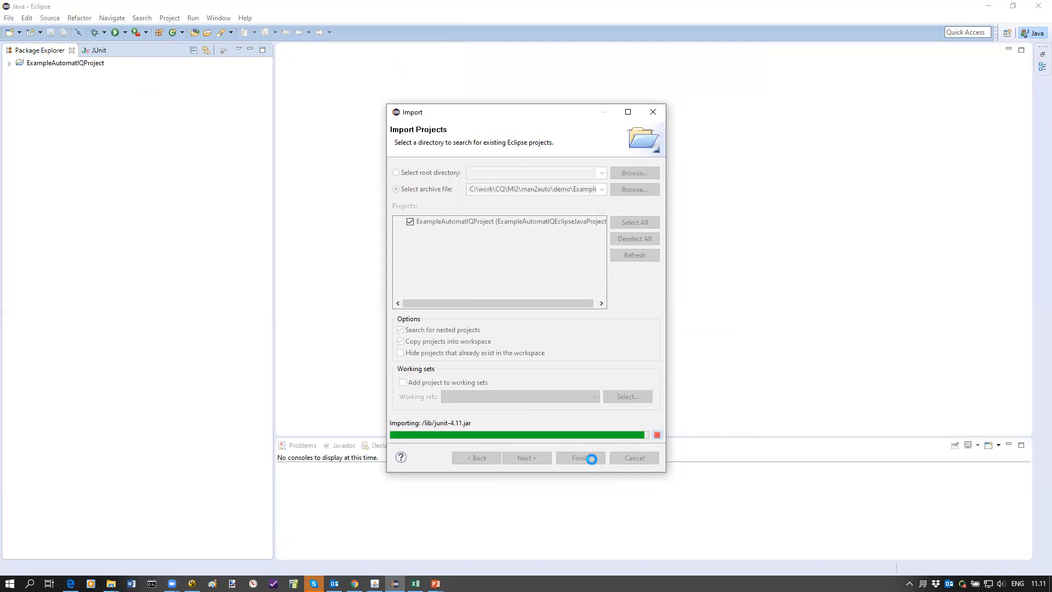
- Expand ExampleAutomatIQProject and its lib and reports folders in Package Explorer
left_click(579, 458)
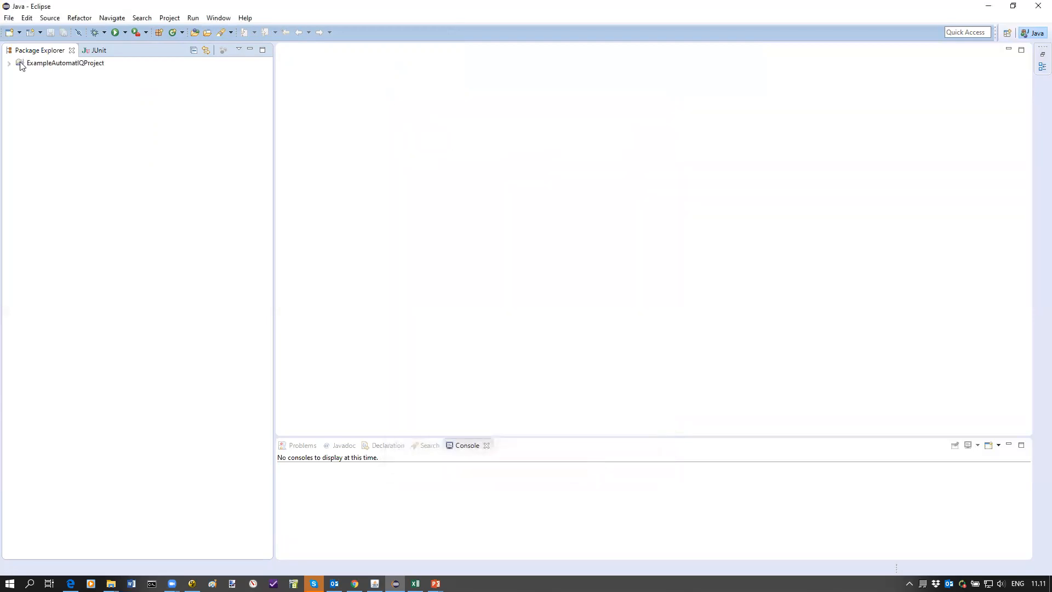
left_click(9, 63)
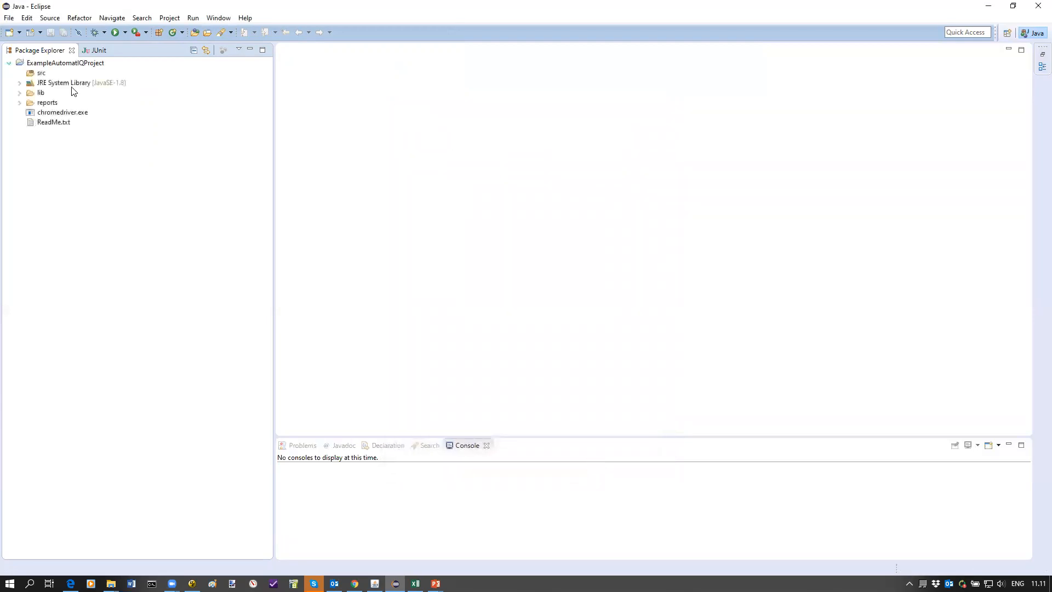
left_click(42, 72)
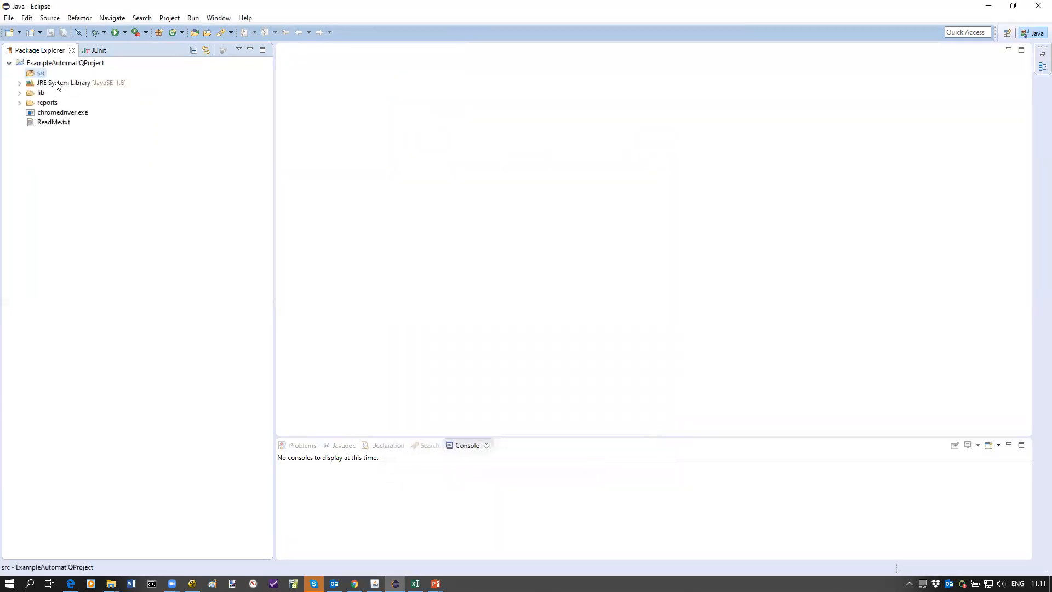
left_click(20, 92)
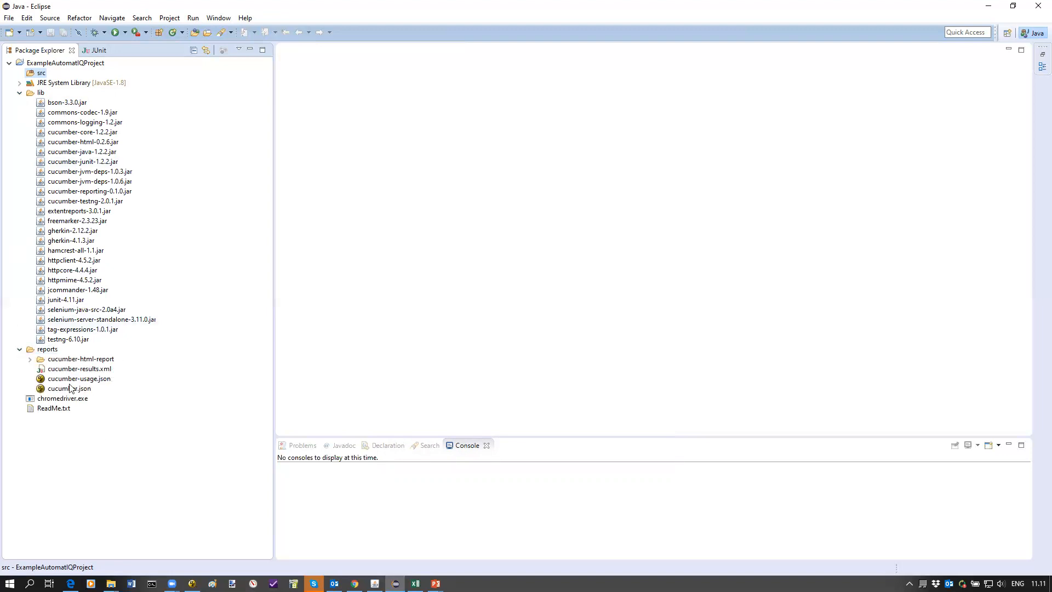
mouse_move(76, 410)
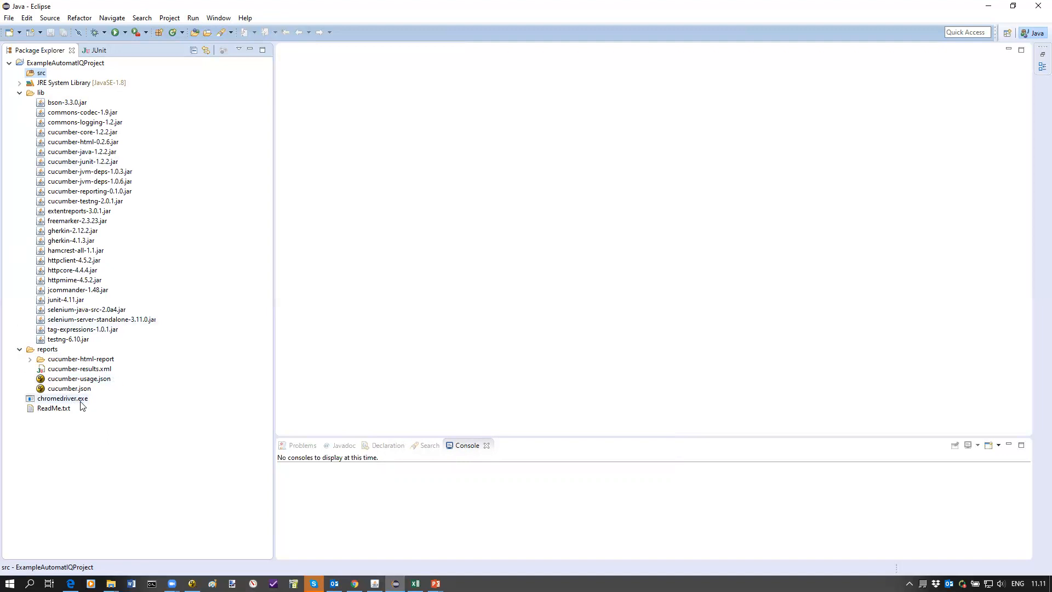
- Open ReadMe.txt and highlight the chromedriver download link
left_click(54, 408)
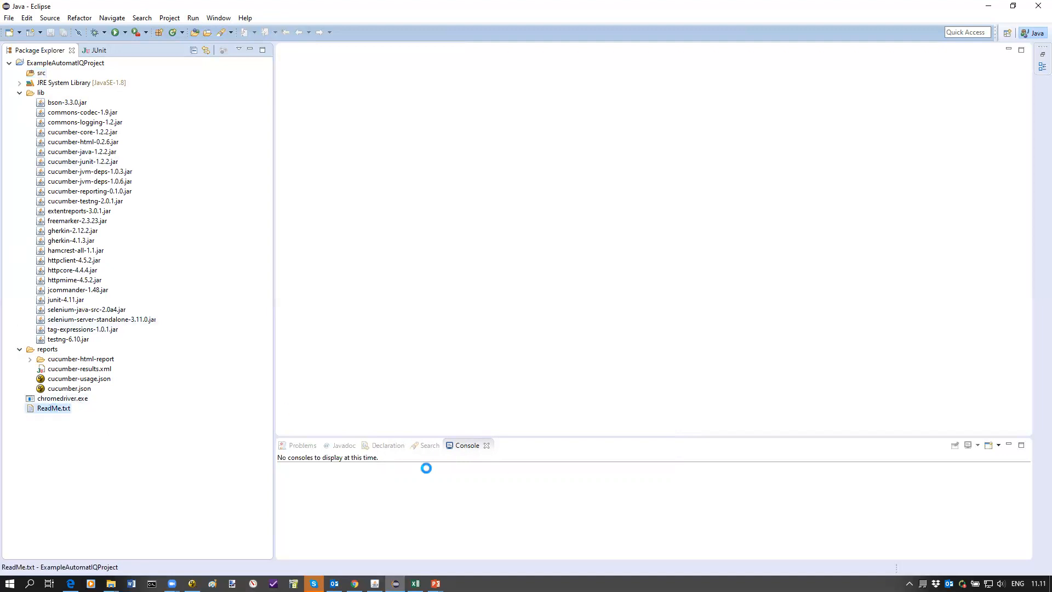
double_click(53, 408)
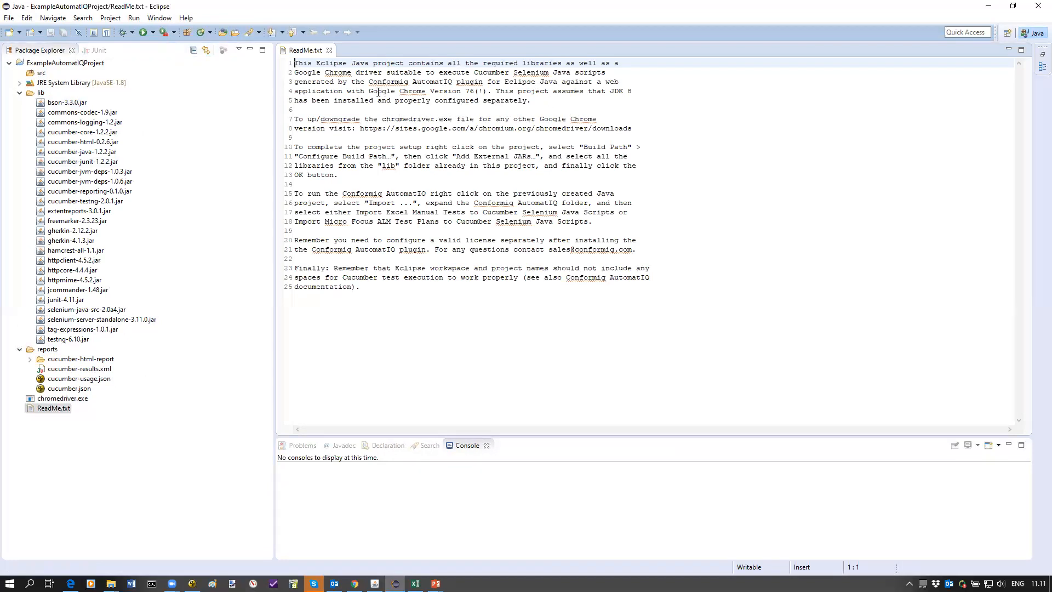
left_click_drag(368, 90, 487, 90)
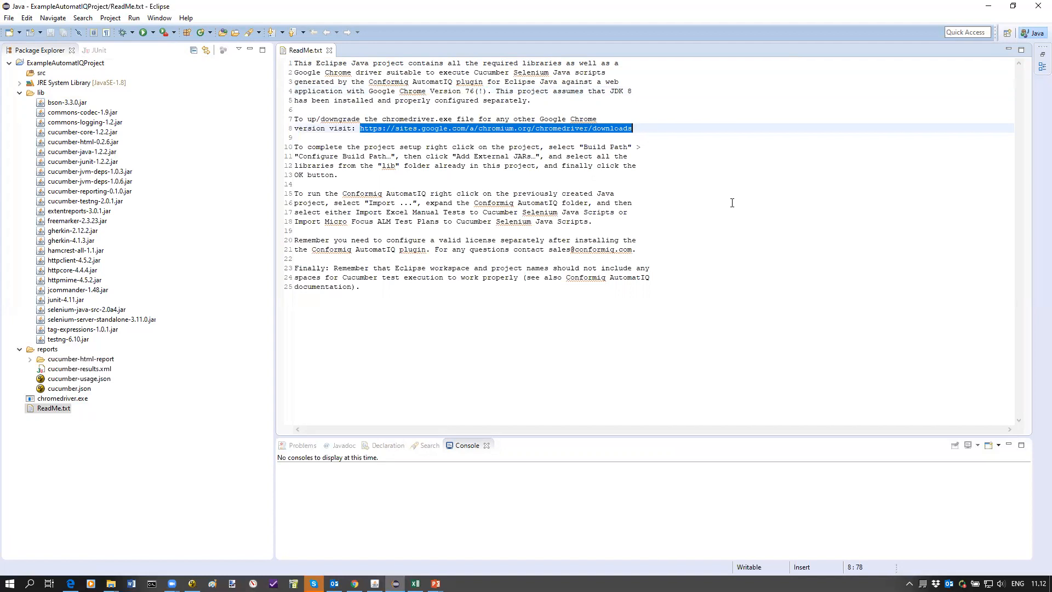
mouse_move(423, 273)
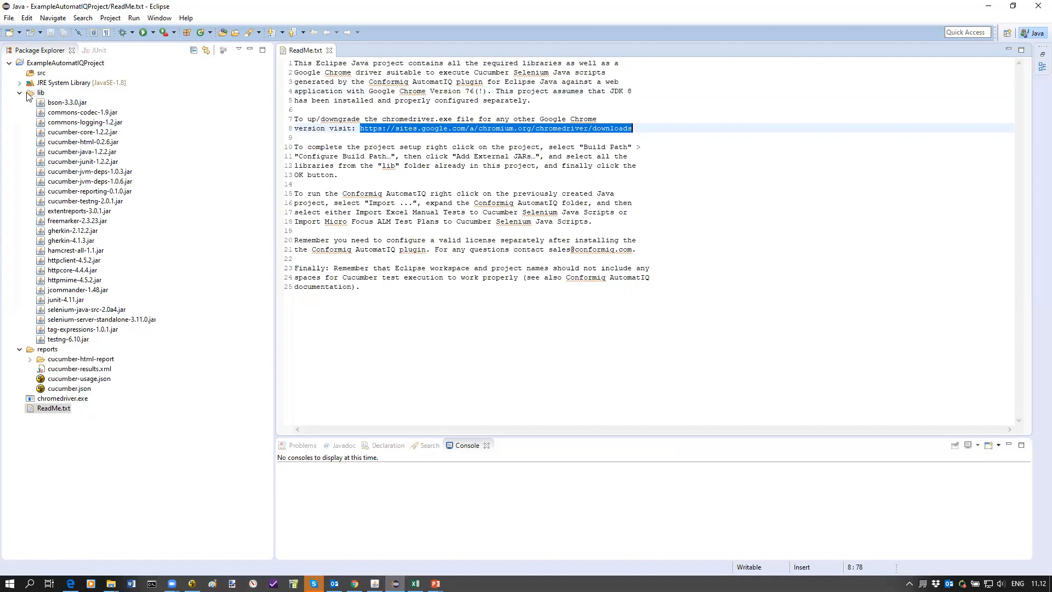
- Add every JAR in lib to ExampleAutomatIQProject's Java Build Path as external JARs
right_click(65, 63)
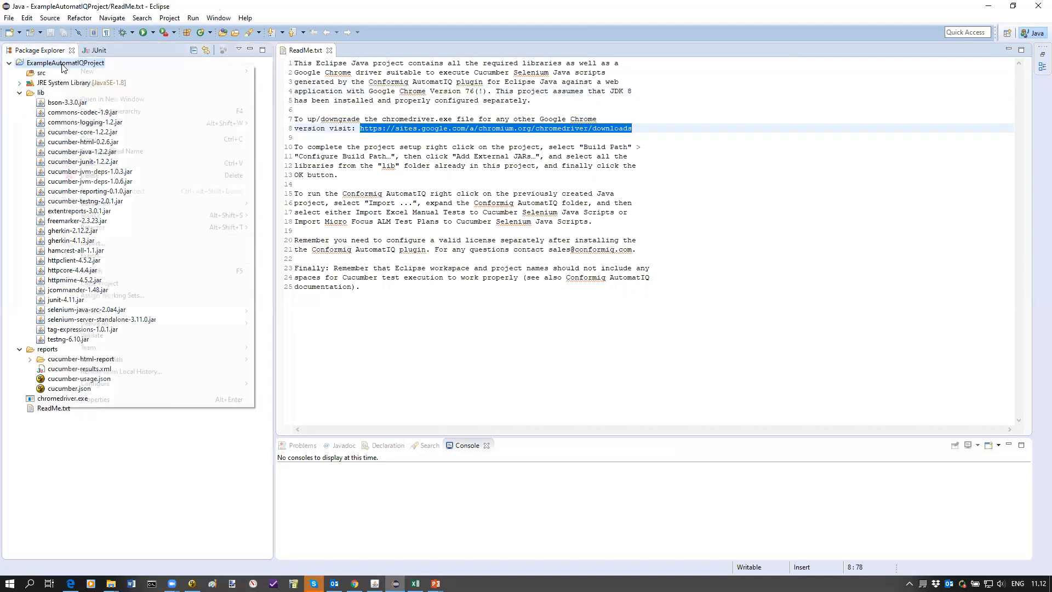
right_click(65, 62)
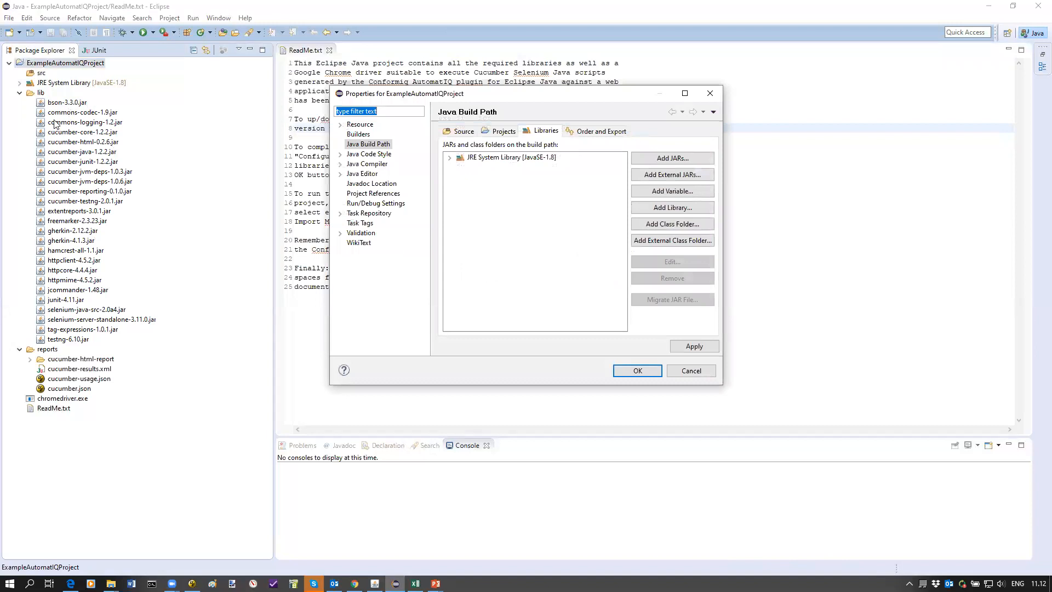
mouse_move(128, 108)
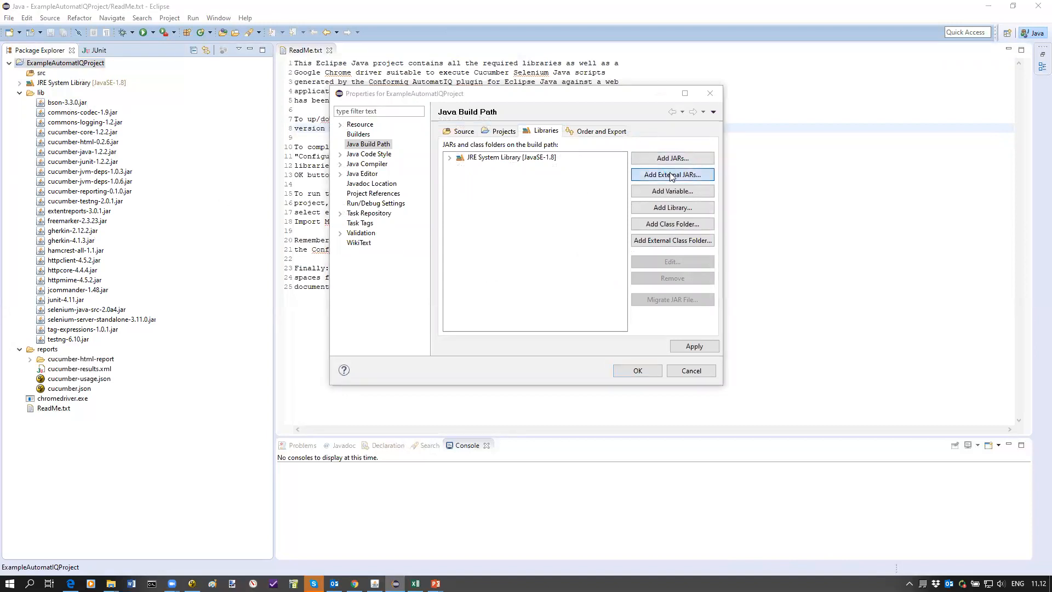
left_click(671, 175)
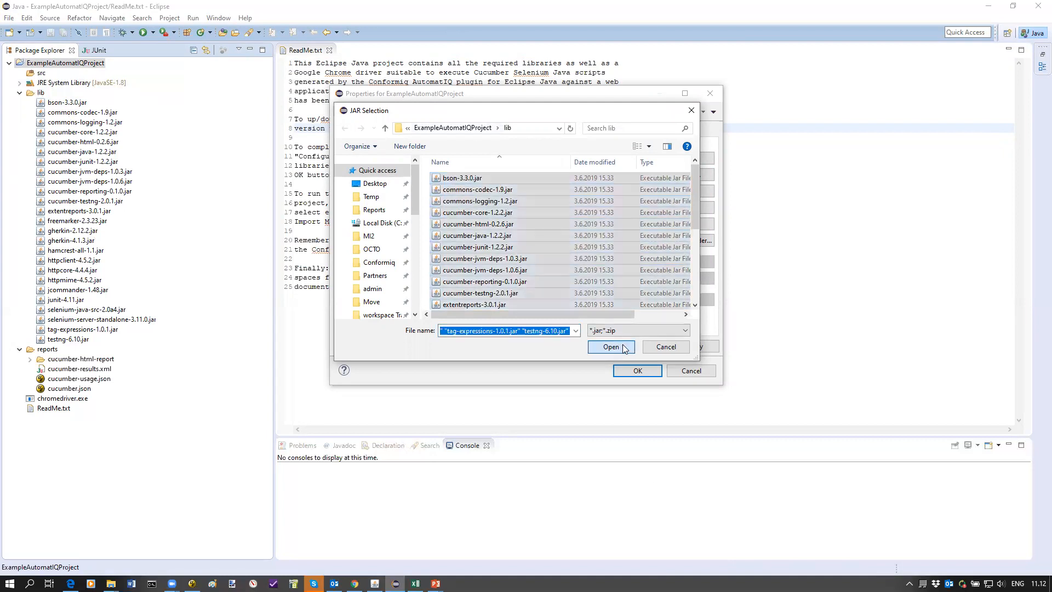
left_click(611, 347)
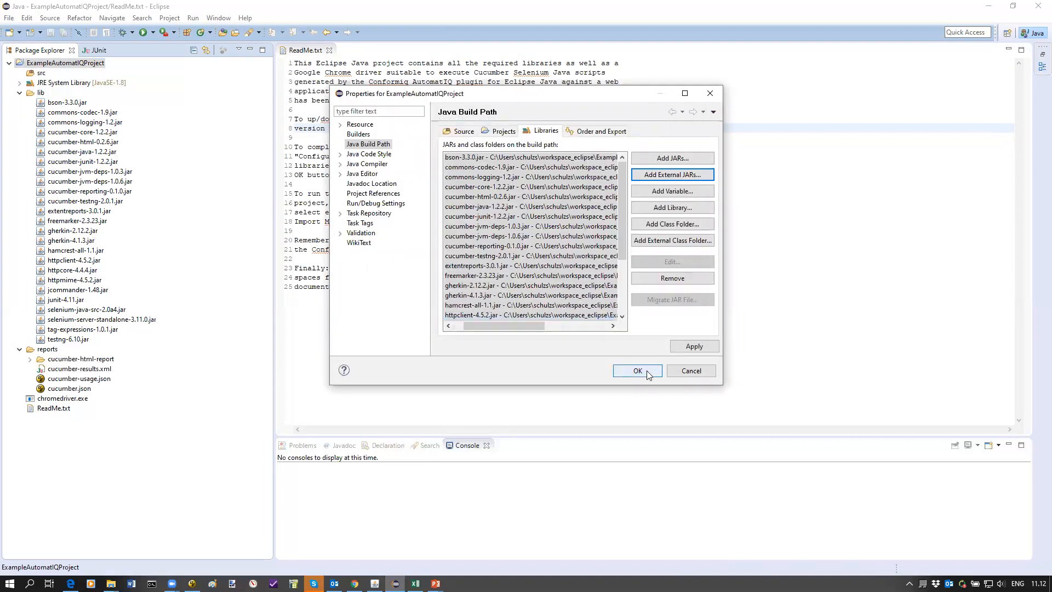
left_click(637, 371)
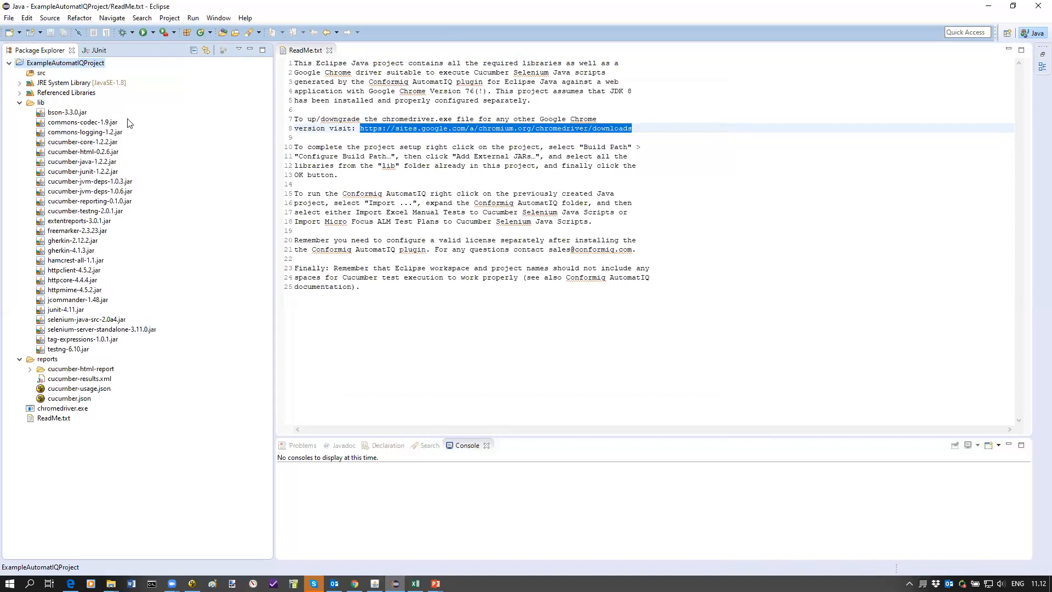
left_click(19, 102)
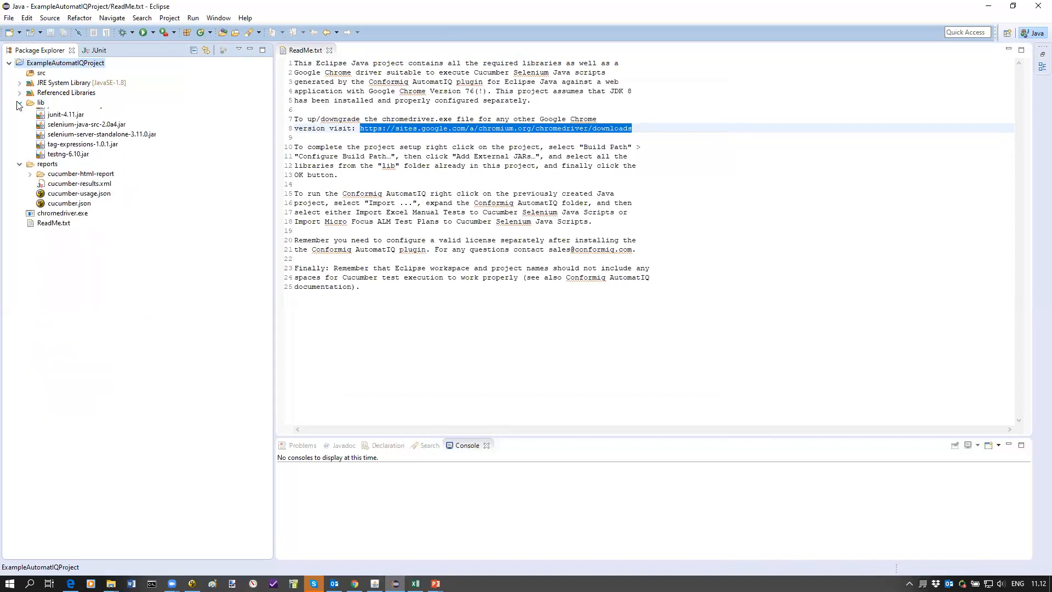
left_click(20, 102)
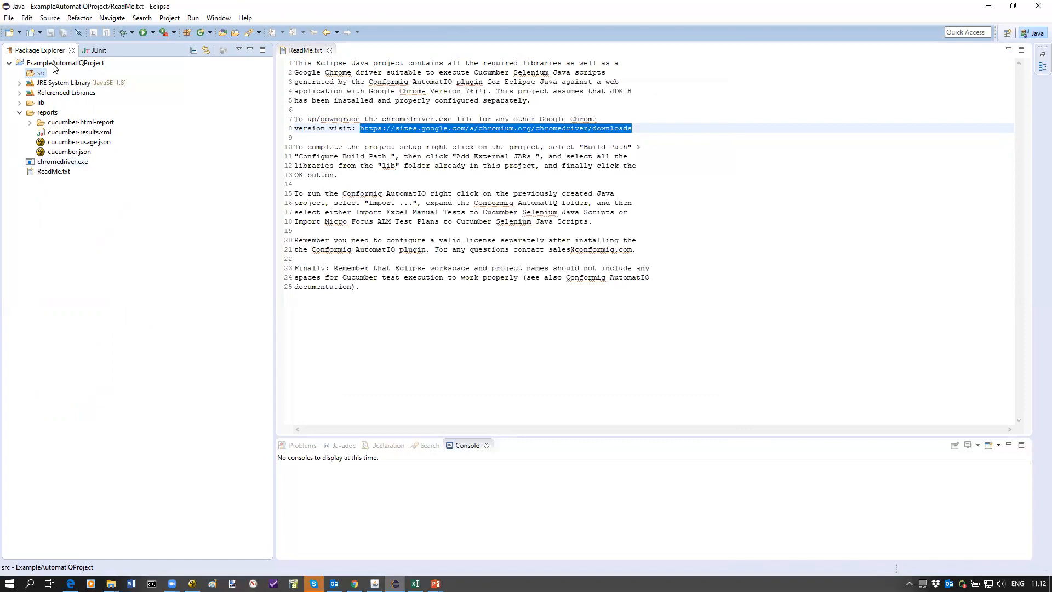
- Start the Excel manual tests to Cucumber Selenium Java import, targeting ExampleAutomatIQProject
right_click(65, 62)
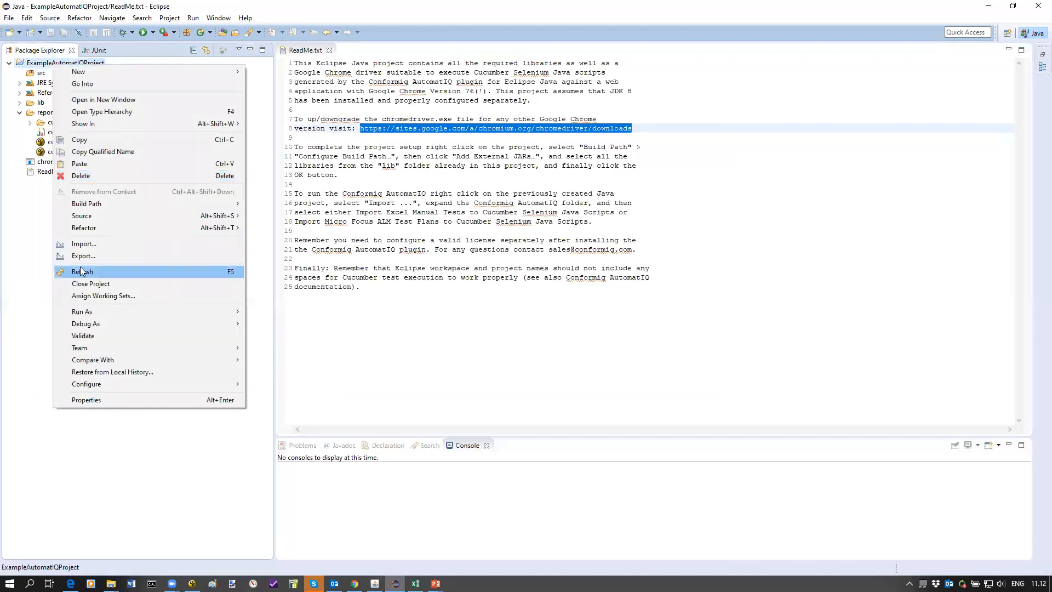
left_click(84, 244)
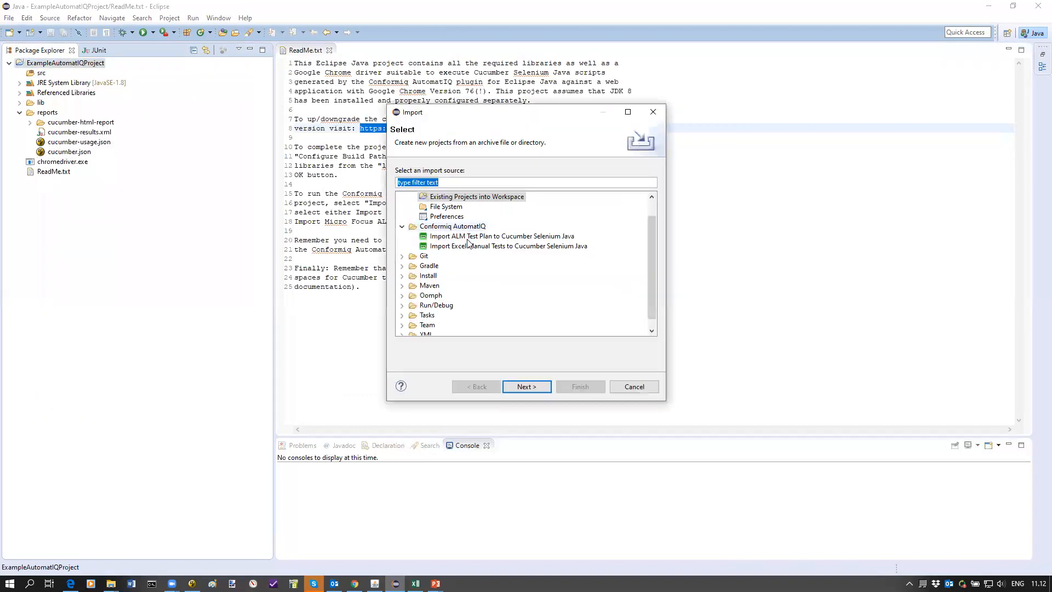
left_click(508, 245)
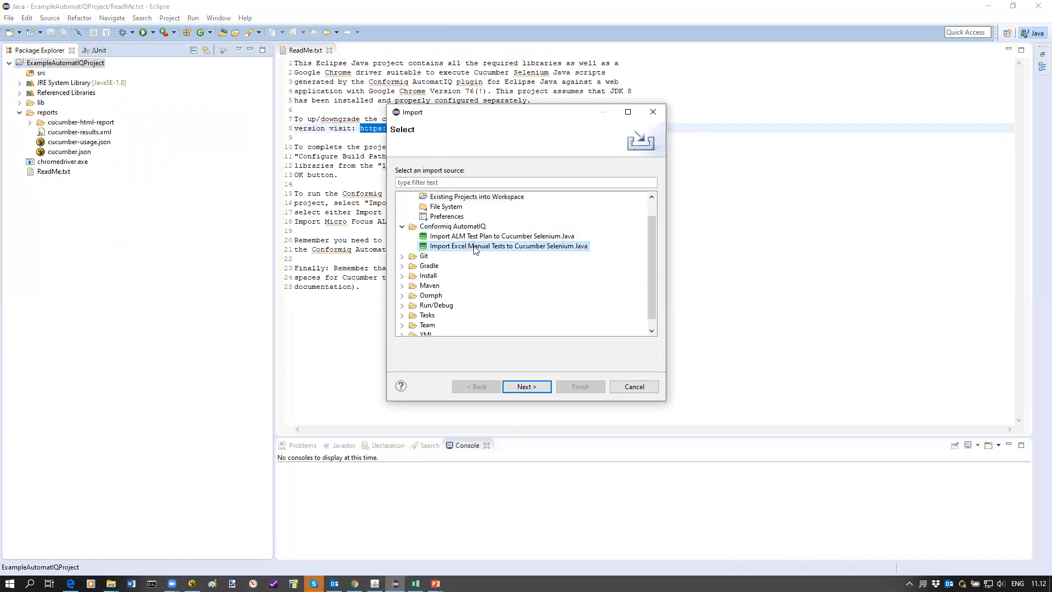
mouse_move(502, 246)
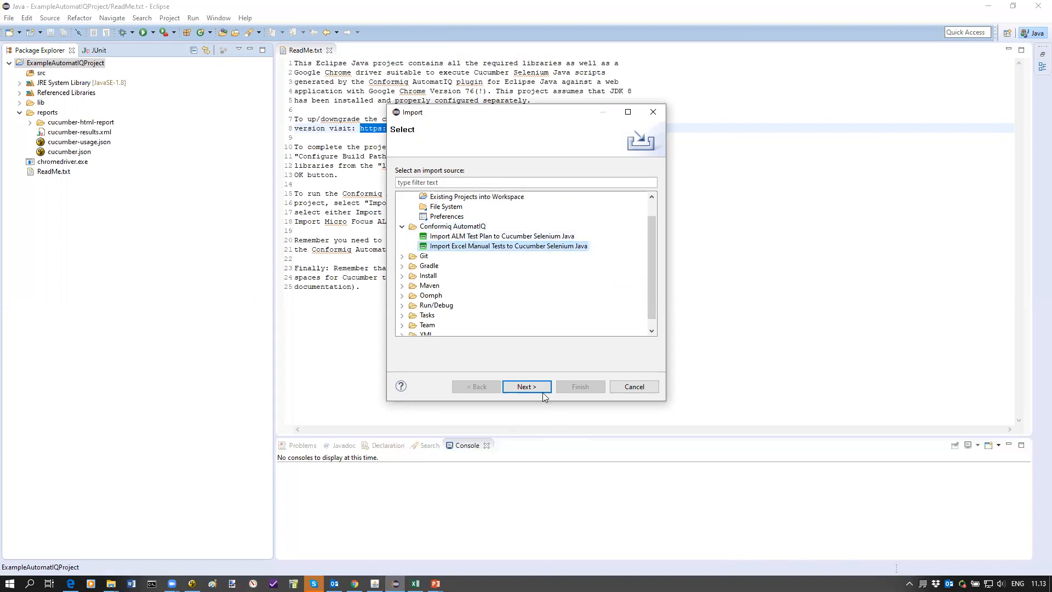
left_click(526, 386)
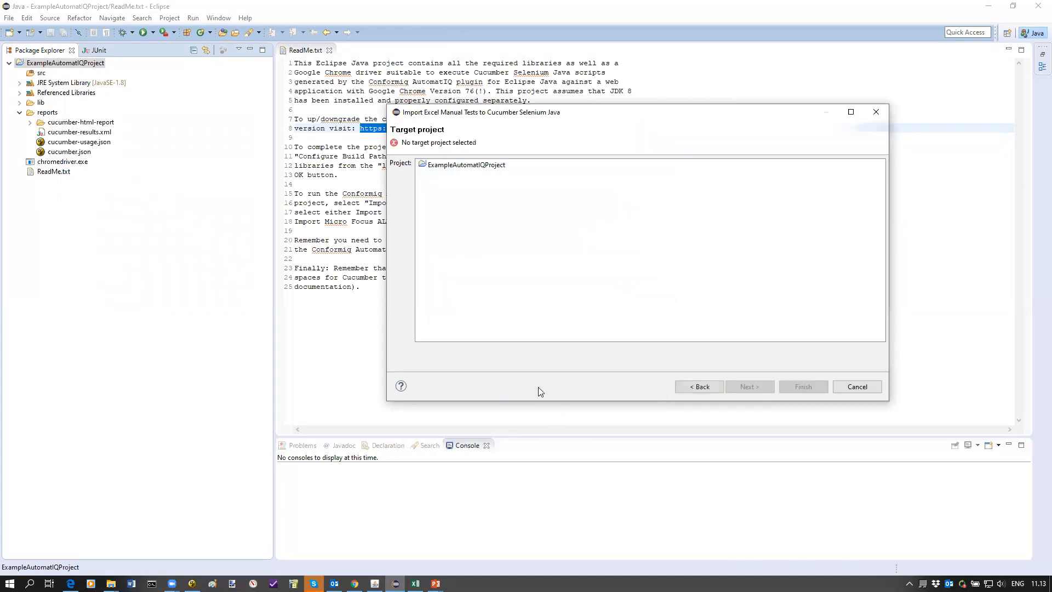
left_click(466, 164)
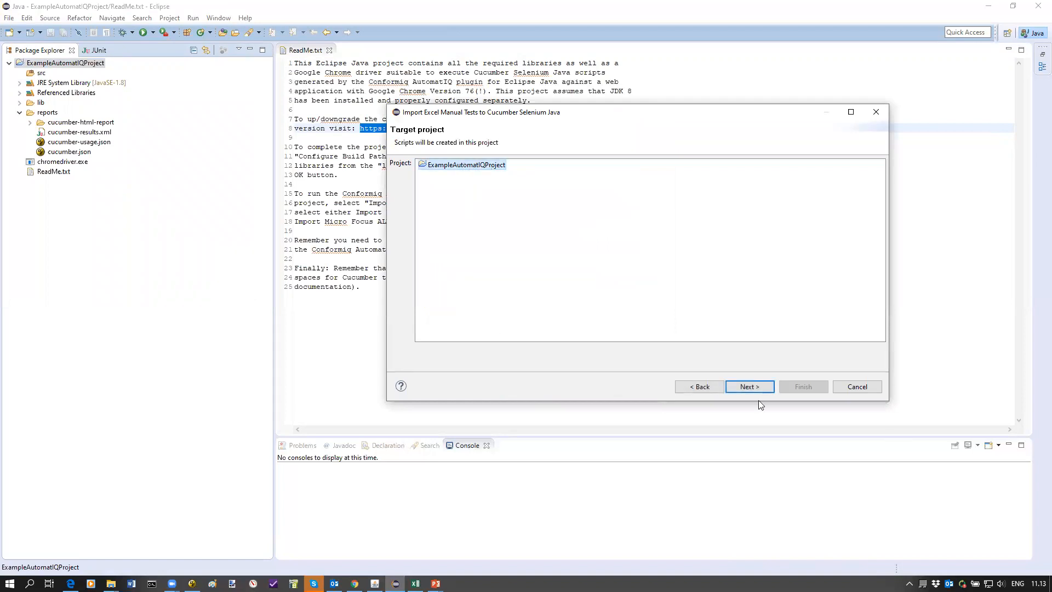
left_click(750, 387)
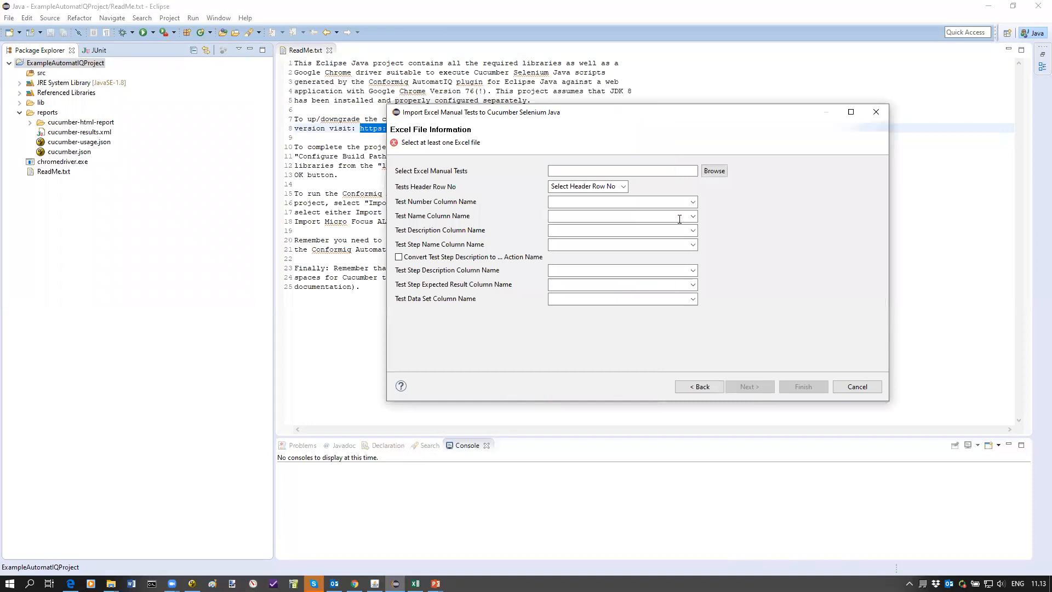
- Pick Man2Auto Parabank Manual Tests.xls from the demo folder
left_click(714, 170)
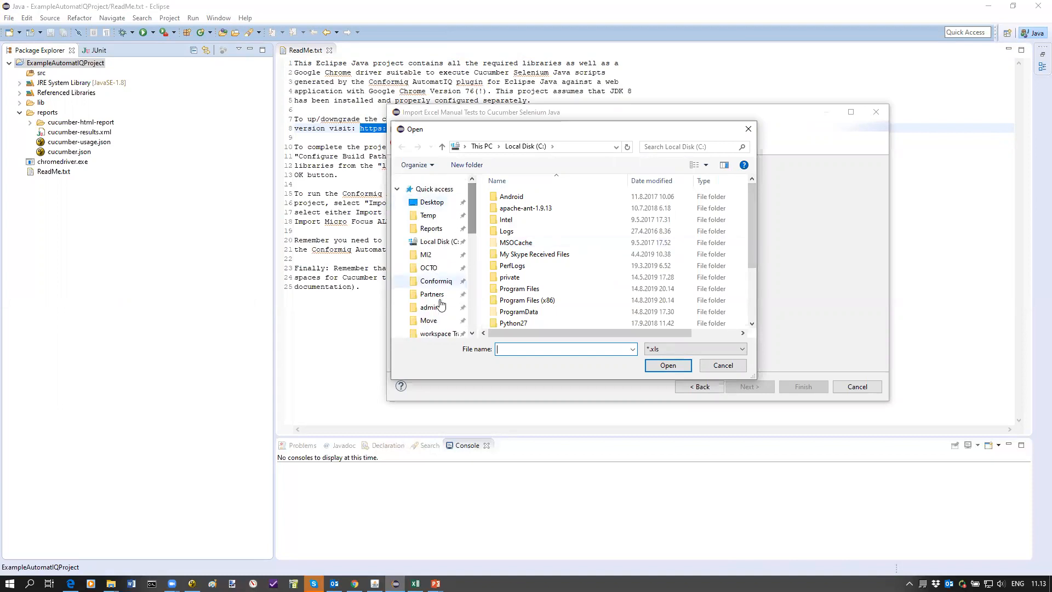
scroll("down", 3)
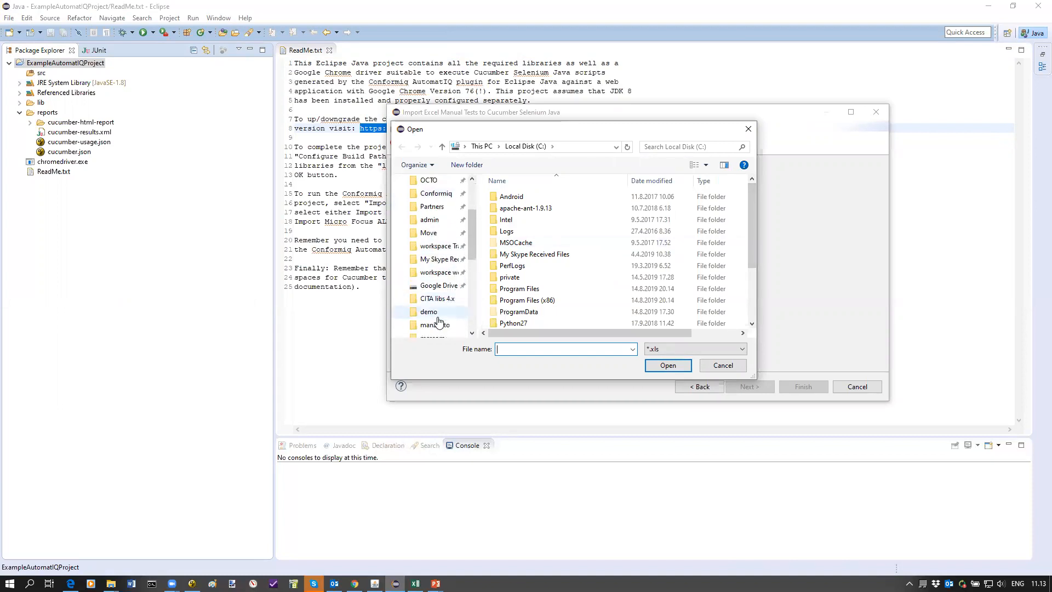
double_click(428, 312)
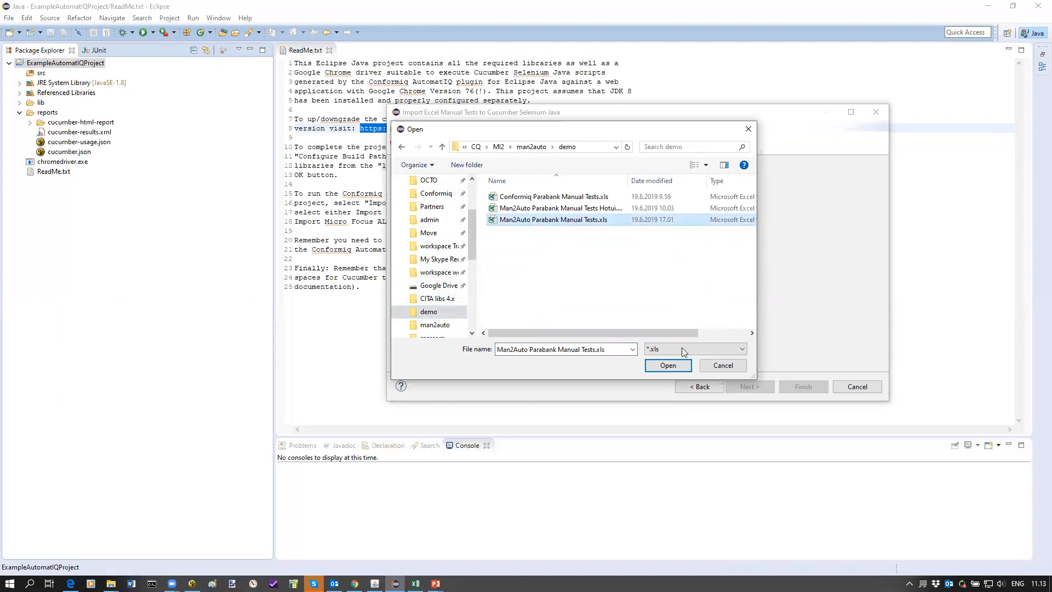
left_click(668, 365)
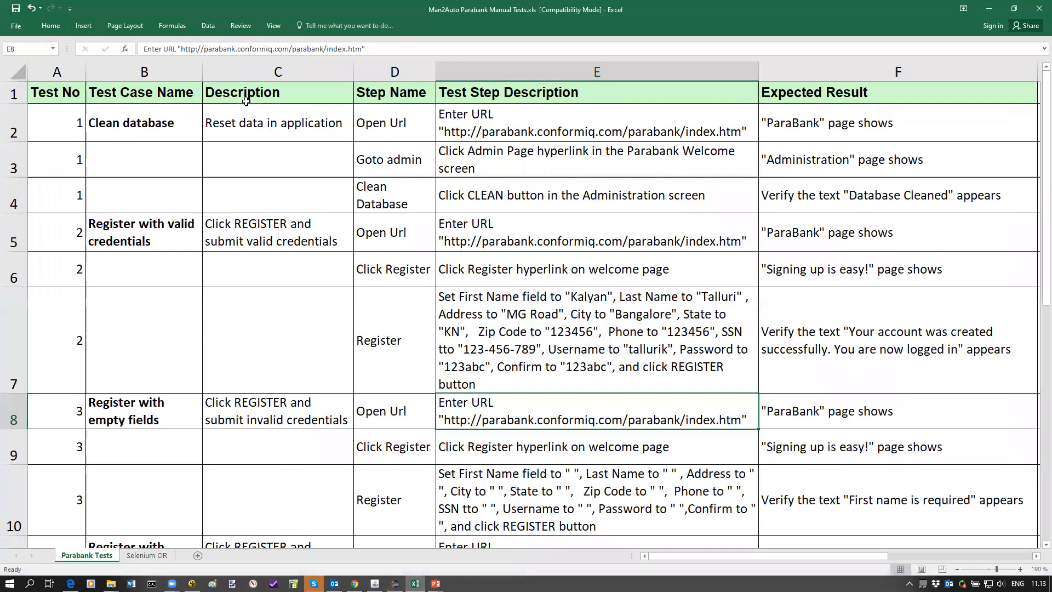
- Return from Excel's Parabank Tests sheet to the Eclipse import wizard
left_click(56, 92)
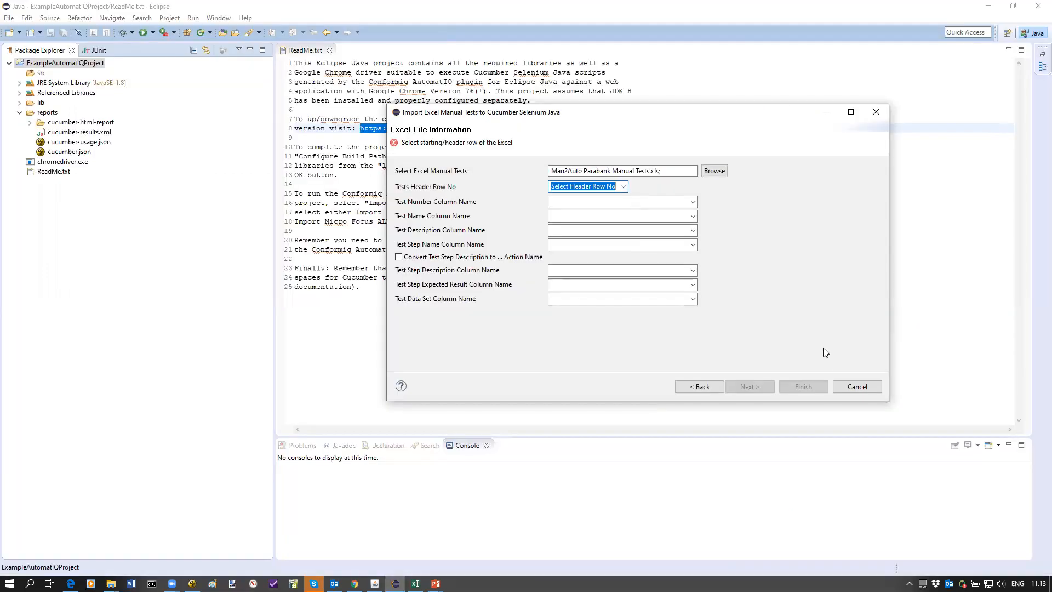
- Set the tests header row to Row 1 and keep Test No as the test number column
left_click(621, 186)
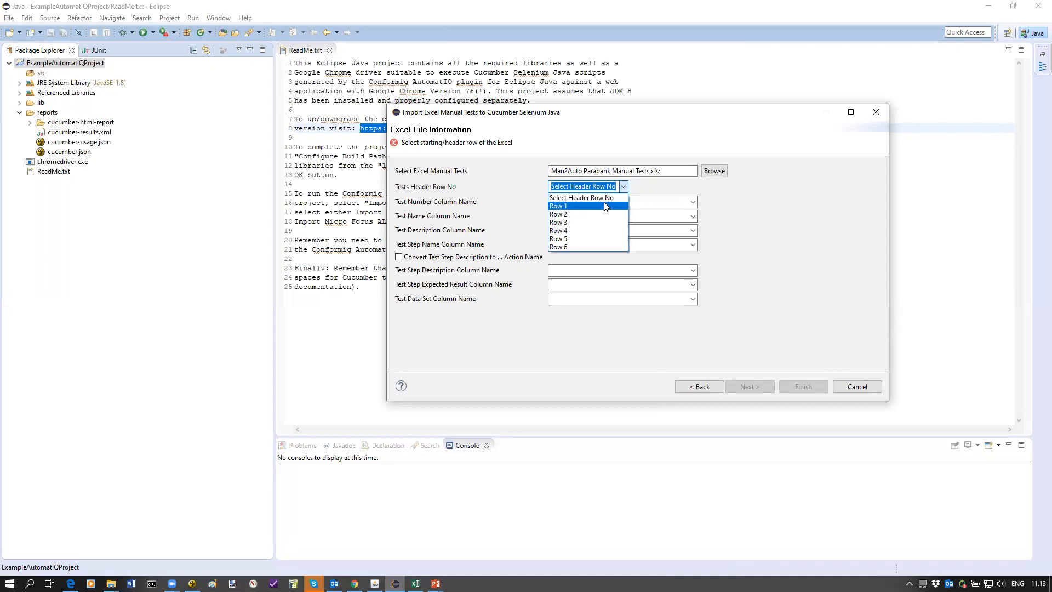
left_click(559, 205)
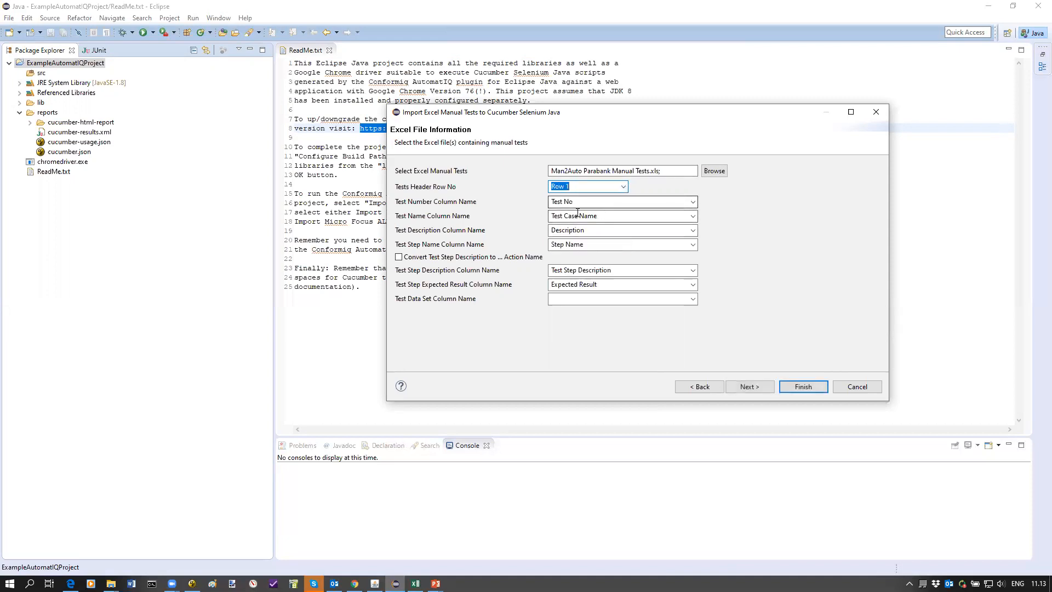
left_click(691, 201)
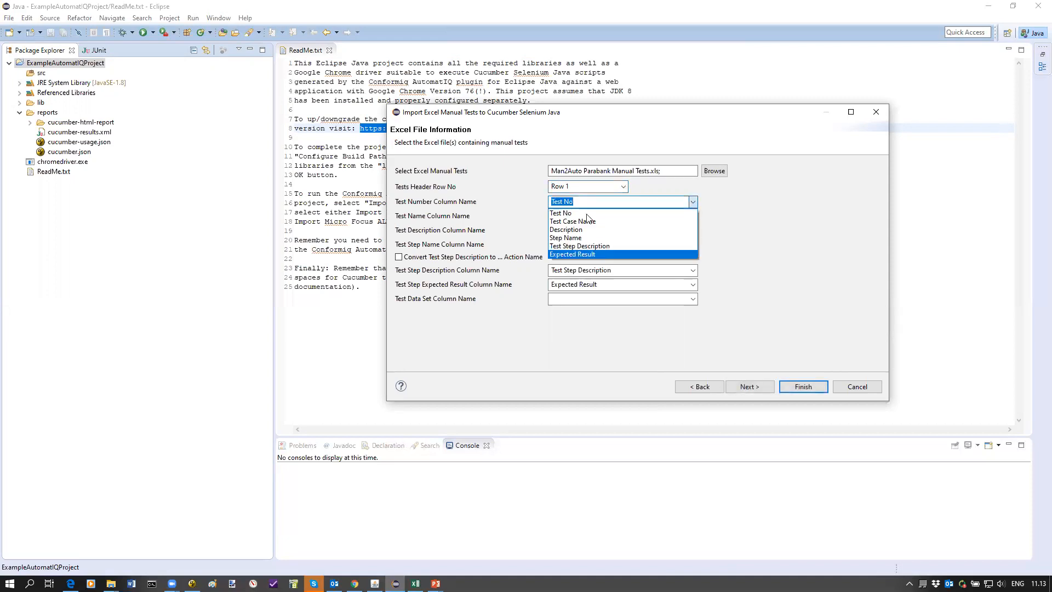
mouse_move(567, 213)
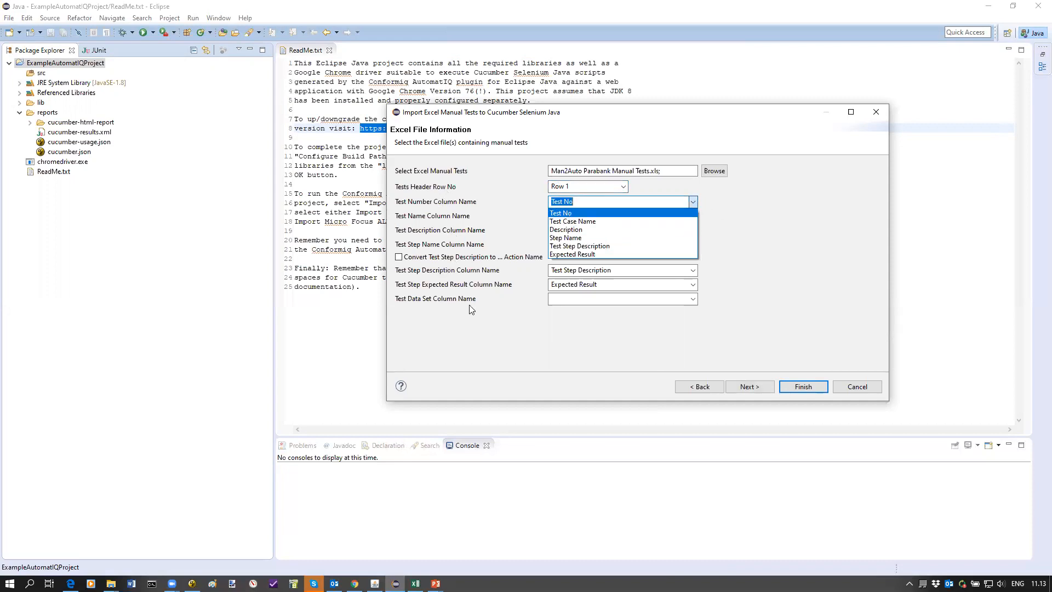
left_click(560, 213)
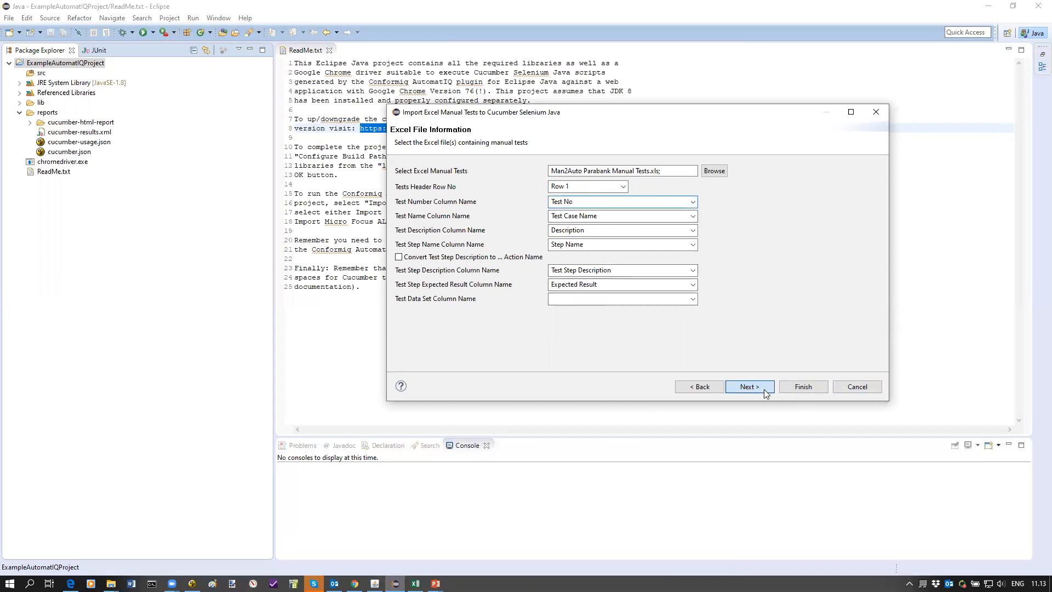
- Convert all five manual tests into Cucumber Selenium scripts and dismiss the success message
left_click(749, 386)
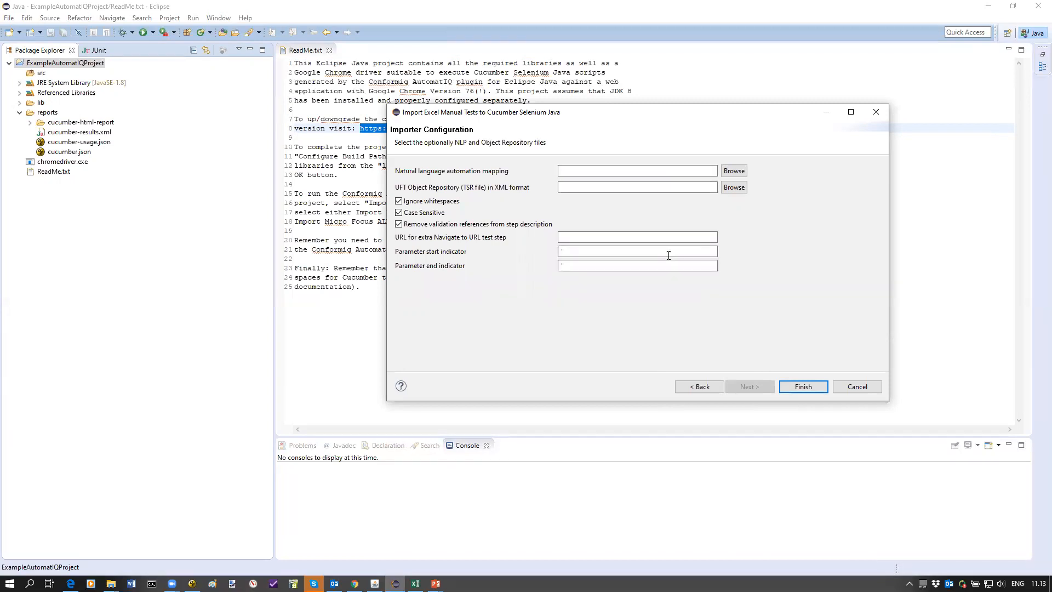
left_click(803, 386)
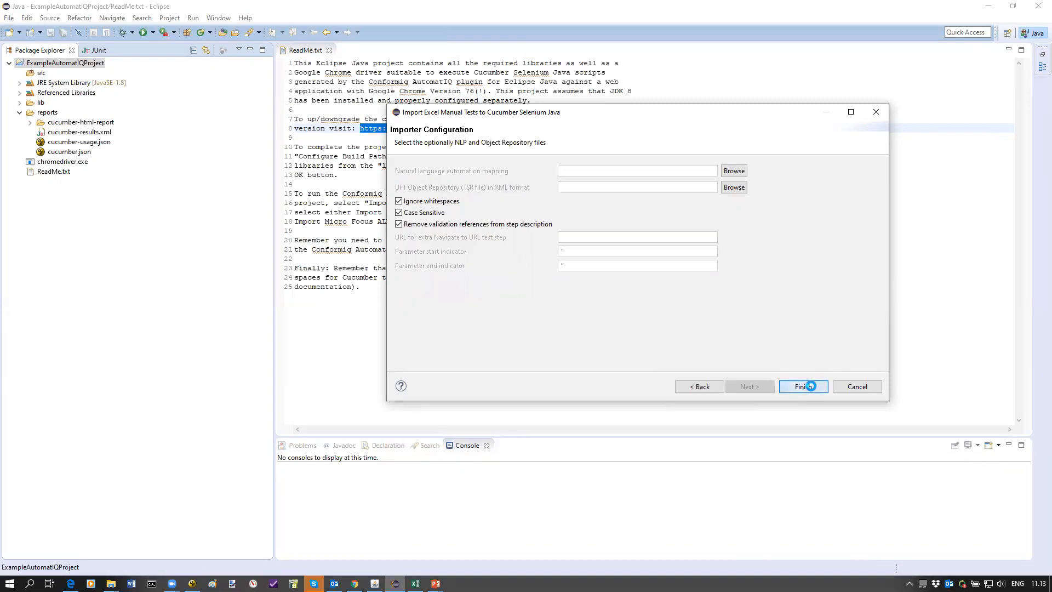
left_click(803, 385)
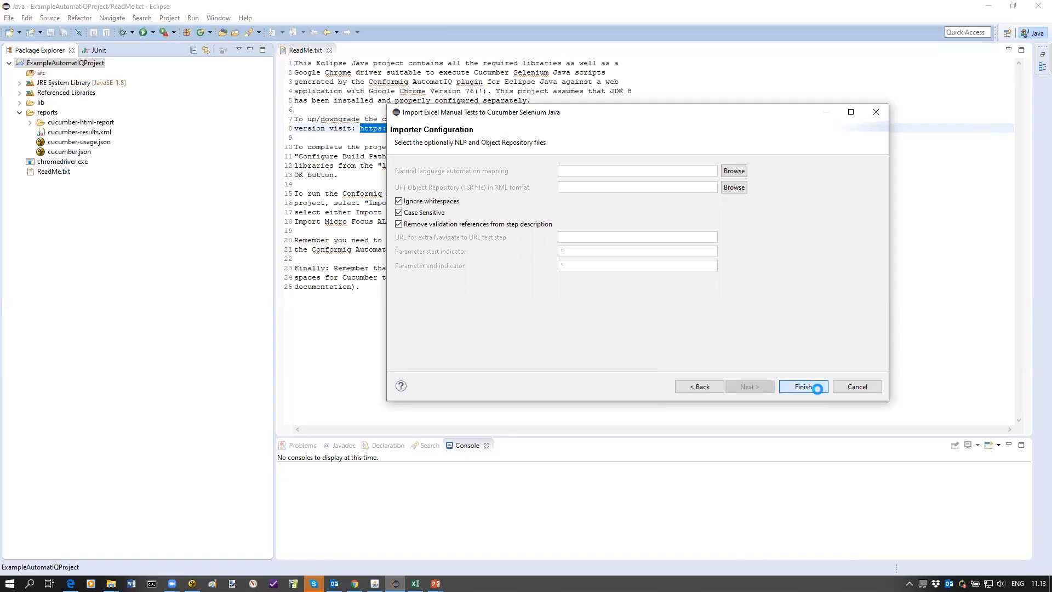
left_click(803, 387)
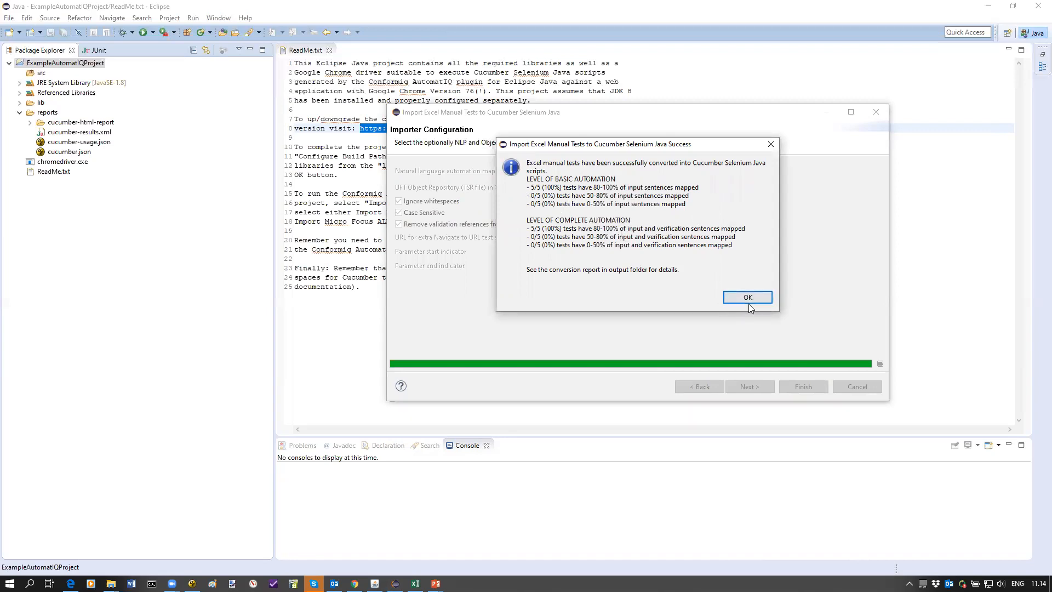
left_click(747, 297)
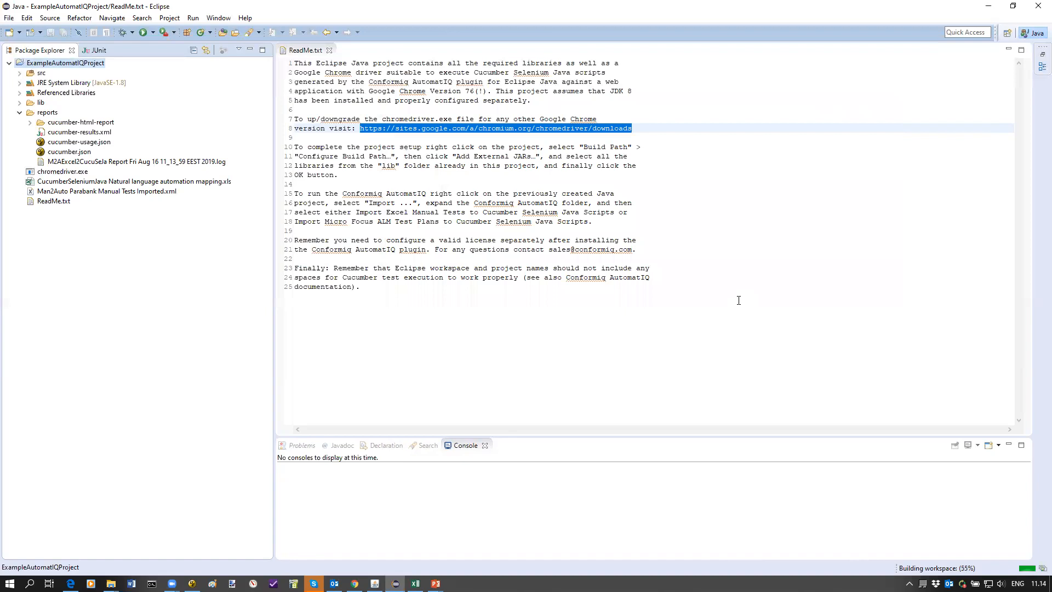
- Open the M2AExcel2CucuSela report log (74 sentences mapped) and expand com.cucumber.runner
left_click(19, 73)
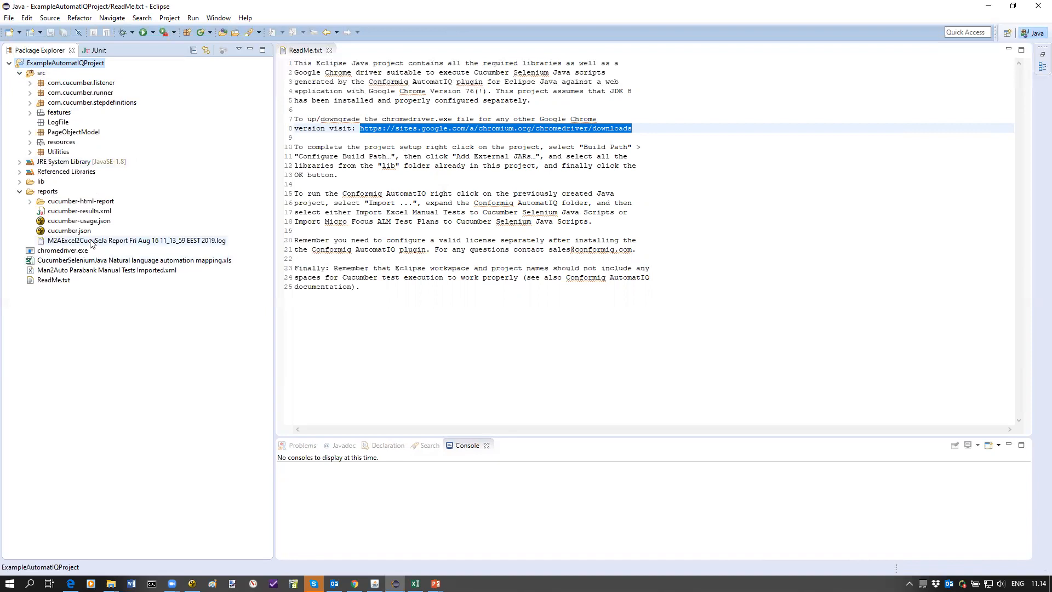
double_click(136, 240)
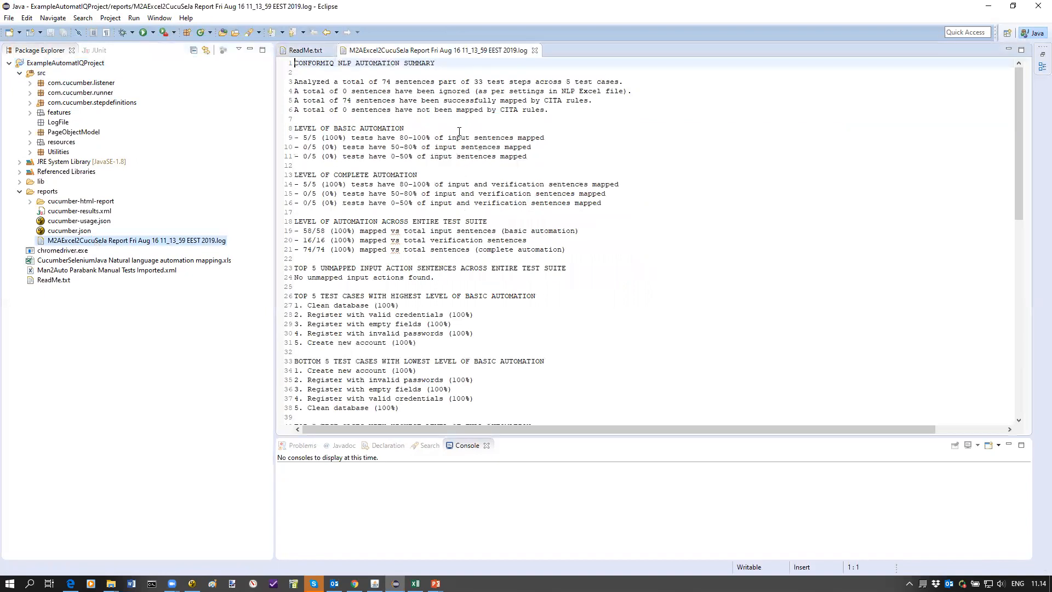
scroll("down", 3)
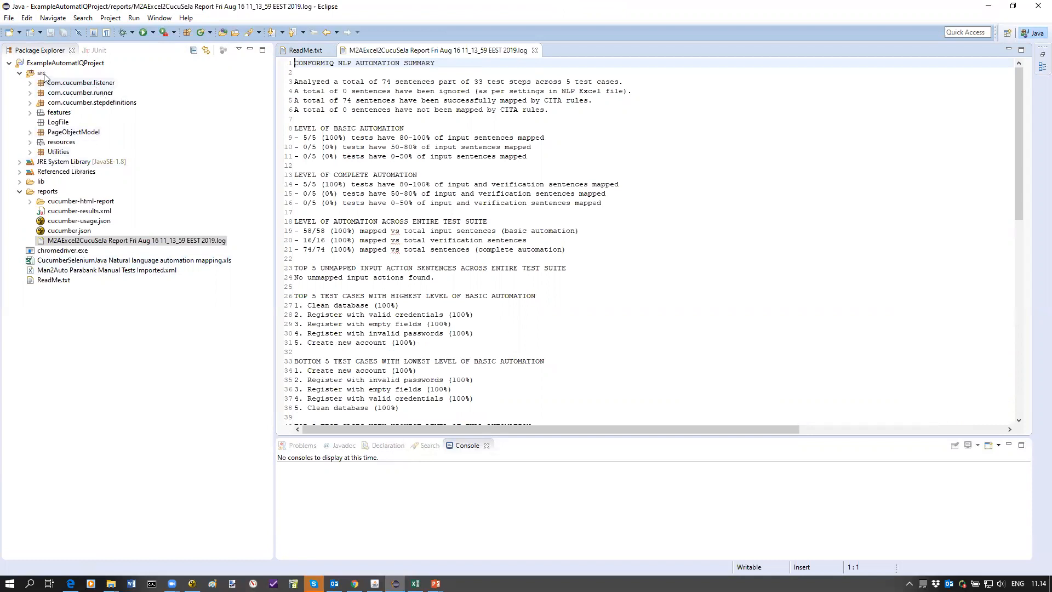
left_click(30, 92)
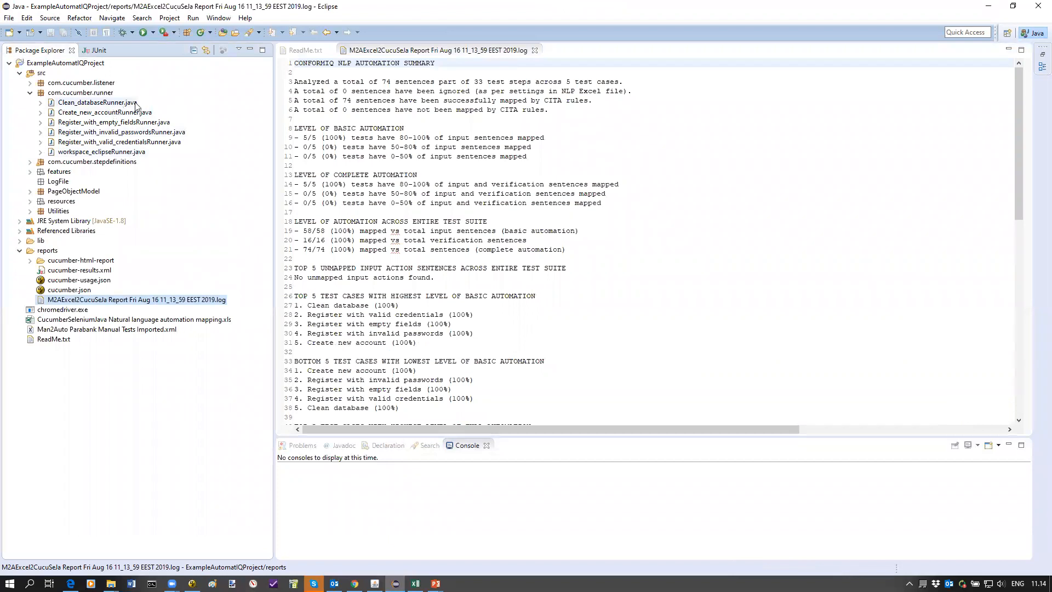
left_click(98, 101)
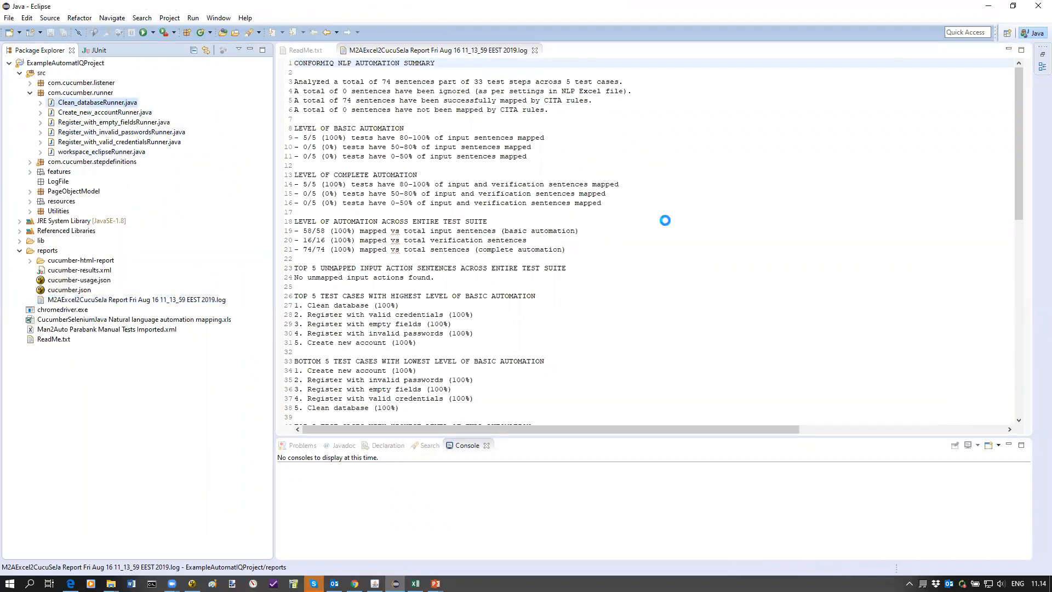
- Open Clean_databaseRunner.java and move on to the features folder in Package Explorer
double_click(97, 102)
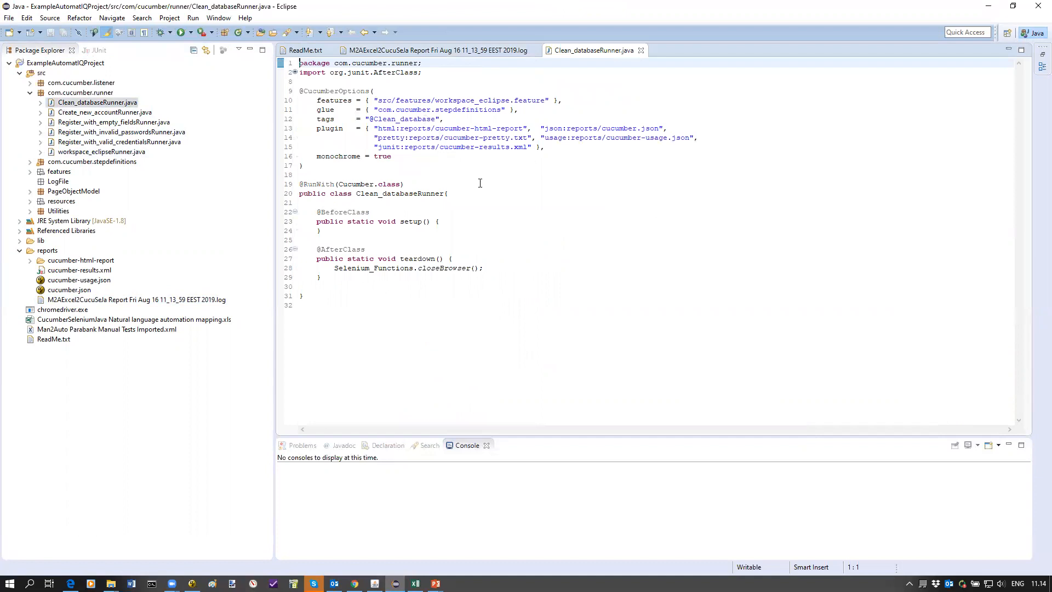
left_click(96, 102)
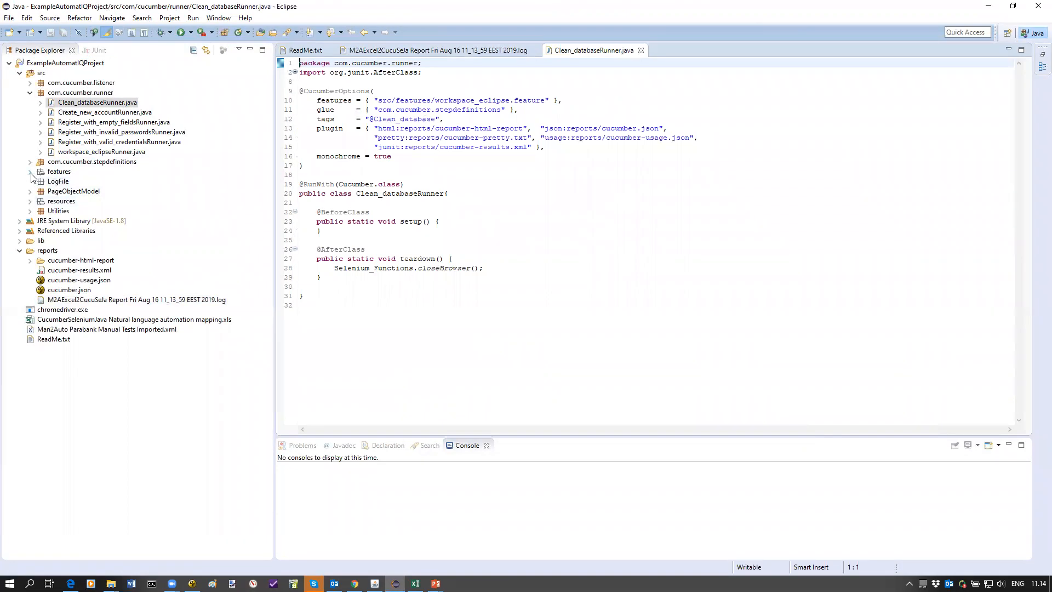
right_click(59, 171)
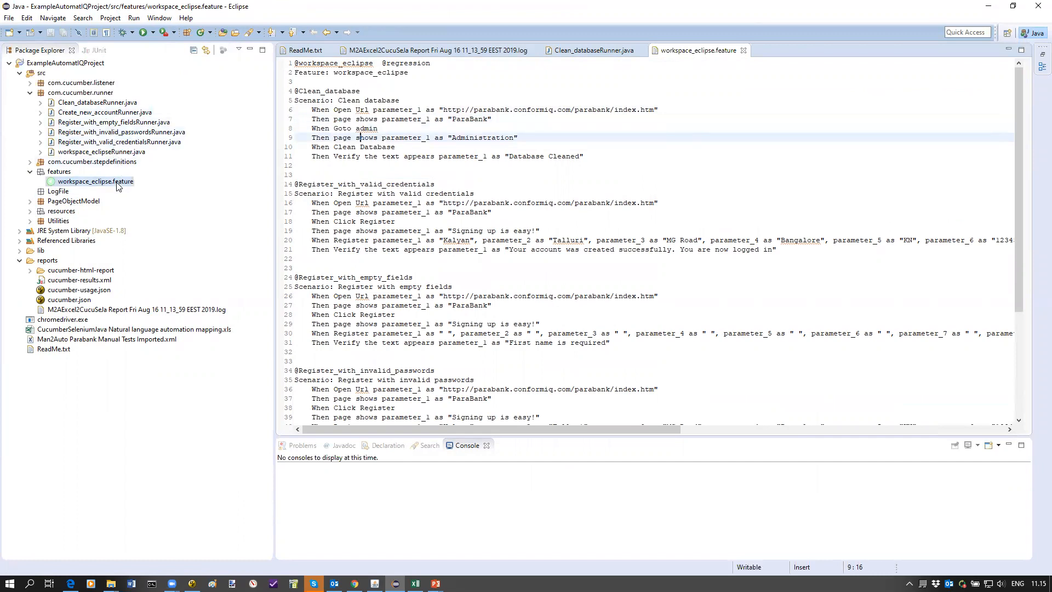
mouse_move(66, 213)
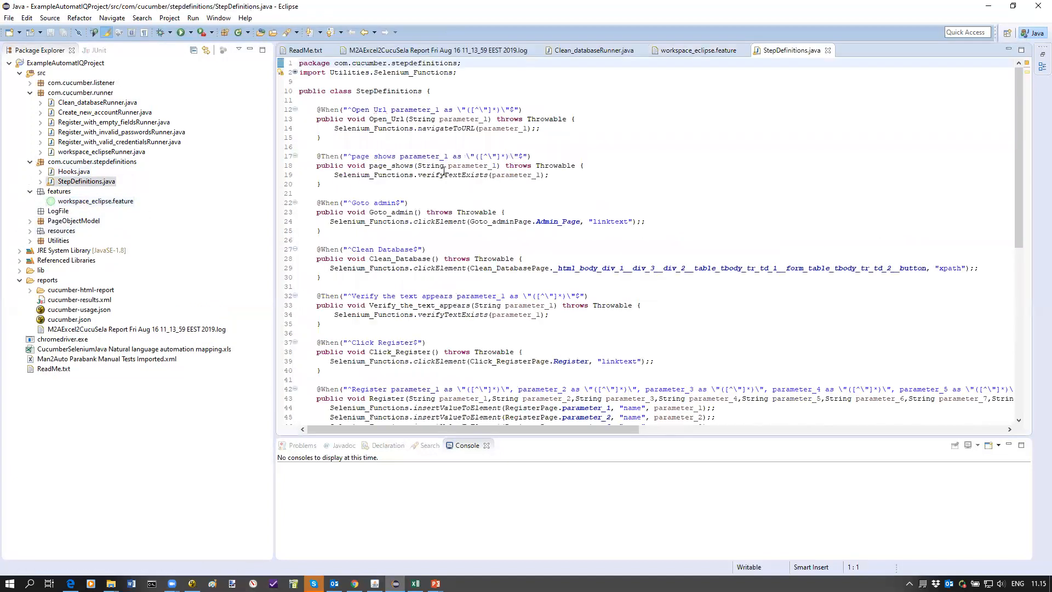
- In StepDefinitions, highlight Open_Url and verifyTextExists usages, then expand the Utilities package
double_click(383, 119)
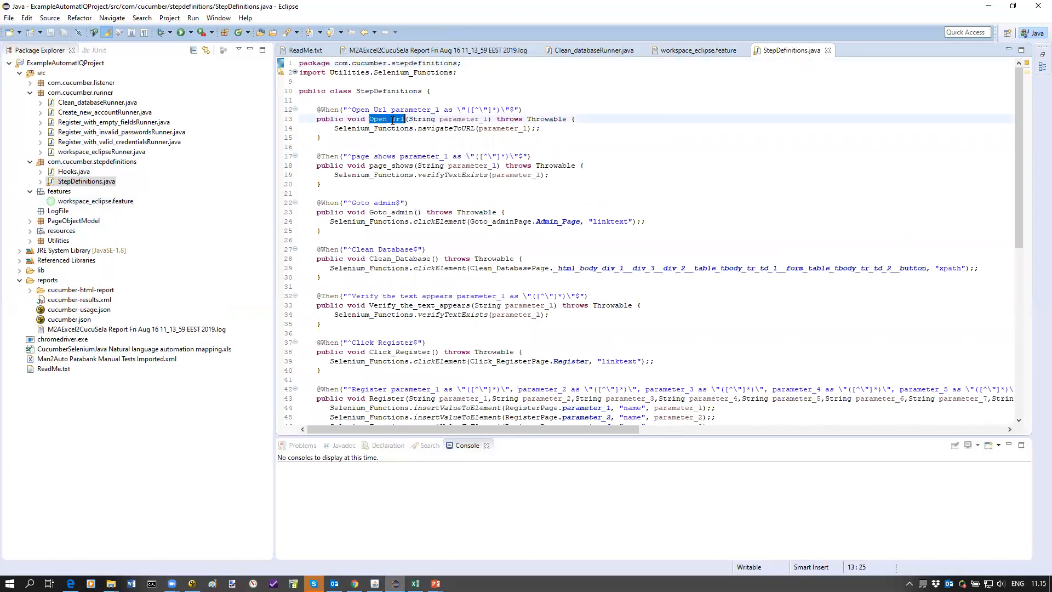
mouse_move(457, 174)
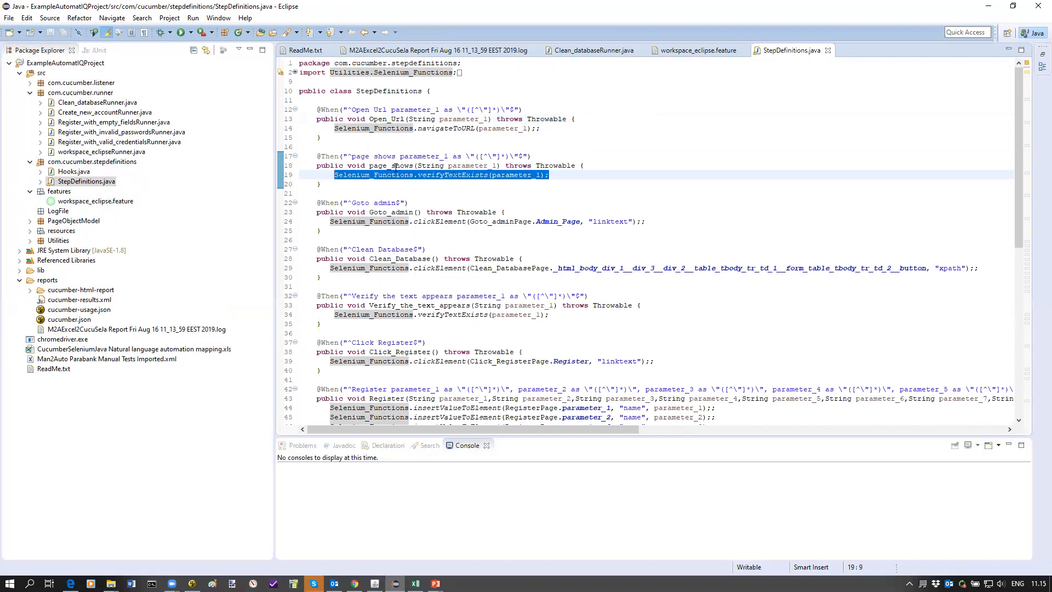
double_click(391, 166)
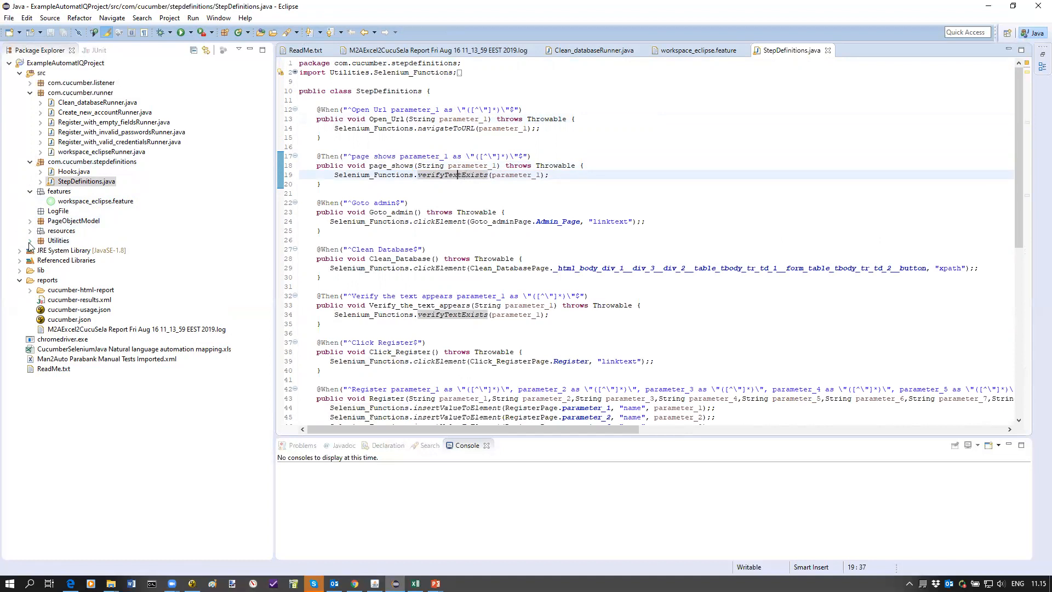
left_click(29, 240)
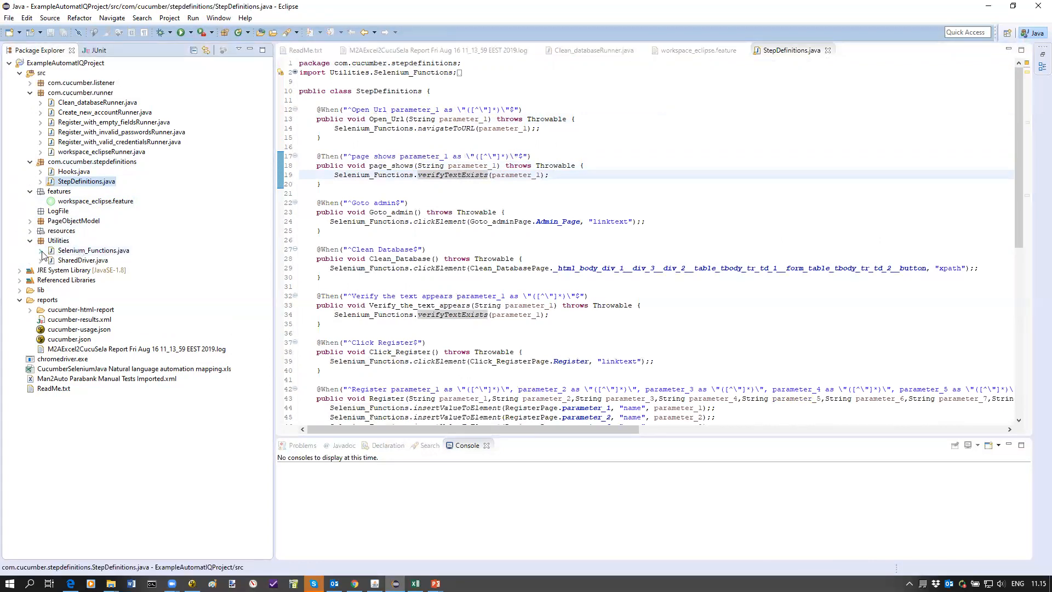
- List Selenium_Functions' helper methods and review insertValueToElement calls in the Register and Login steps
left_click(41, 250)
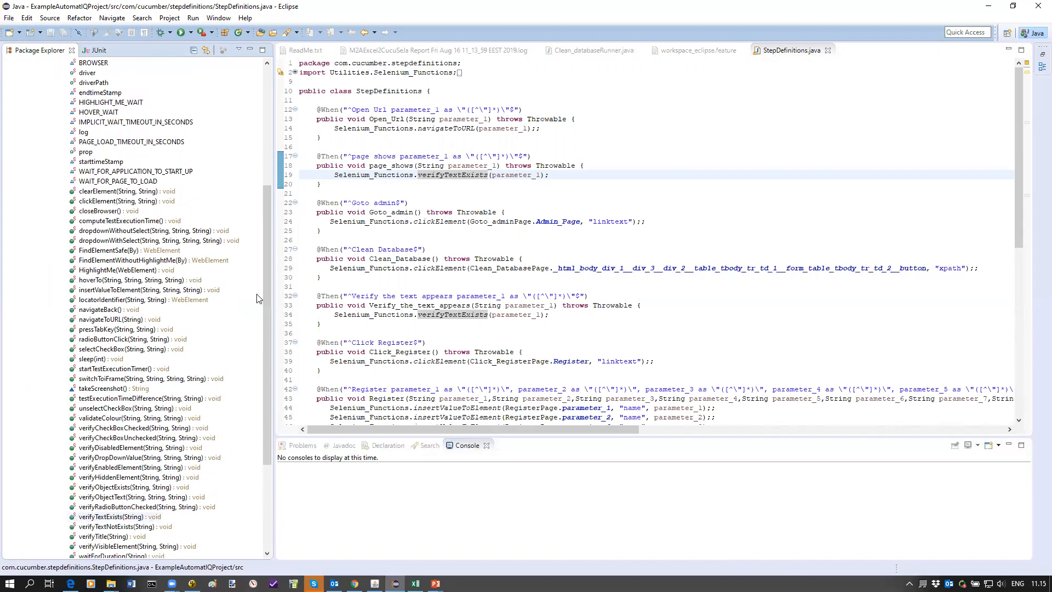
mouse_move(213, 298)
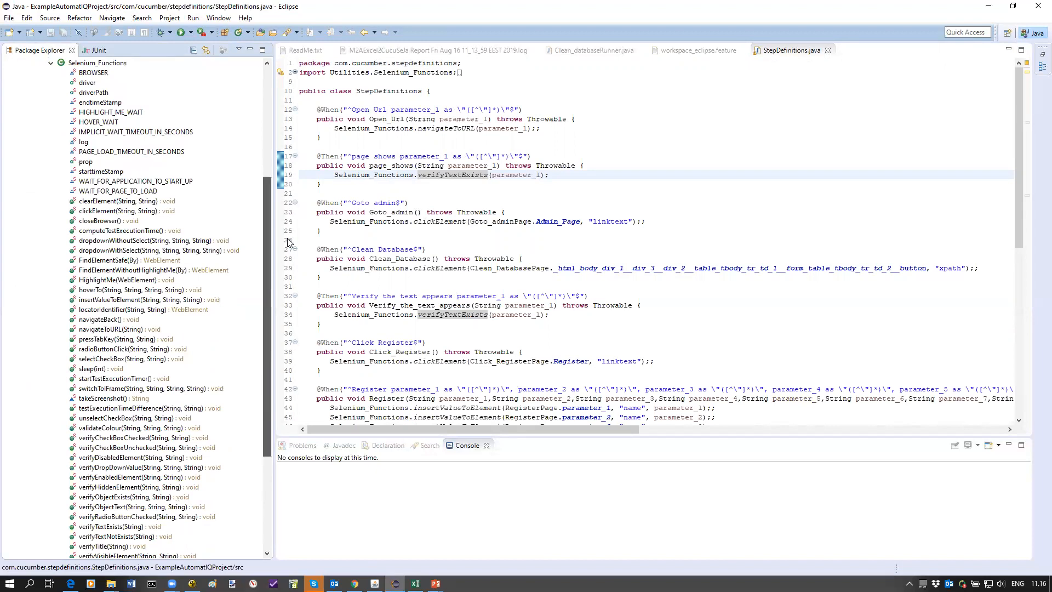
scroll("down", 3)
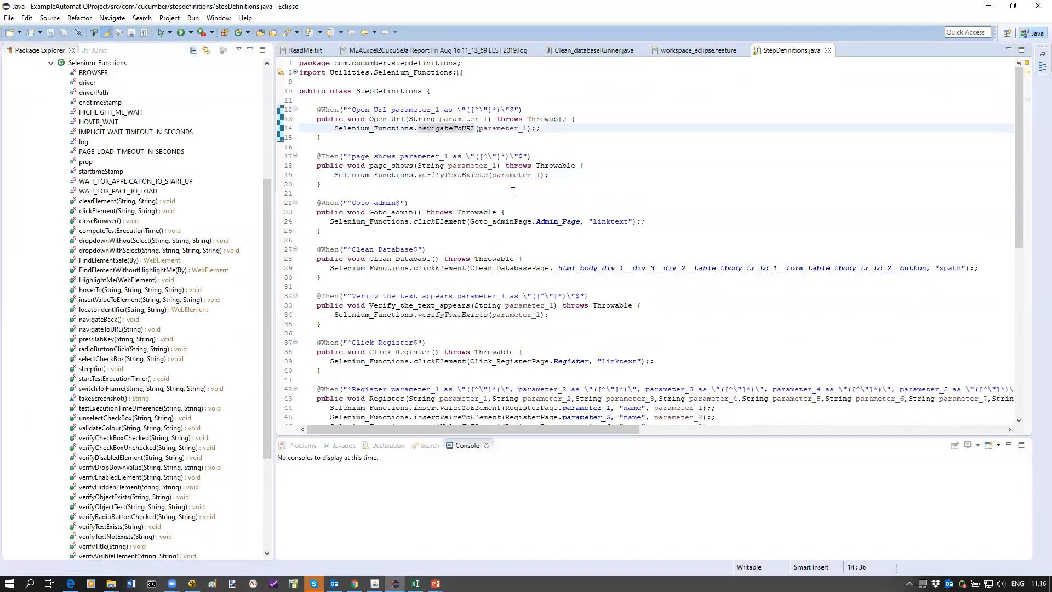
scroll("down", 3)
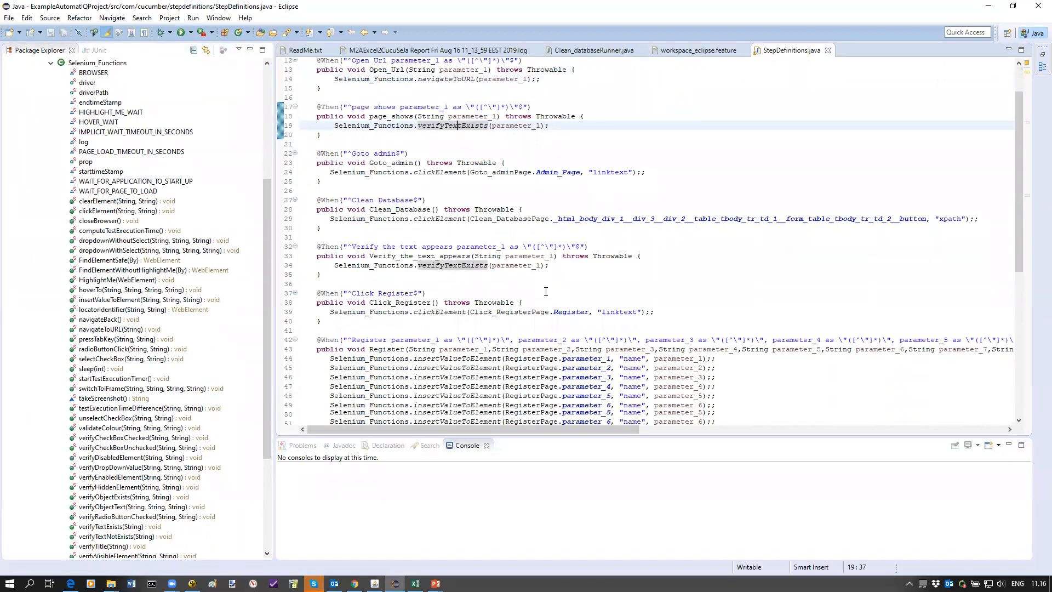
scroll("down", 3)
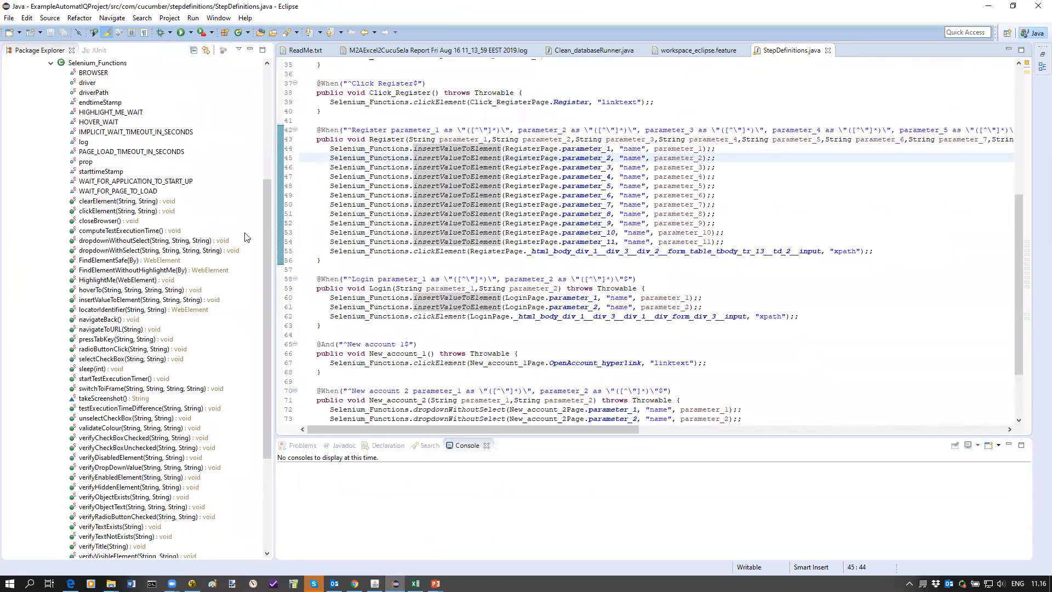
left_click(90, 162)
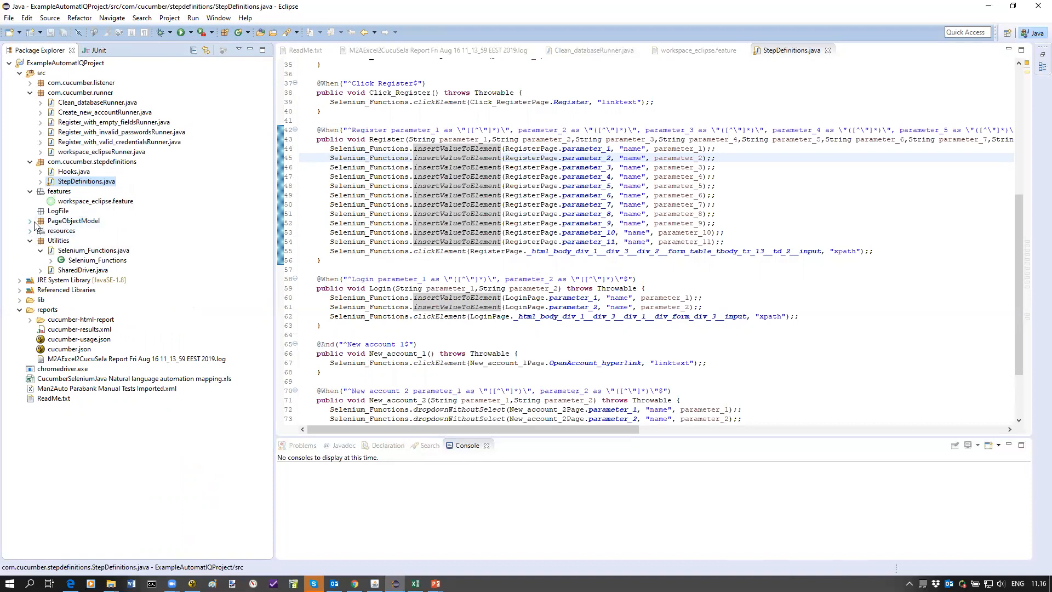
- Review Goto_adminPage's linktext 'Admin Page' locator, then open New_account_1Page.java
left_click(34, 221)
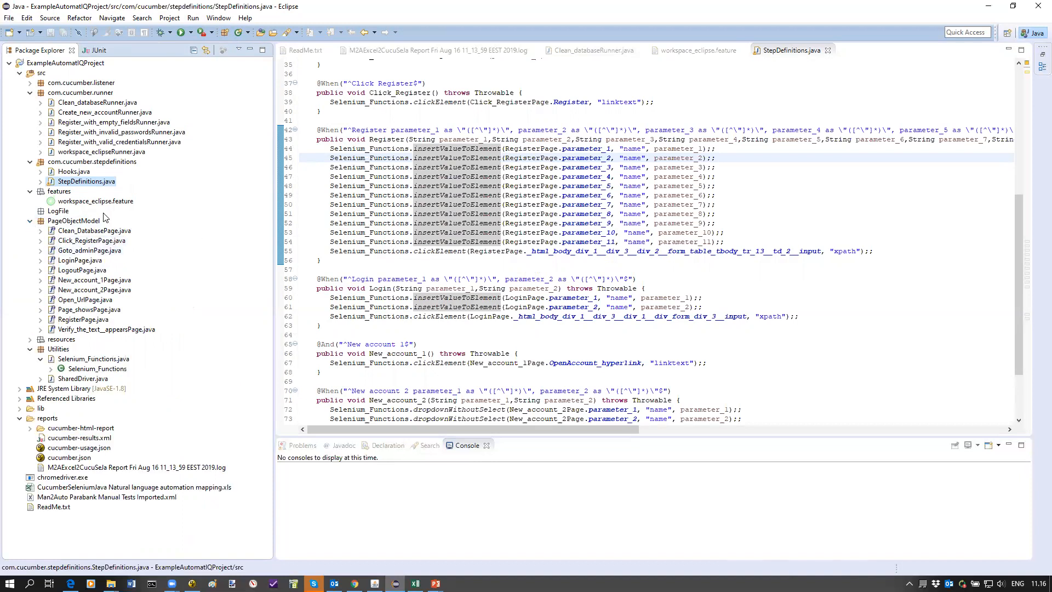
left_click(89, 250)
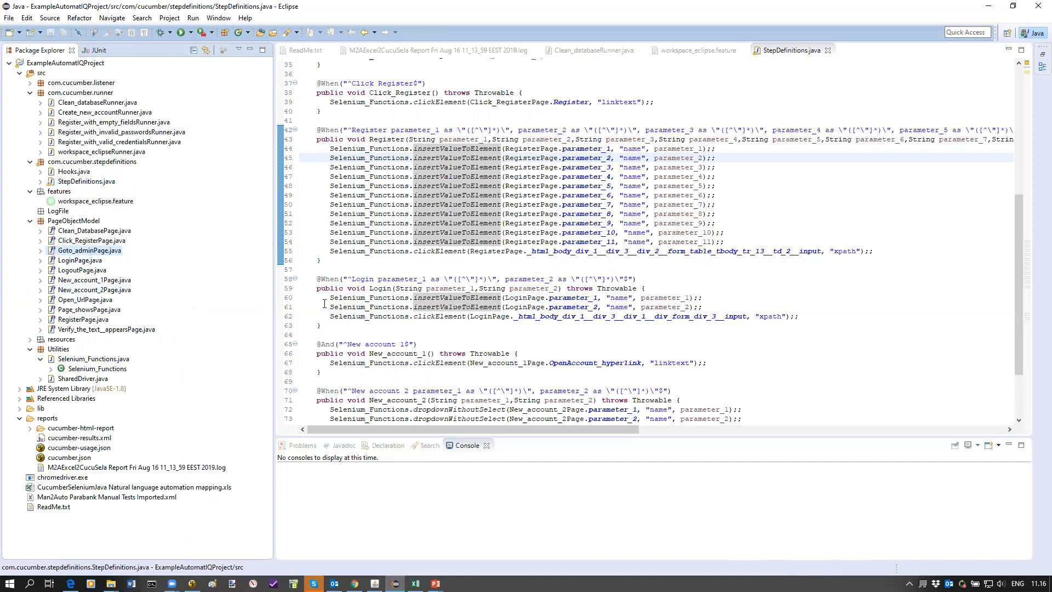
double_click(90, 250)
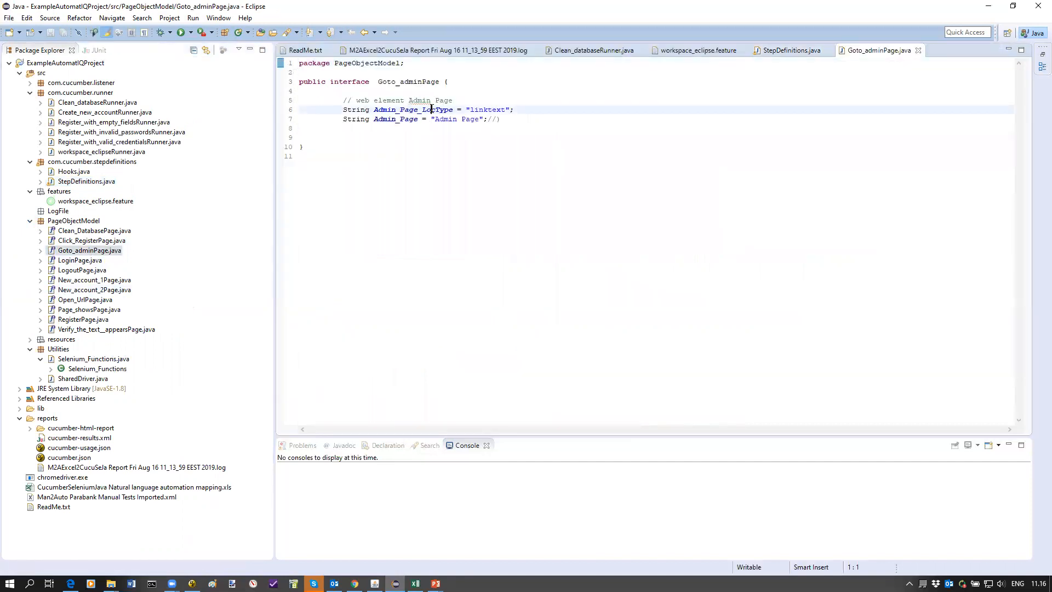
double_click(488, 110)
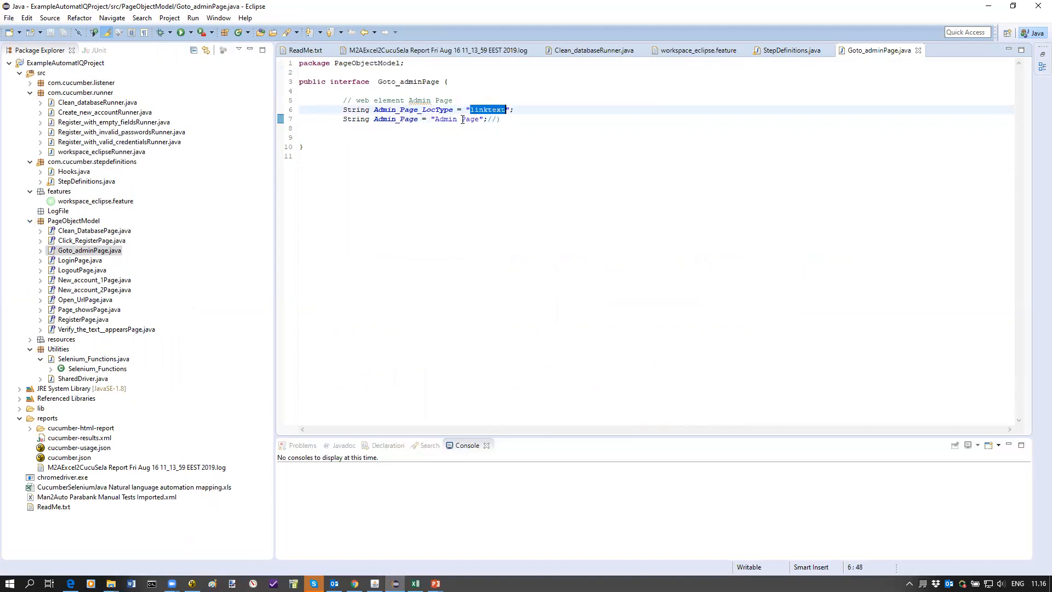
double_click(457, 119)
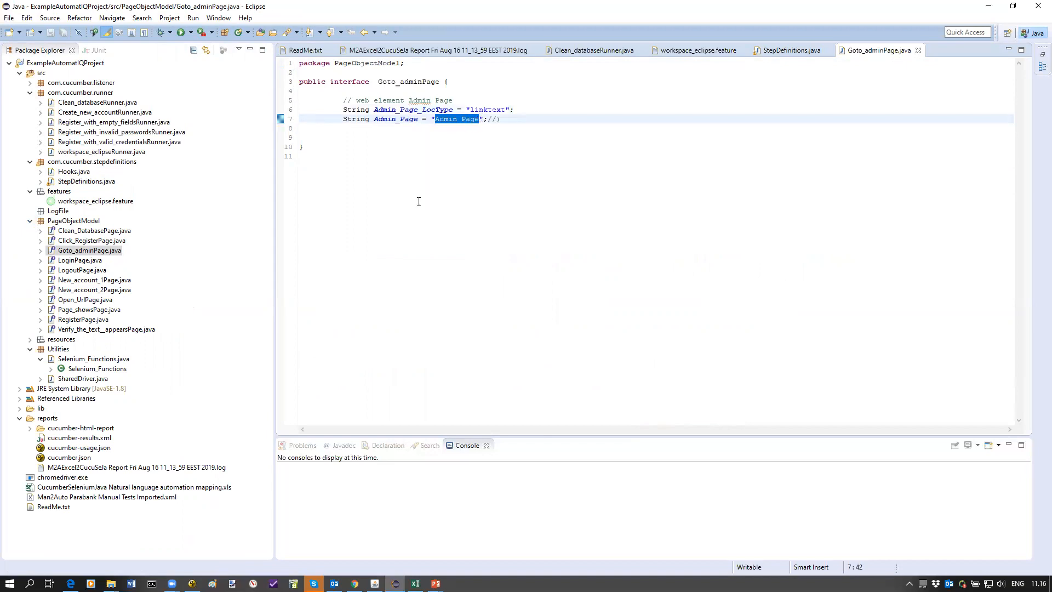
left_click(93, 280)
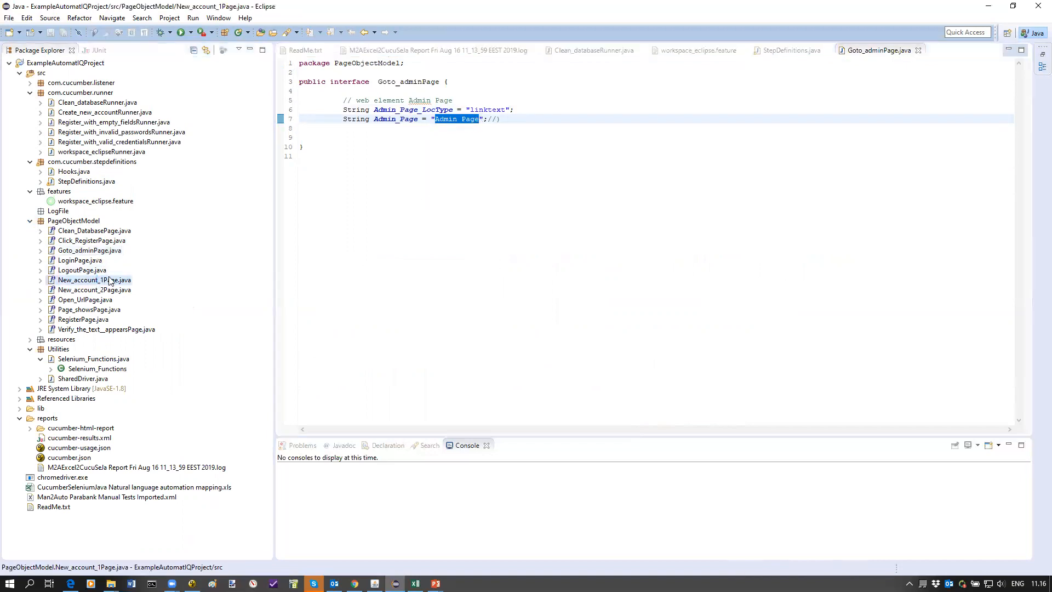
double_click(94, 280)
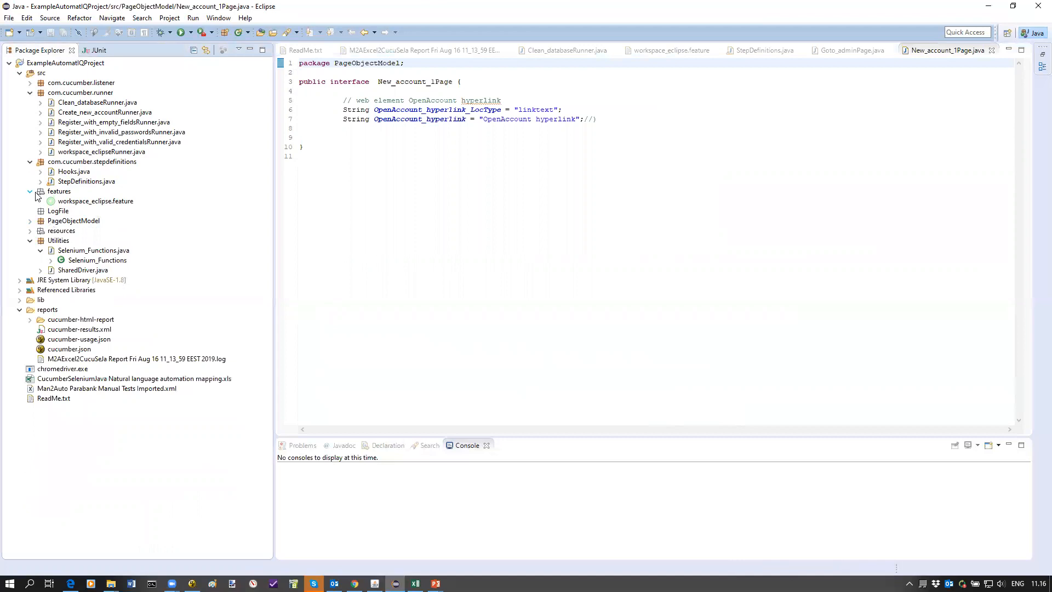
- Run Clean_databaseRunner.java as a JUnit Test
right_click(98, 102)
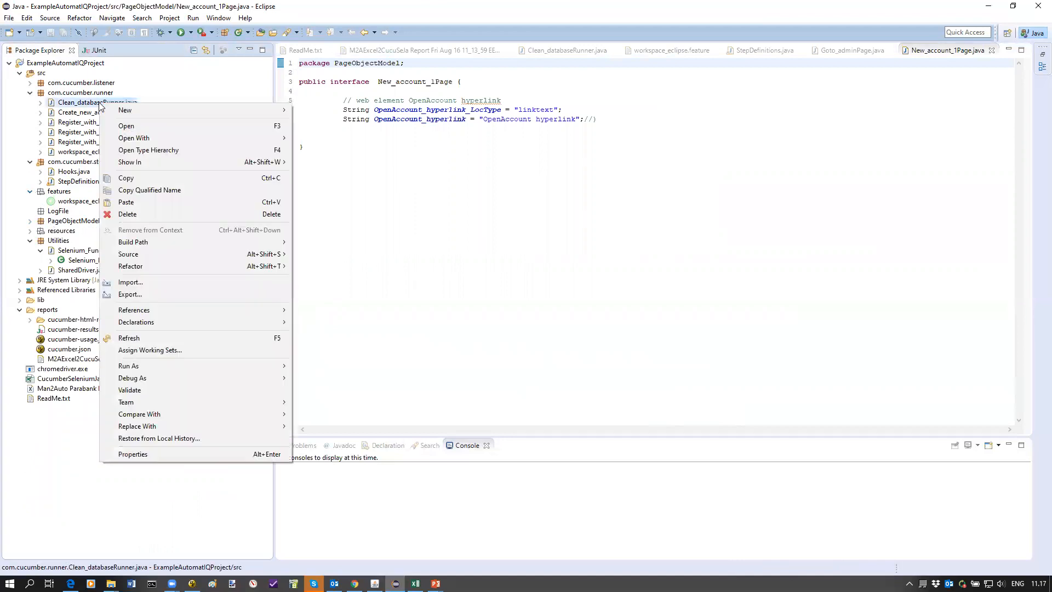
mouse_move(132, 378)
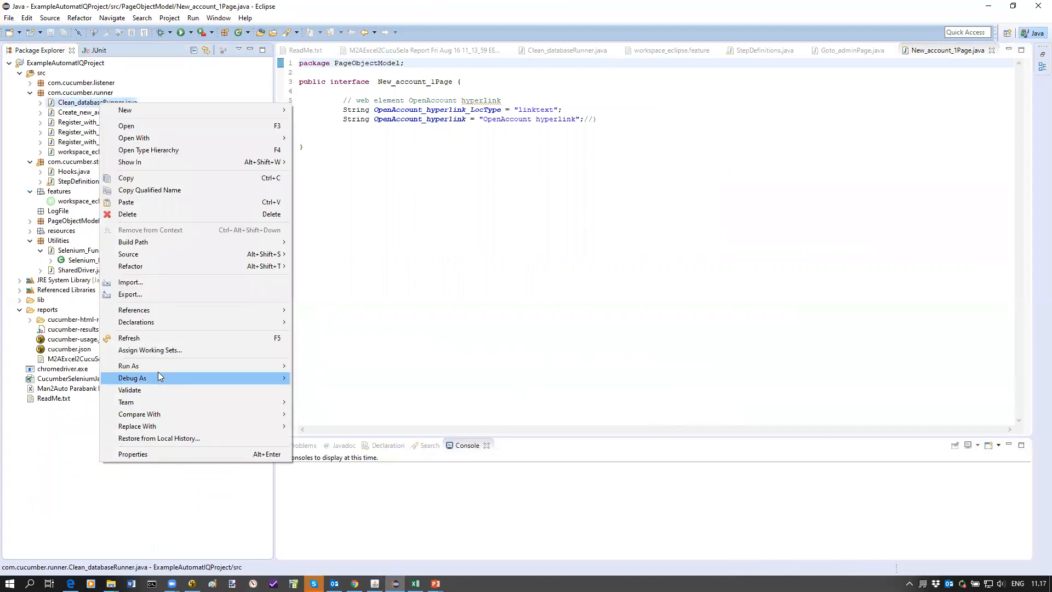
mouse_move(128, 366)
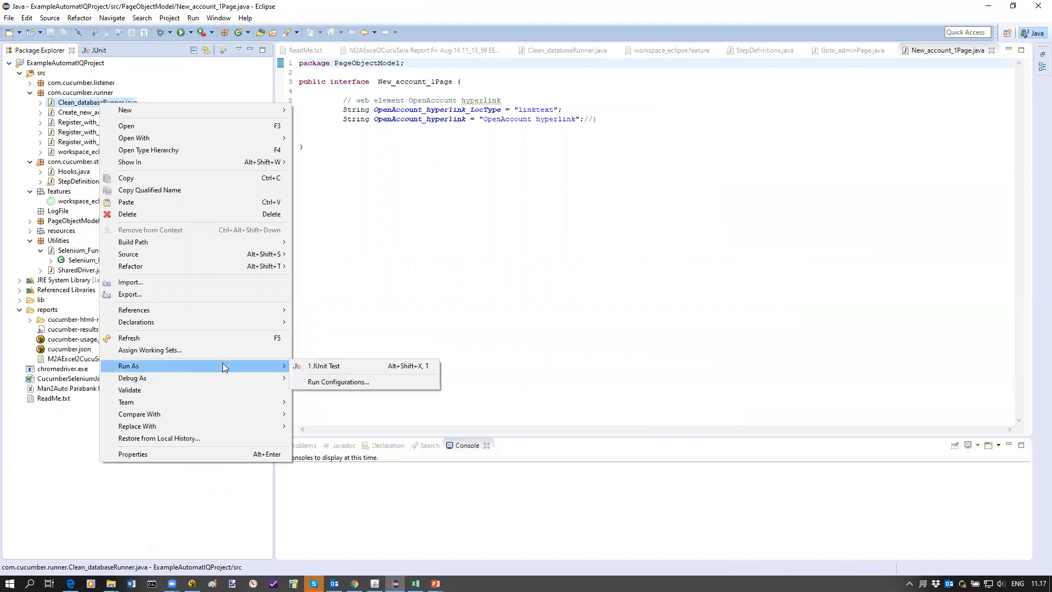
mouse_move(238, 331)
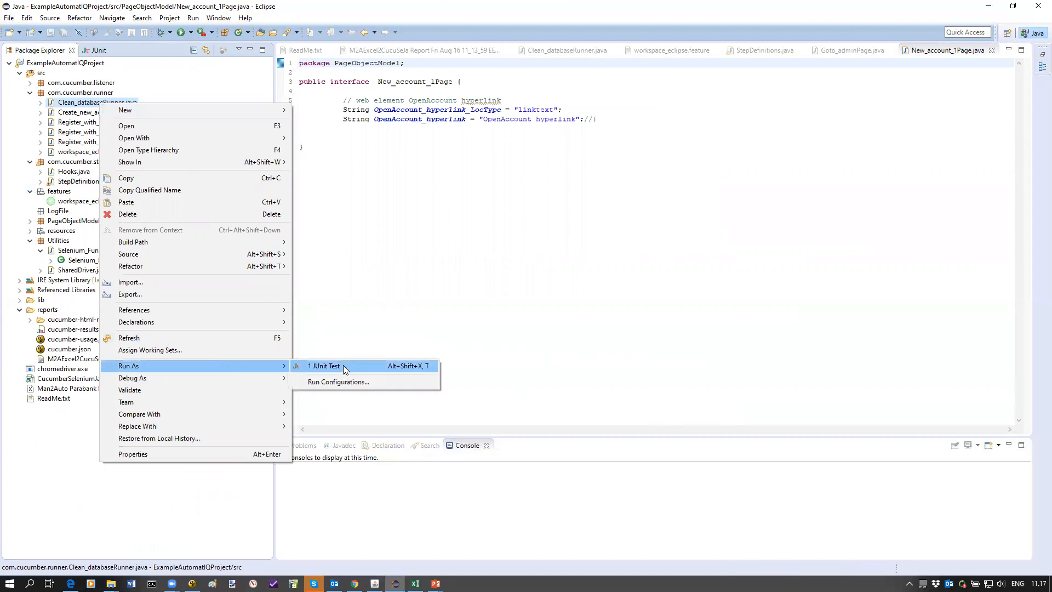
left_click(324, 365)
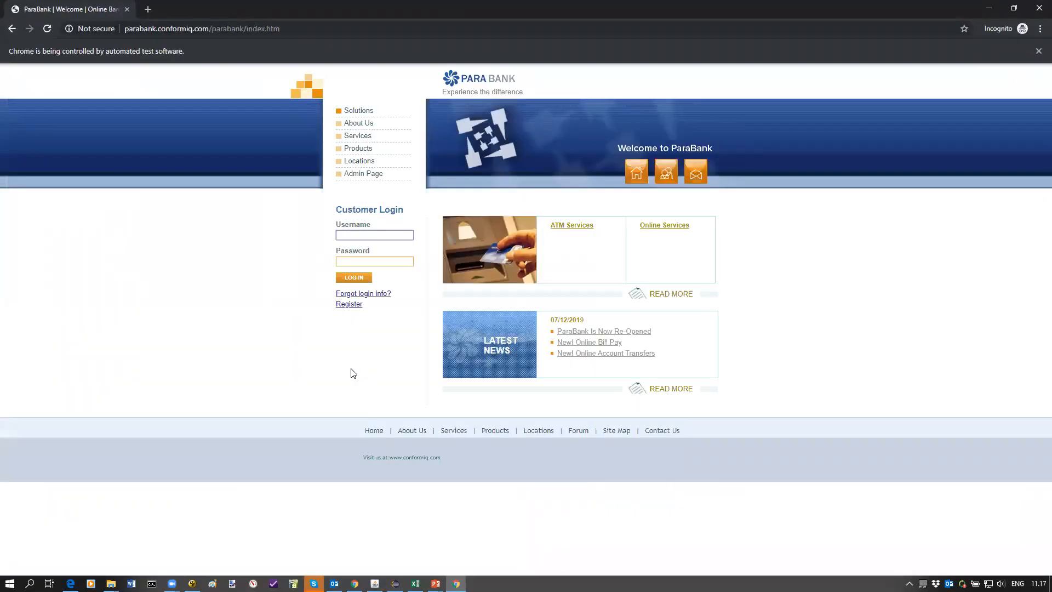
- Follow the automated ParaBank run to the Administration page until 6 of 6 tests pass
left_click(362, 173)
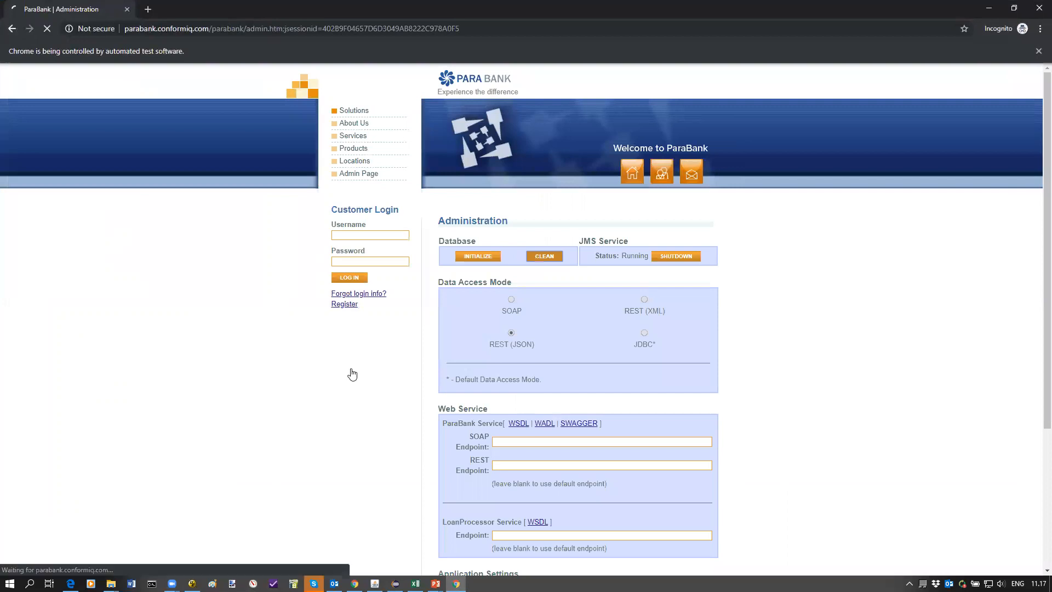
left_click(543, 256)
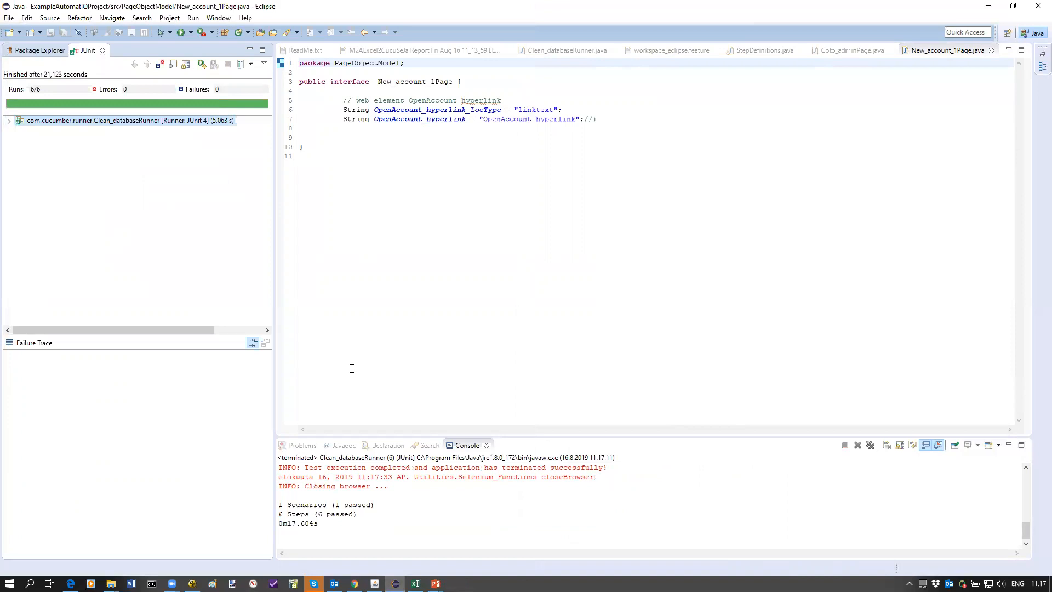
- Expand the passed runner's results and open cucumber-html-report/index.html for the Clean database scenario
left_click(9, 120)
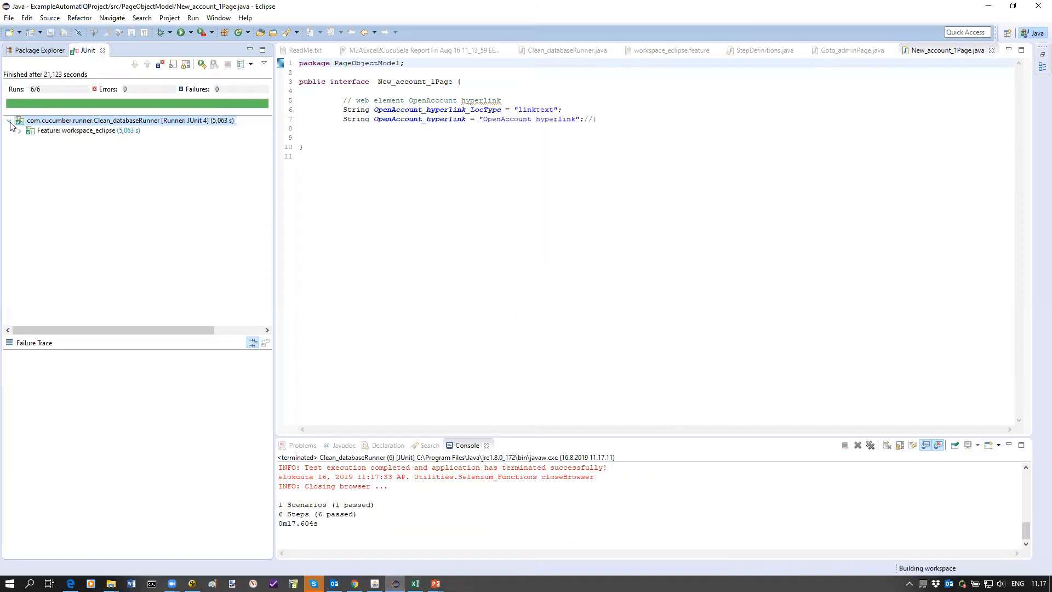
left_click(20, 131)
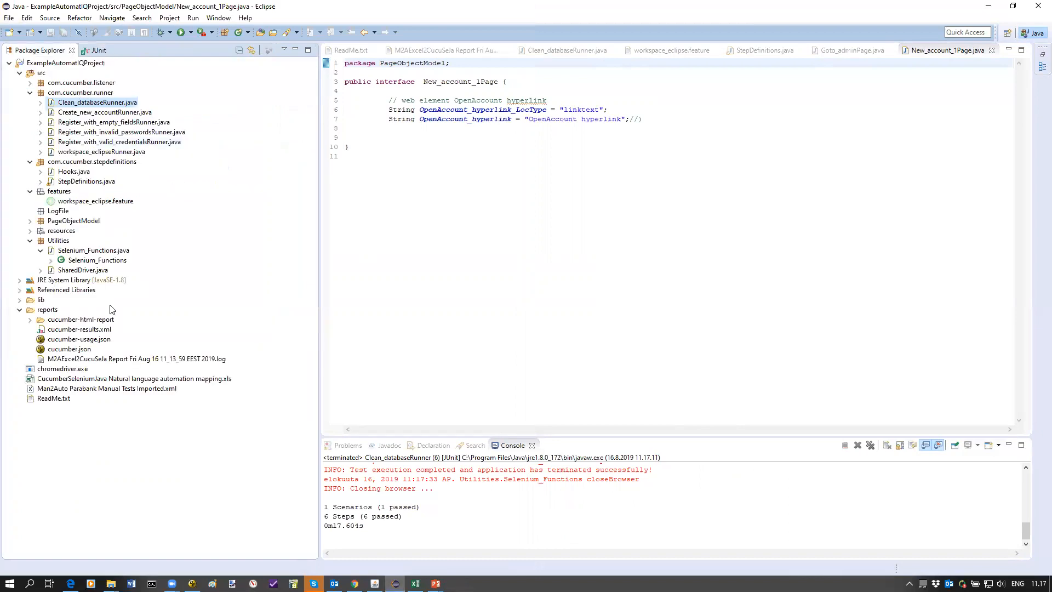
left_click(29, 319)
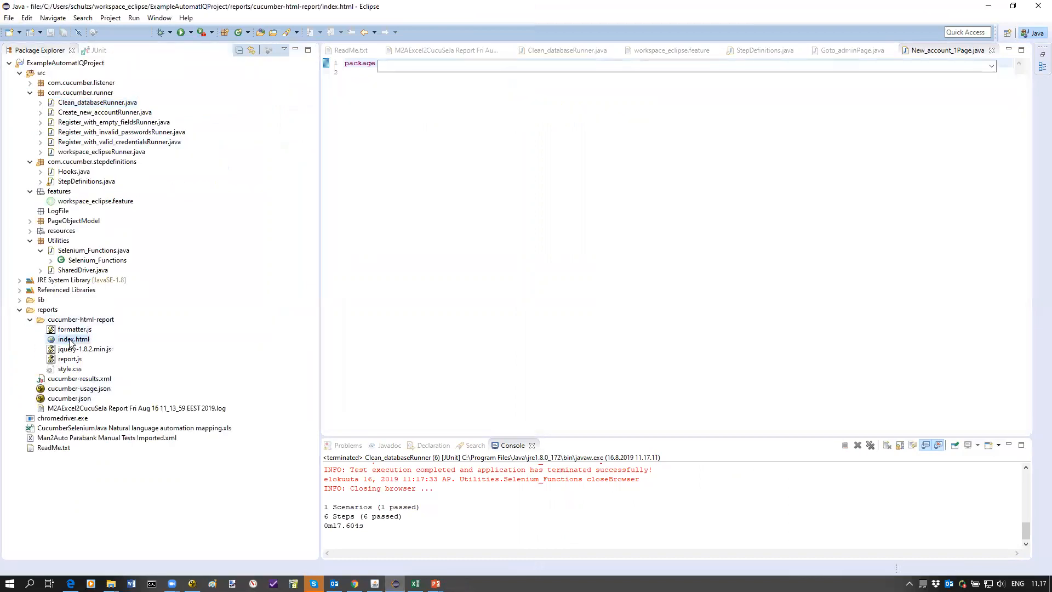
double_click(73, 339)
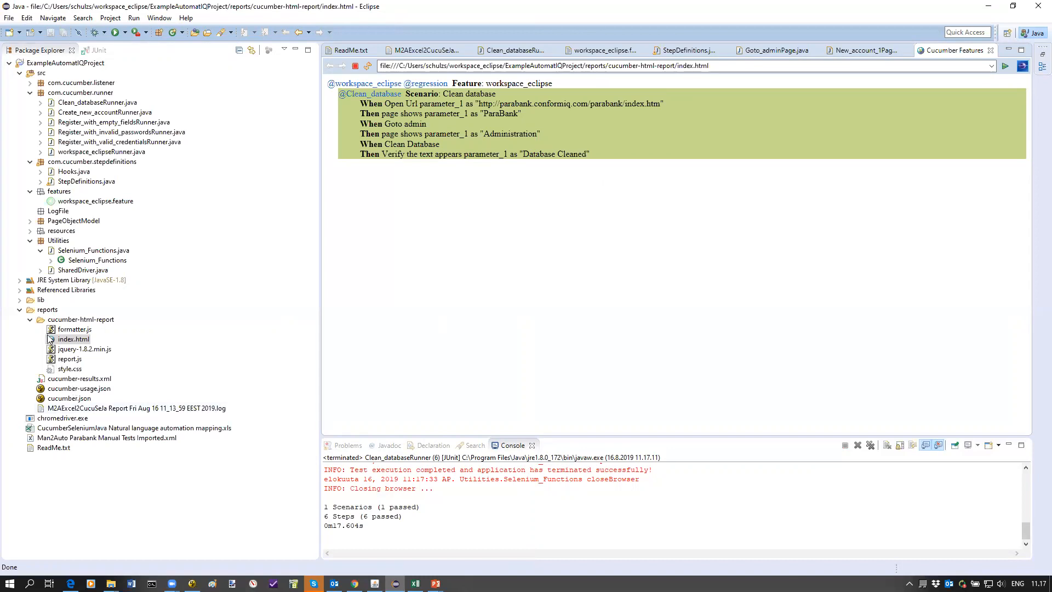
left_click(30, 319)
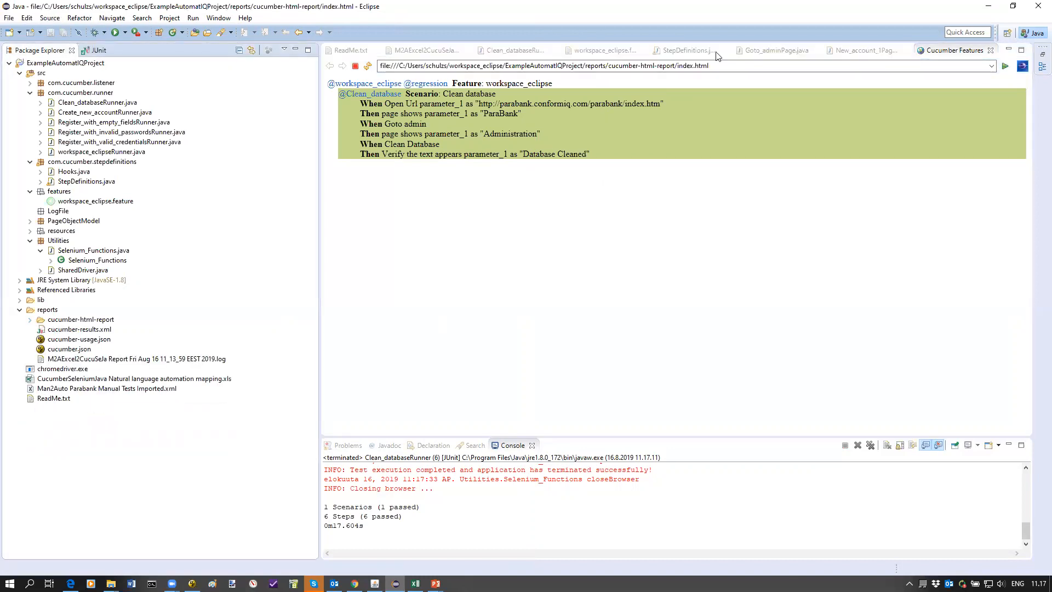
- Return to workspace_eclipse.feature and select the valid-credentials runner file
left_click(601, 50)
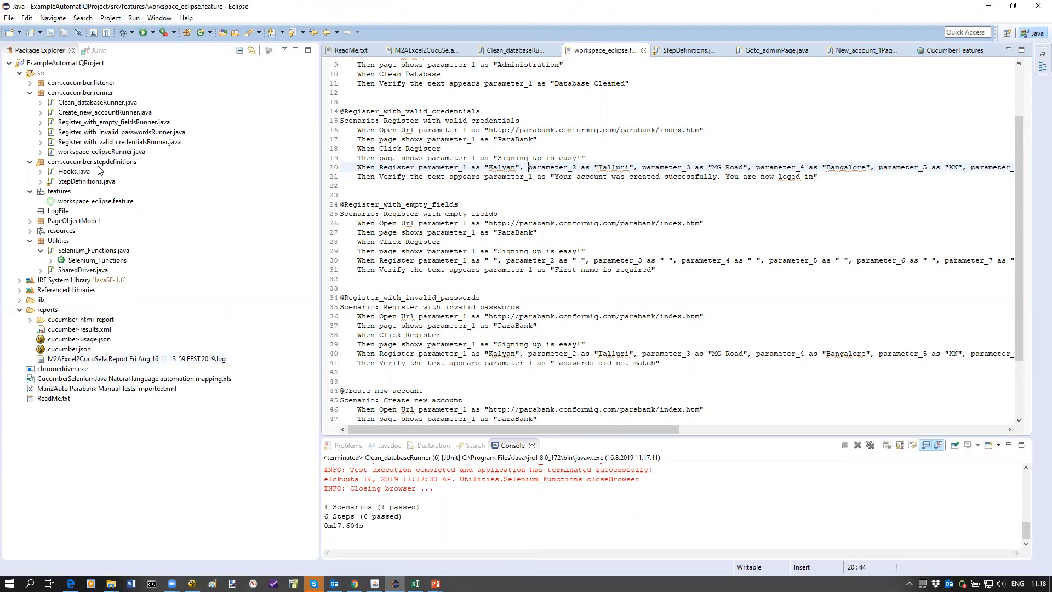
left_click(123, 142)
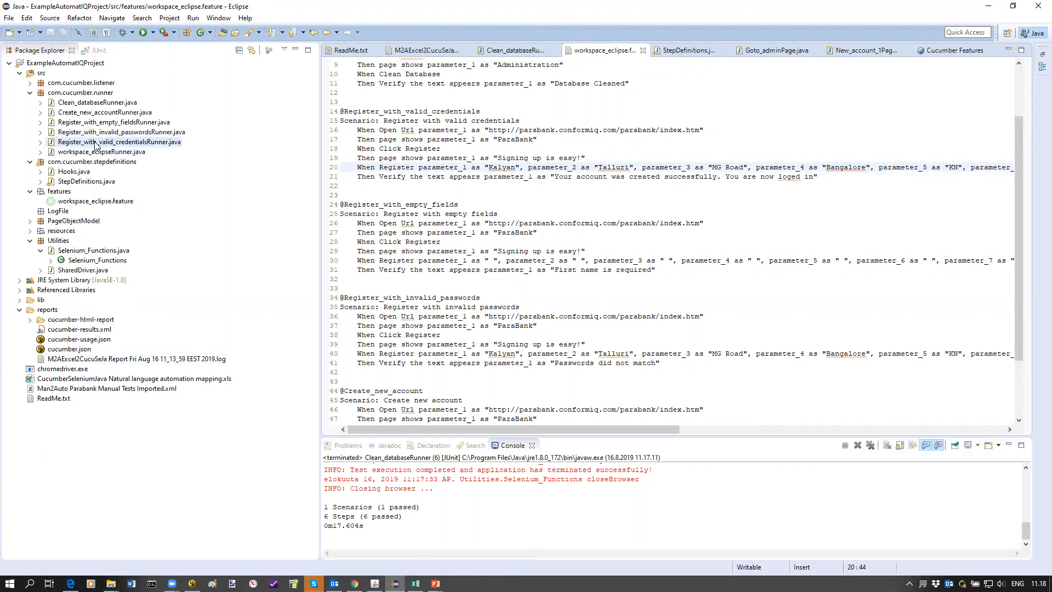
- Run Register_with_valid_credentialsRunner.java as a JUnit test
right_click(119, 141)
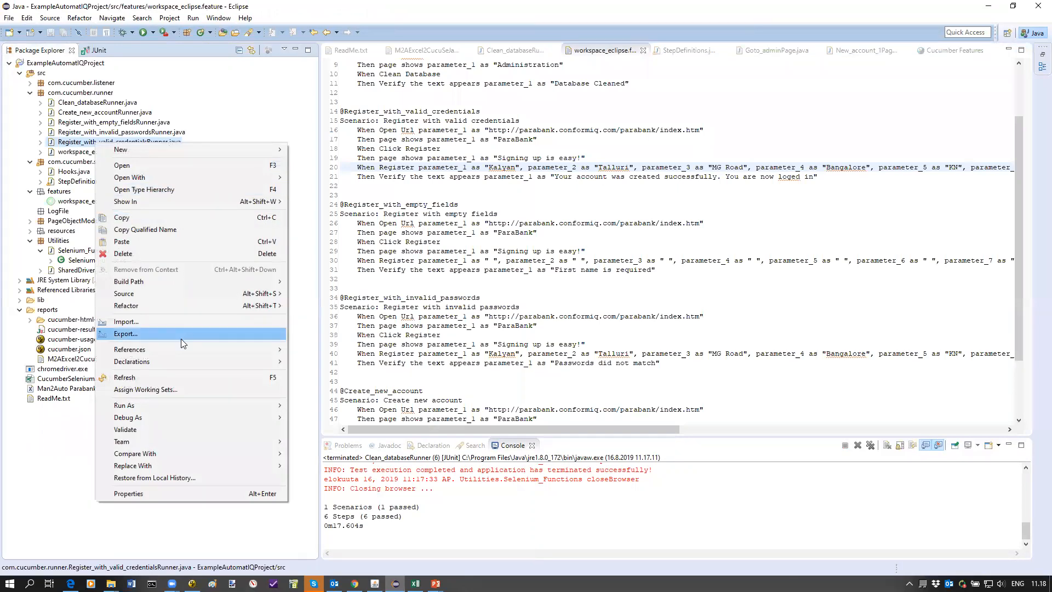
mouse_move(124, 405)
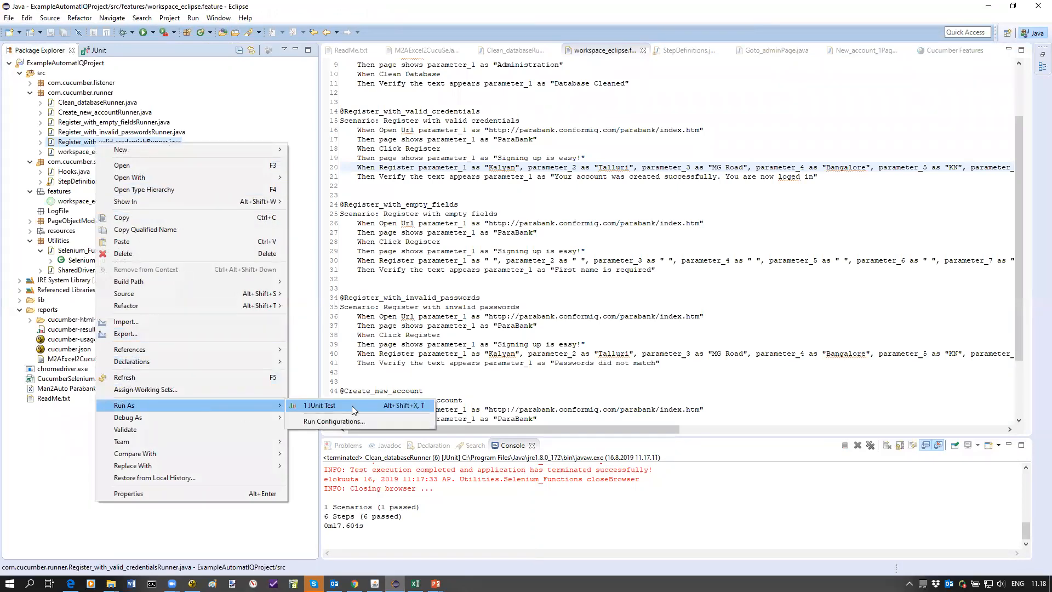
left_click(320, 406)
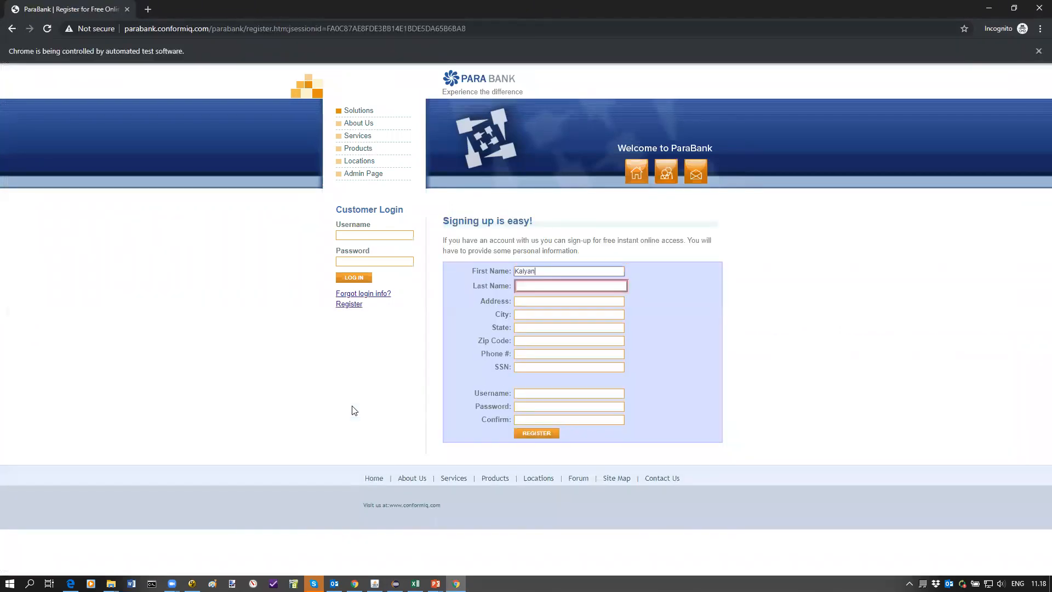
- Let the automated test fill the ParaBank signup form, entering 'Bangalore' and submitting
type("Bangalore")
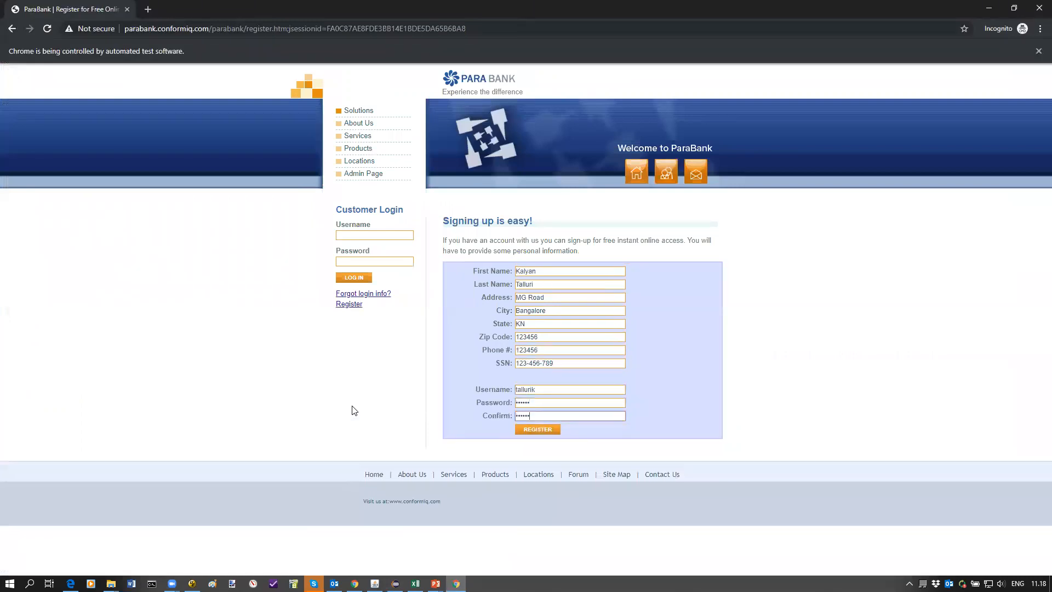
left_click(538, 428)
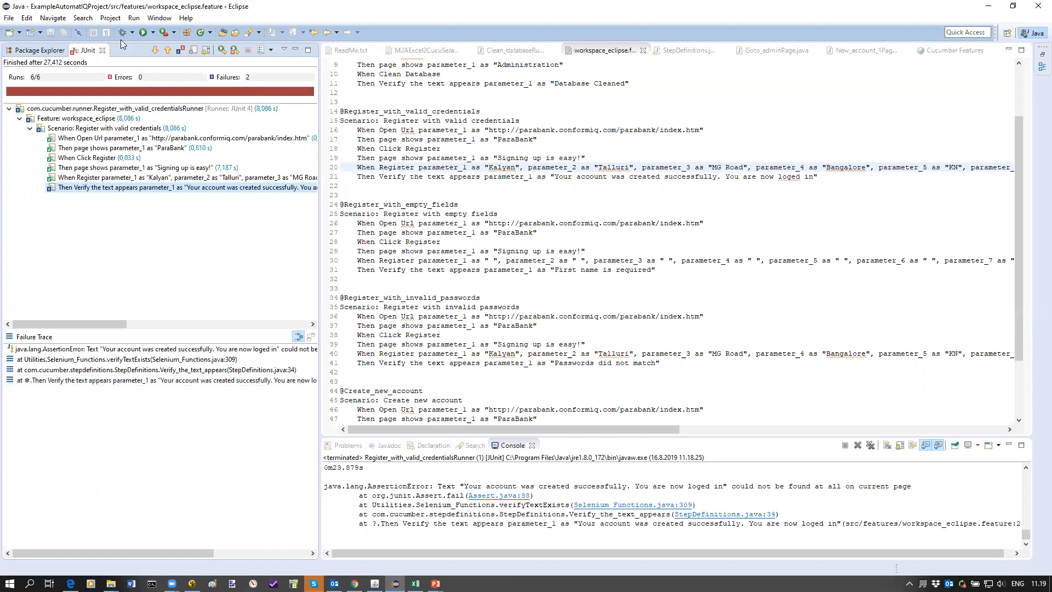
- Back in Package Explorer, open index.html from the cucumber-html-report folder
left_click(34, 50)
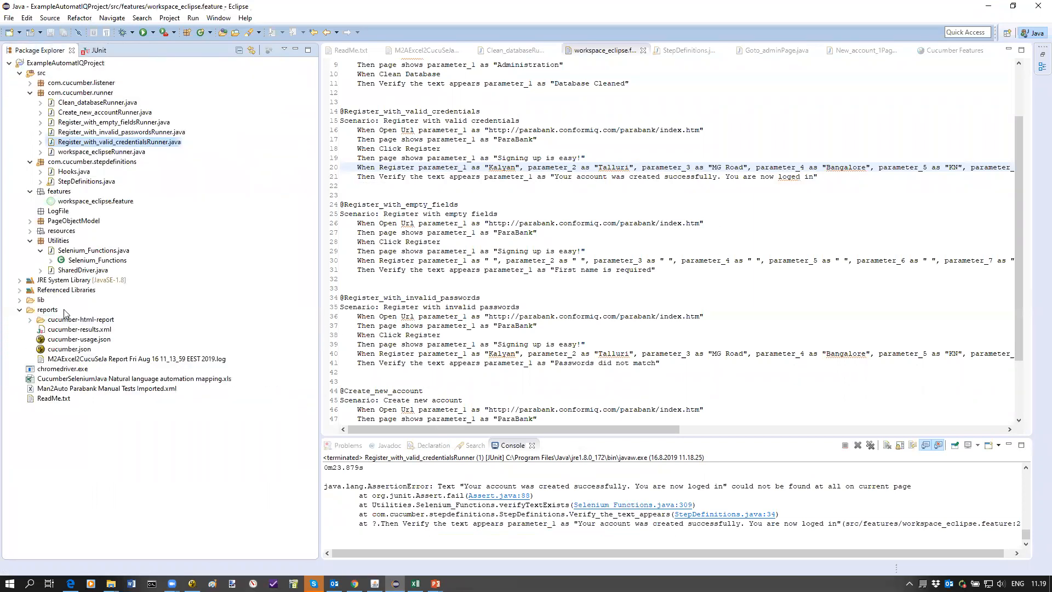
left_click(39, 319)
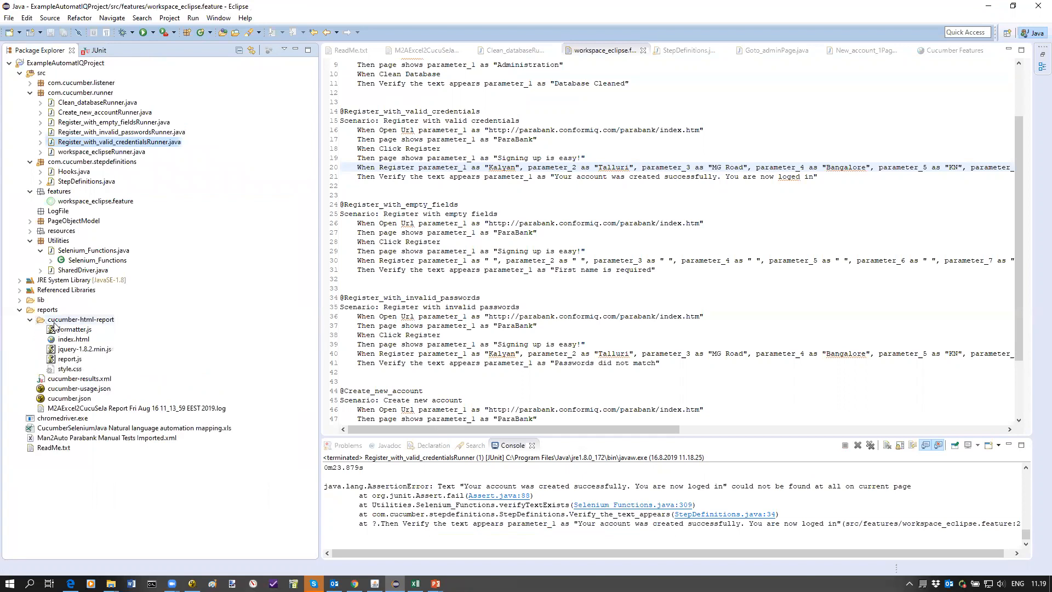
double_click(73, 339)
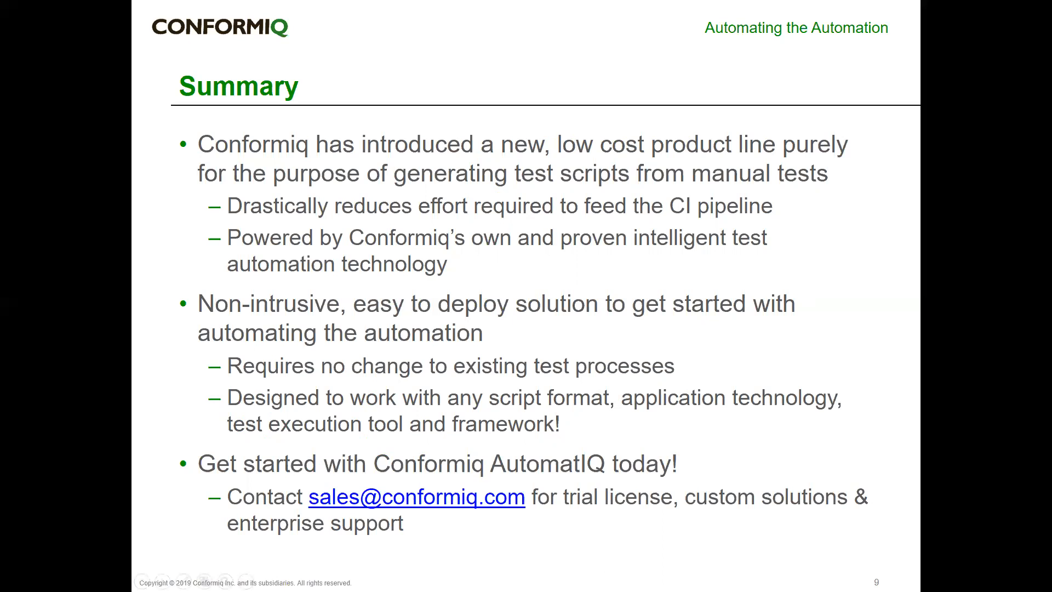
mouse_move(778, 538)
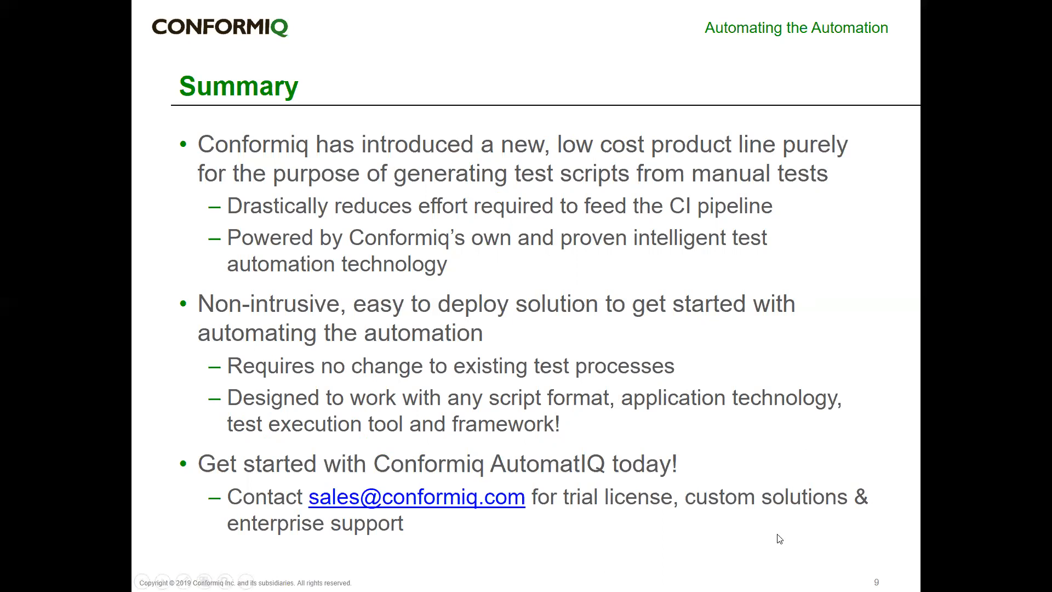